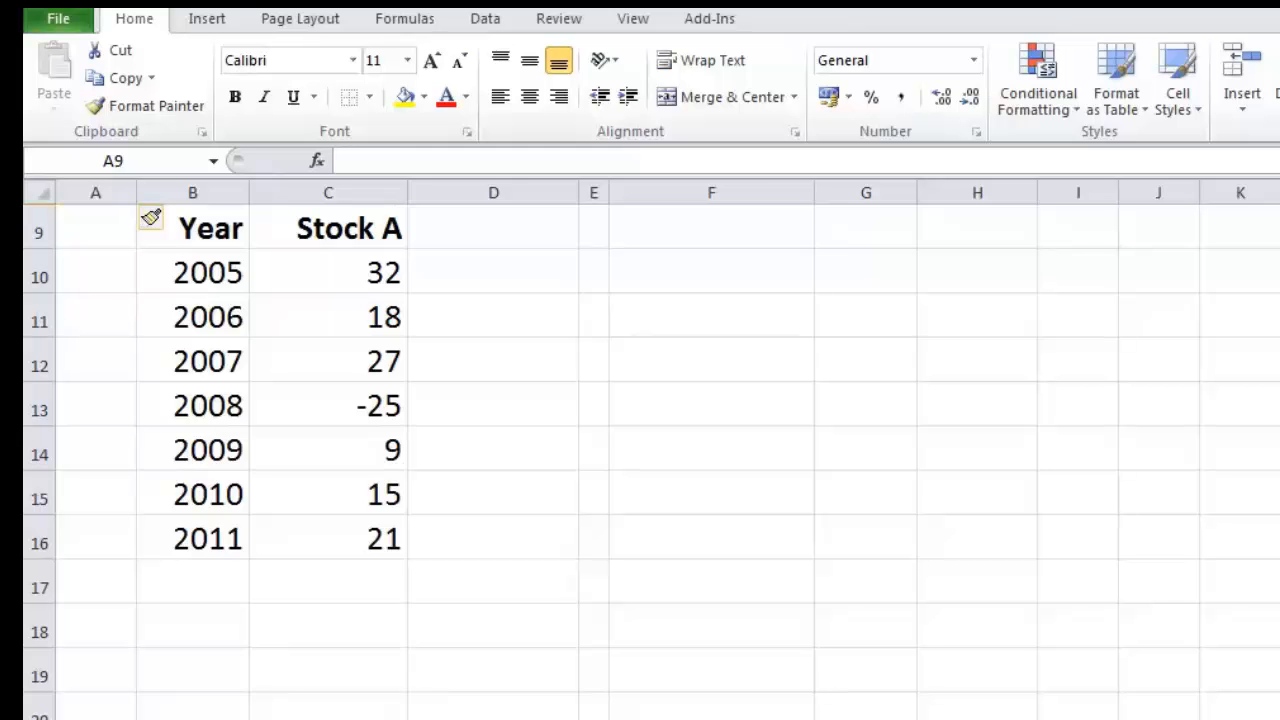
{"action": "mouse_move", "coordinate": [160, 245]}
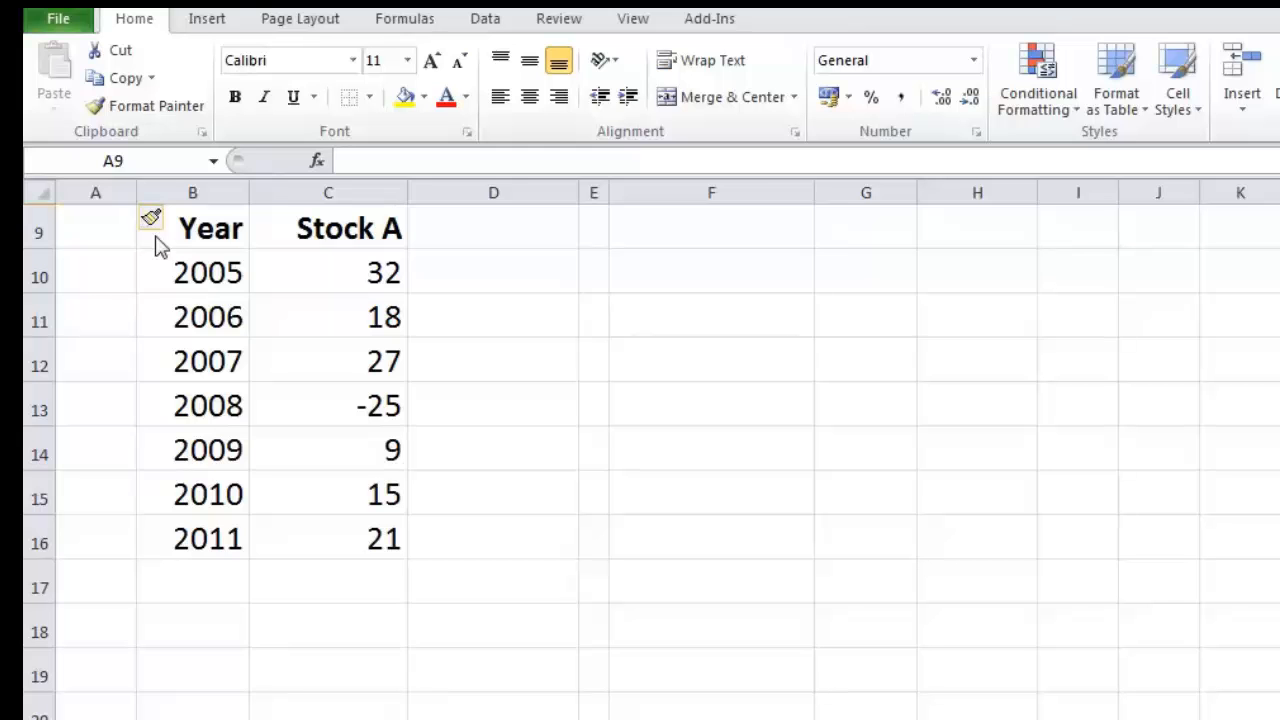
- Review the Stock A heading and returns, from 32 in 2005 through 2010
{"action": "left_click", "coordinate": [95, 192]}
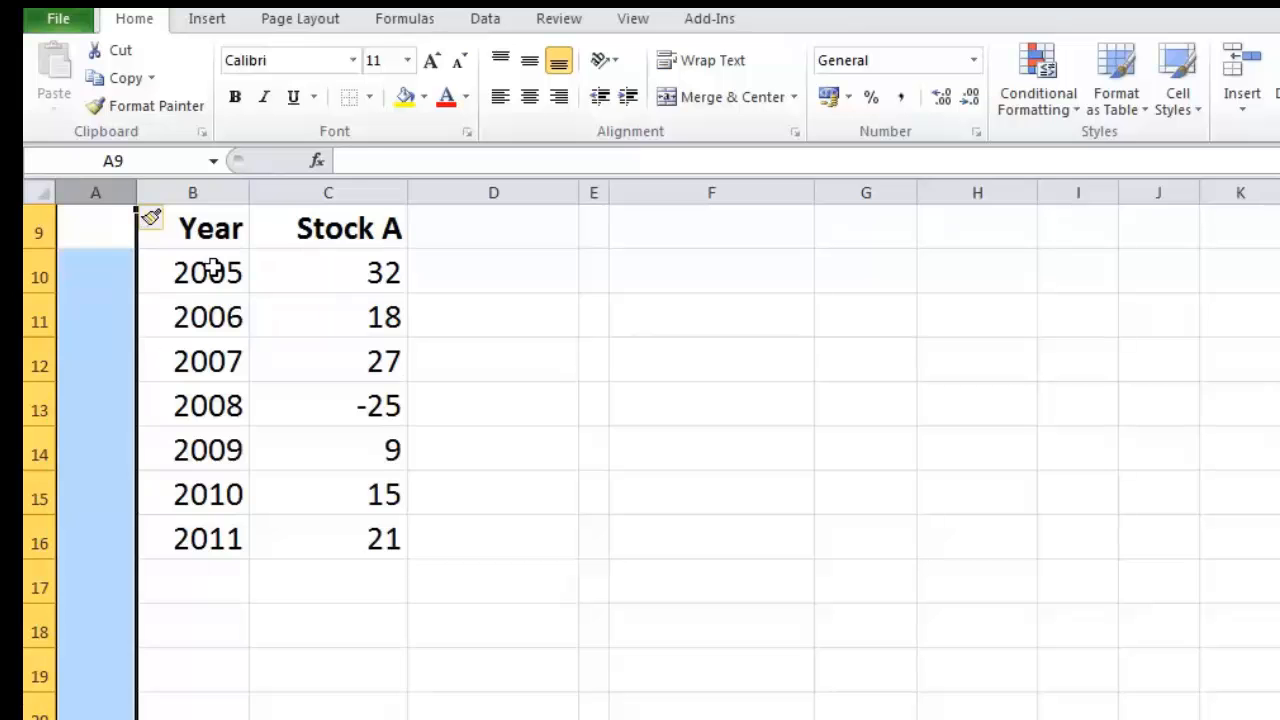
{"action": "left_click", "coordinate": [192, 493]}
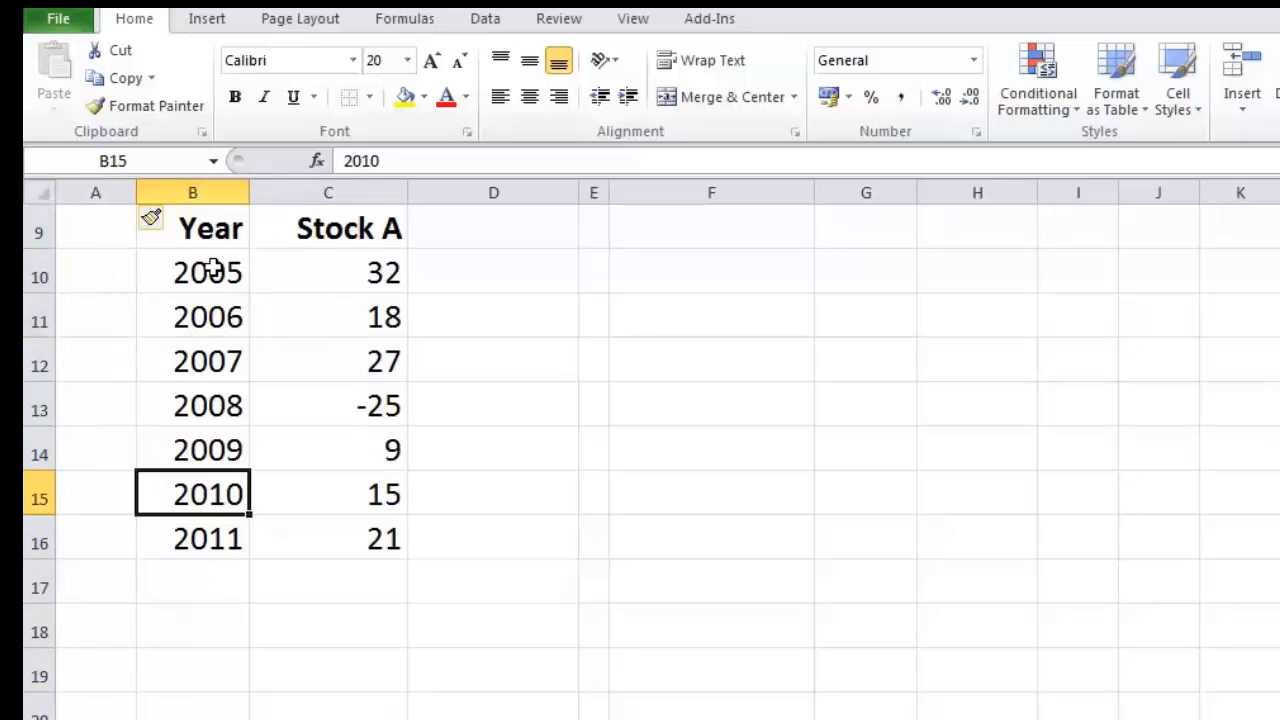
{"action": "left_click", "coordinate": [328, 538]}
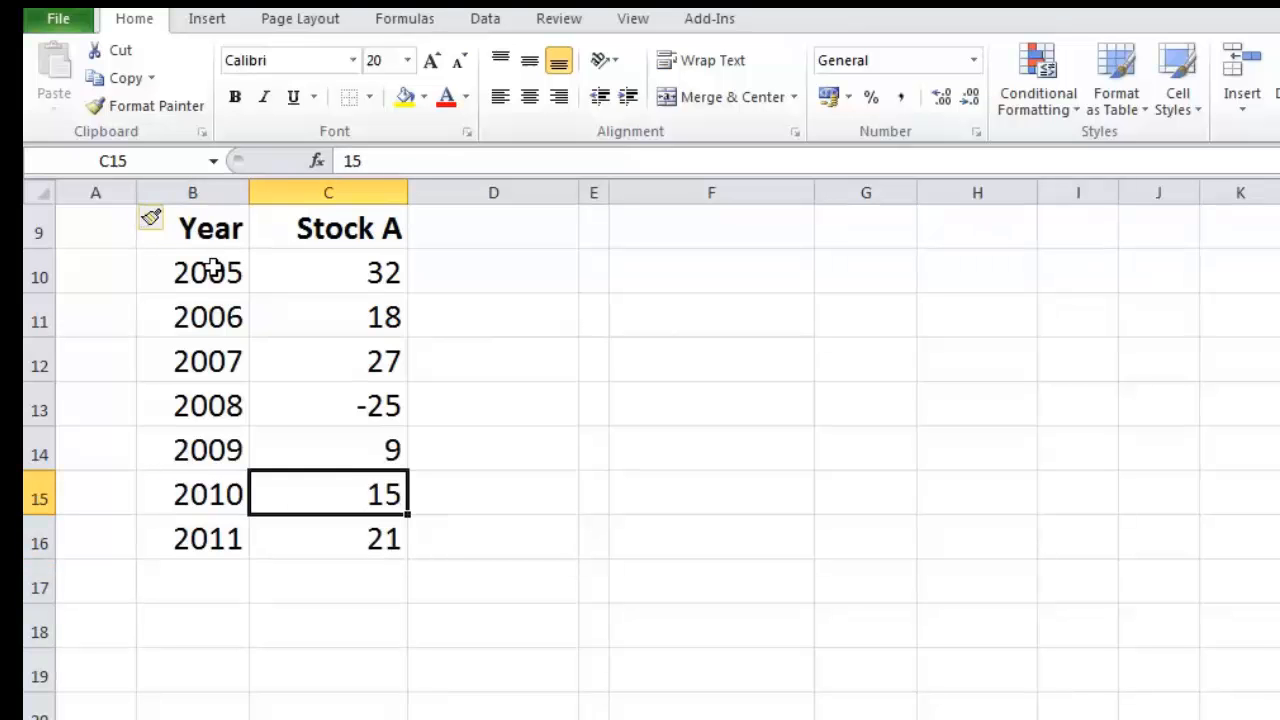
{"action": "left_click", "coordinate": [328, 272]}
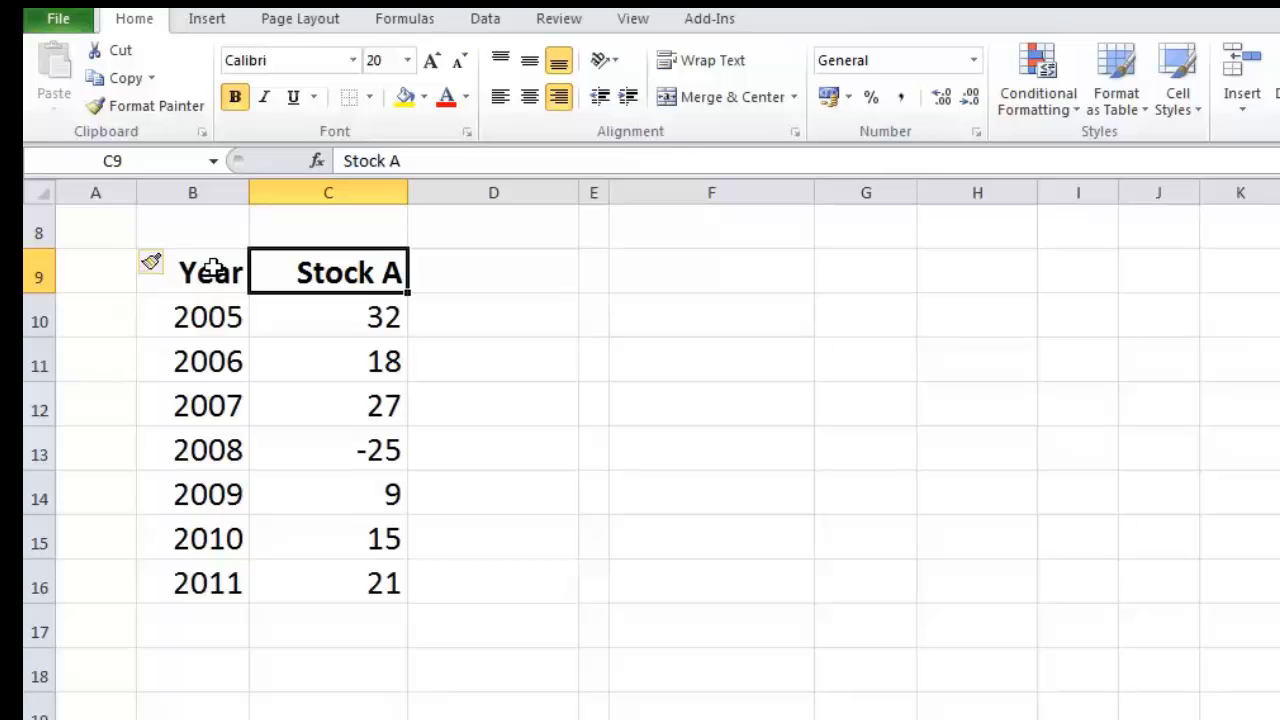
{"action": "left_click", "coordinate": [328, 316]}
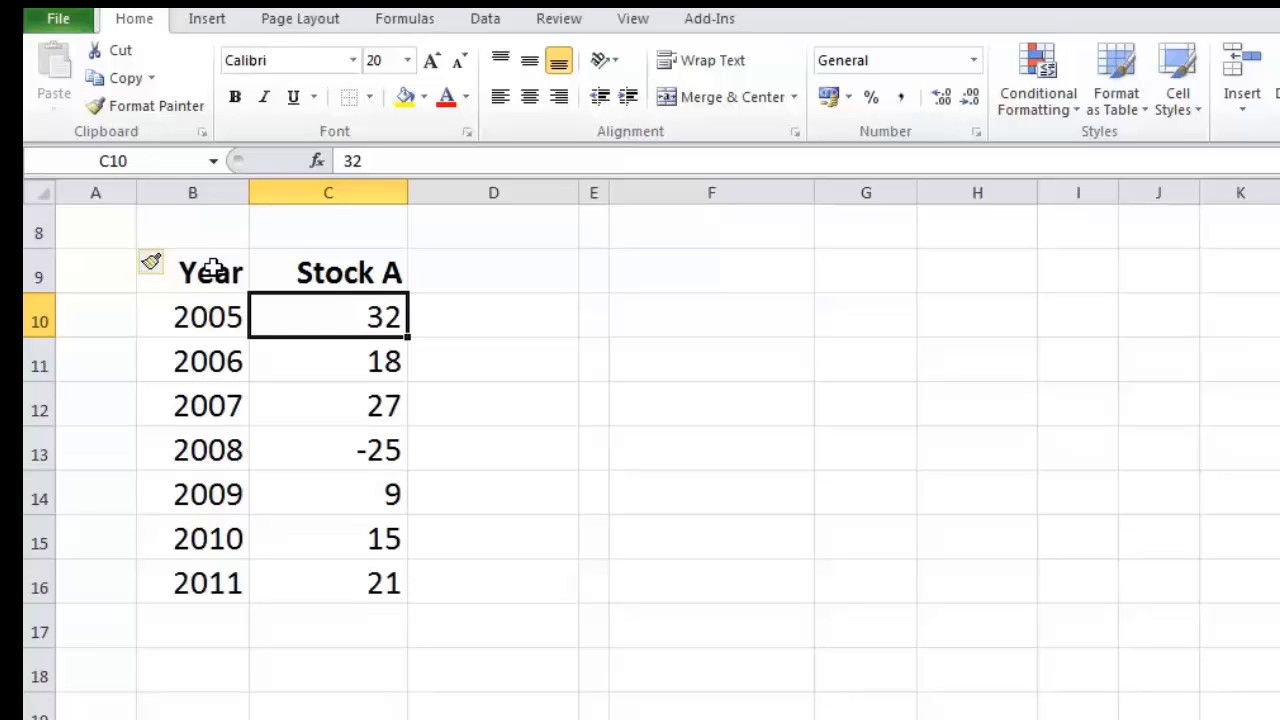
- Enter =1+C10/100 beside the 2005 return and fill it down to 2011
{"action": "left_click", "coordinate": [493, 316]}
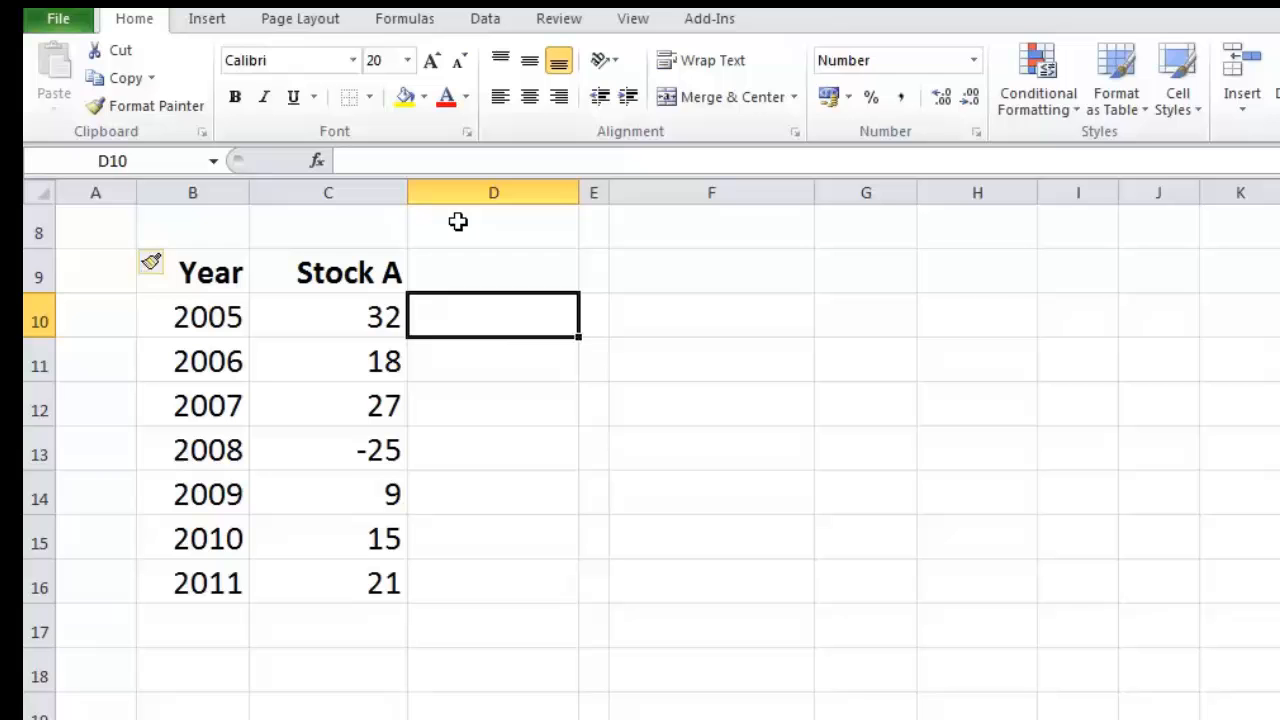
{"action": "type", "text": "="}
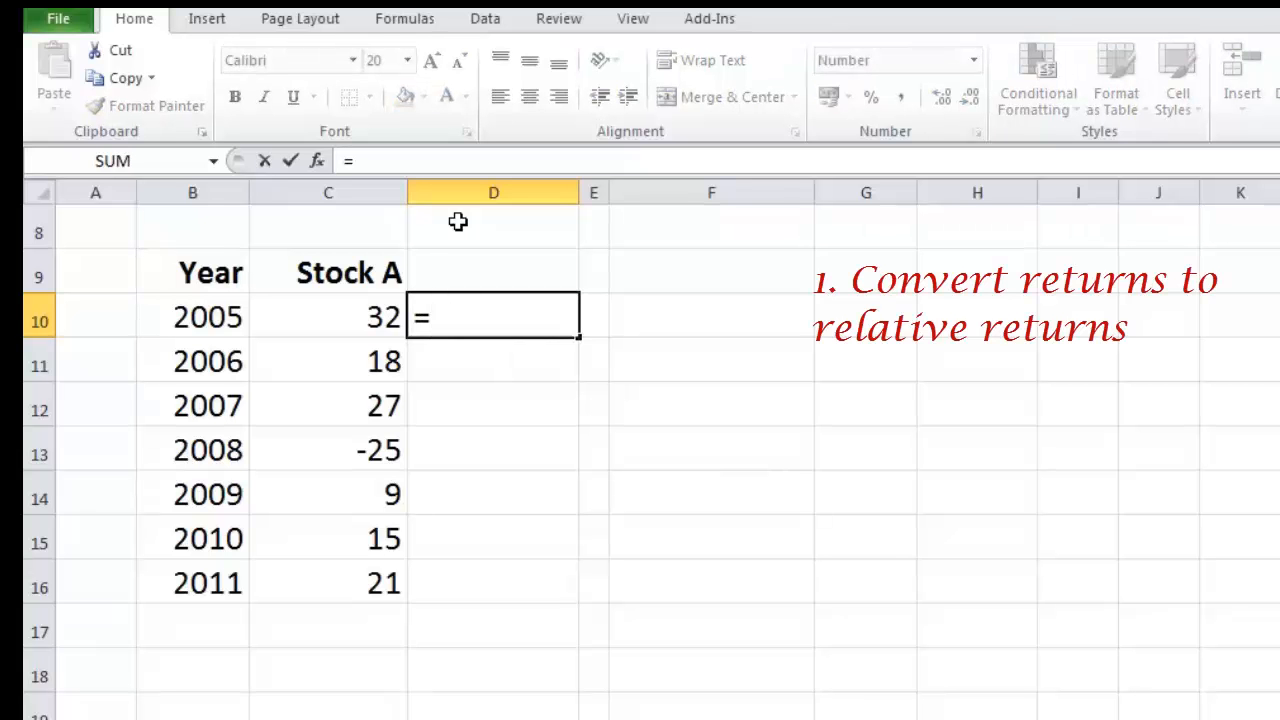
{"action": "type", "text": "1"}
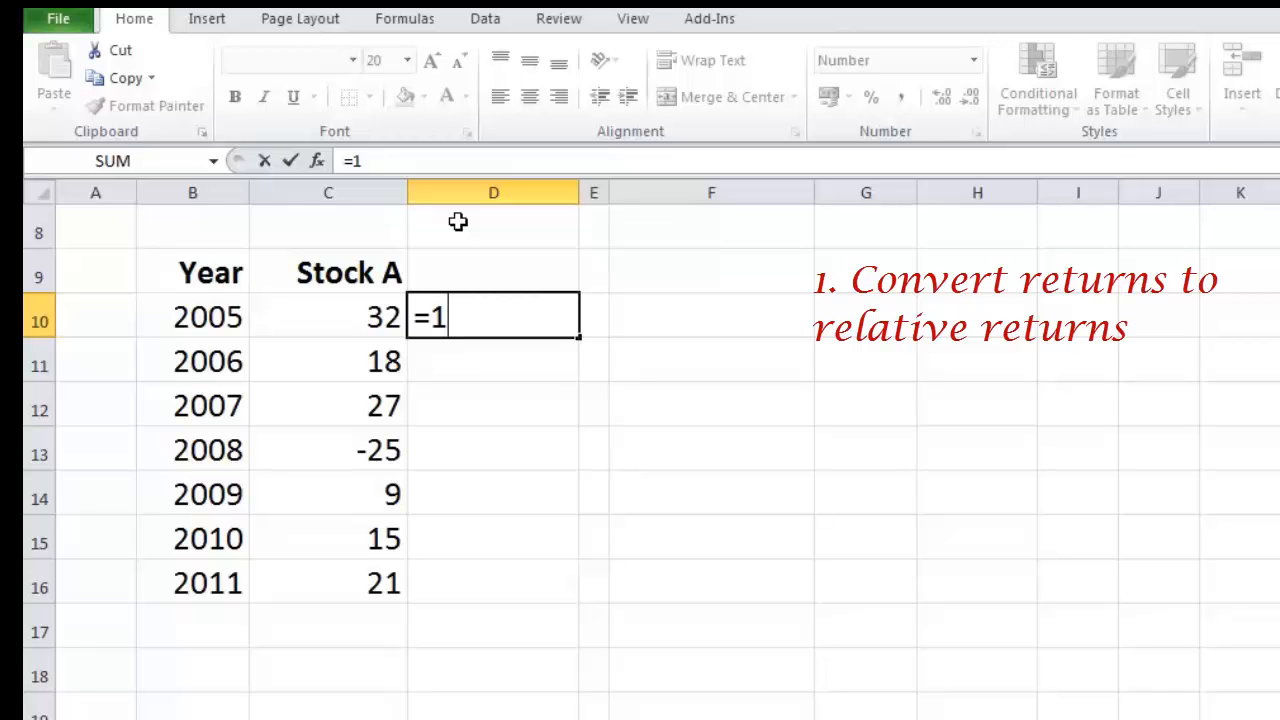
{"action": "type", "text": "+C10/1"}
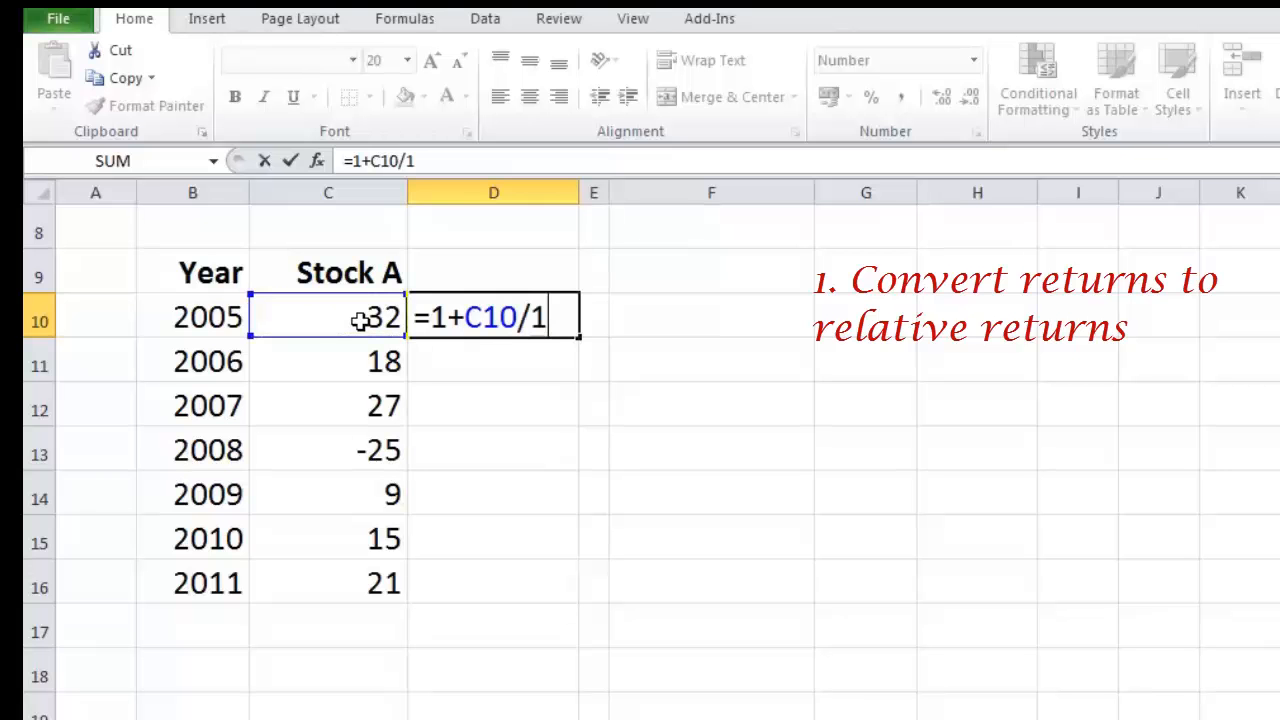
{"action": "key", "text": "enter"}
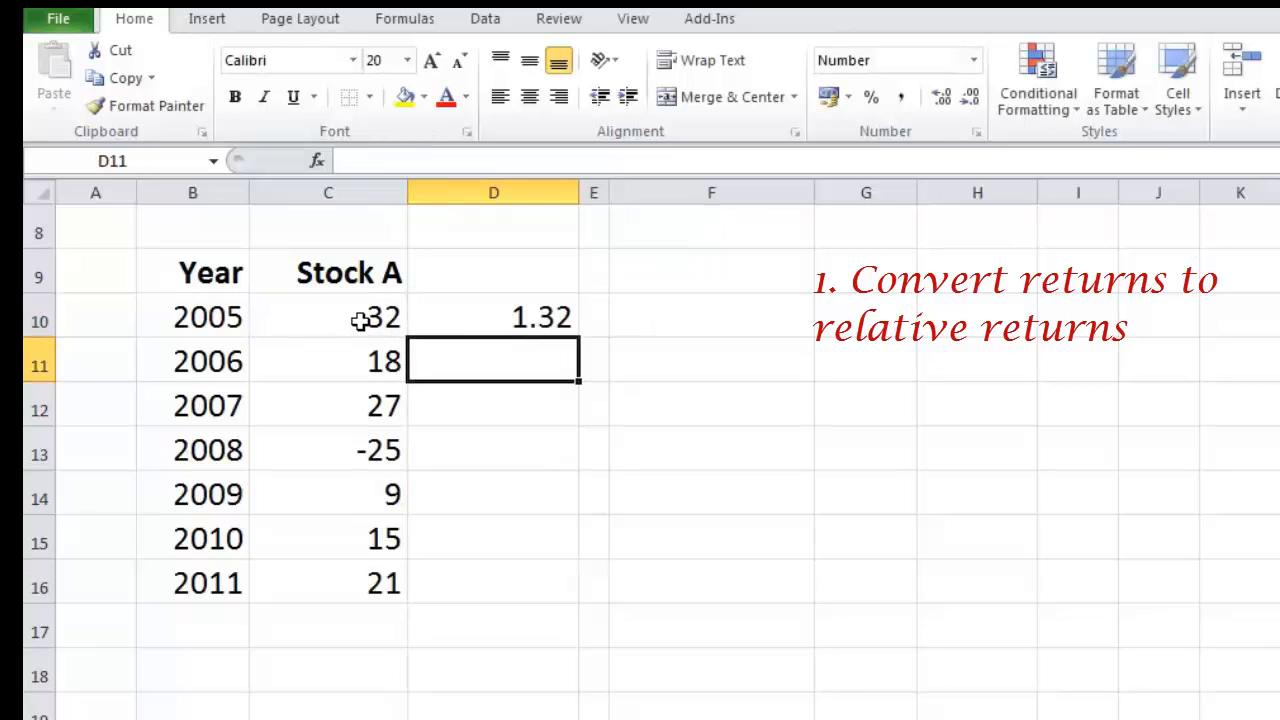
{"action": "left_click", "coordinate": [493, 316]}
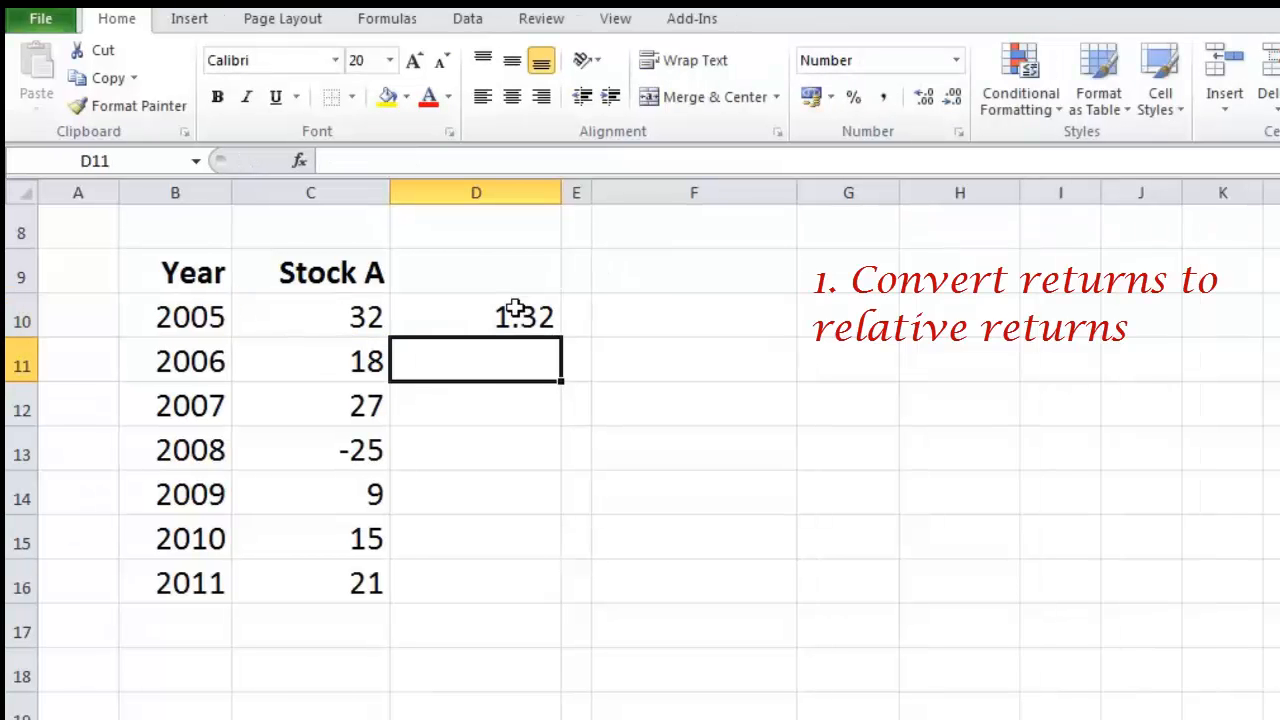
{"action": "left_click", "coordinate": [475, 317]}
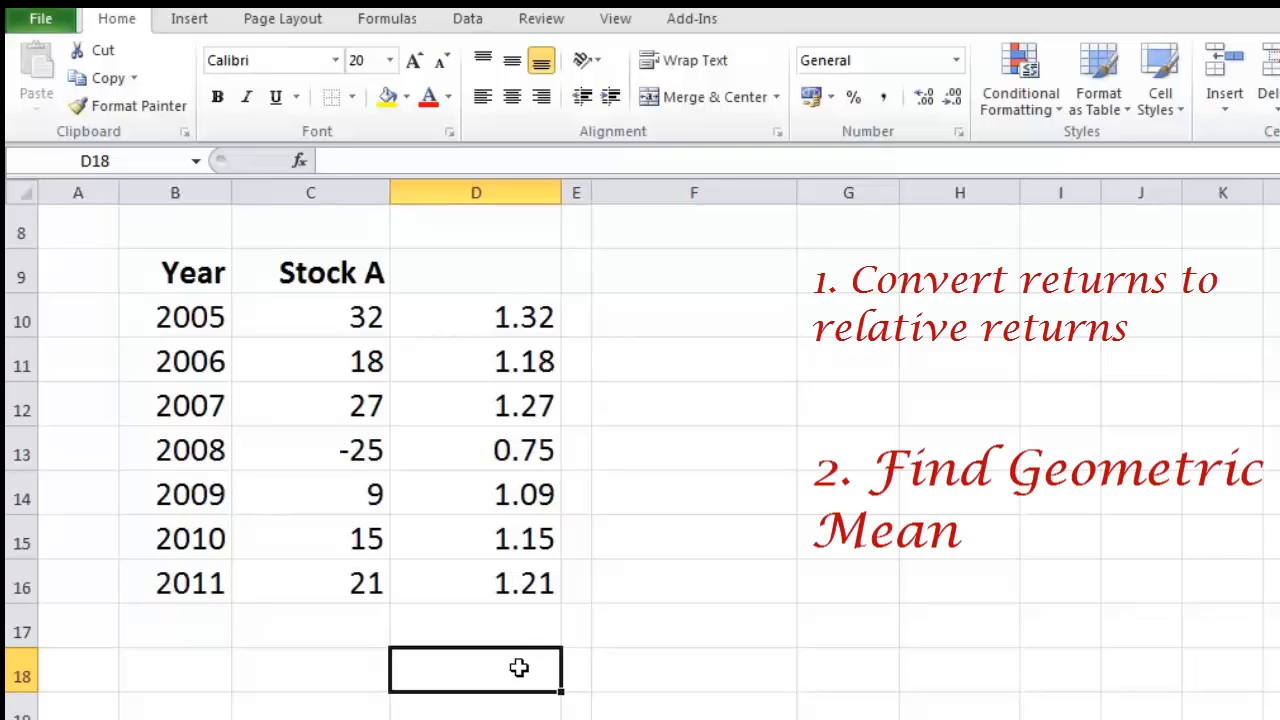
- Enter =GEOMEAN(D10:D16) in D18, giving 1.122842, and begin the next formula
{"action": "type", "text": "=g"}
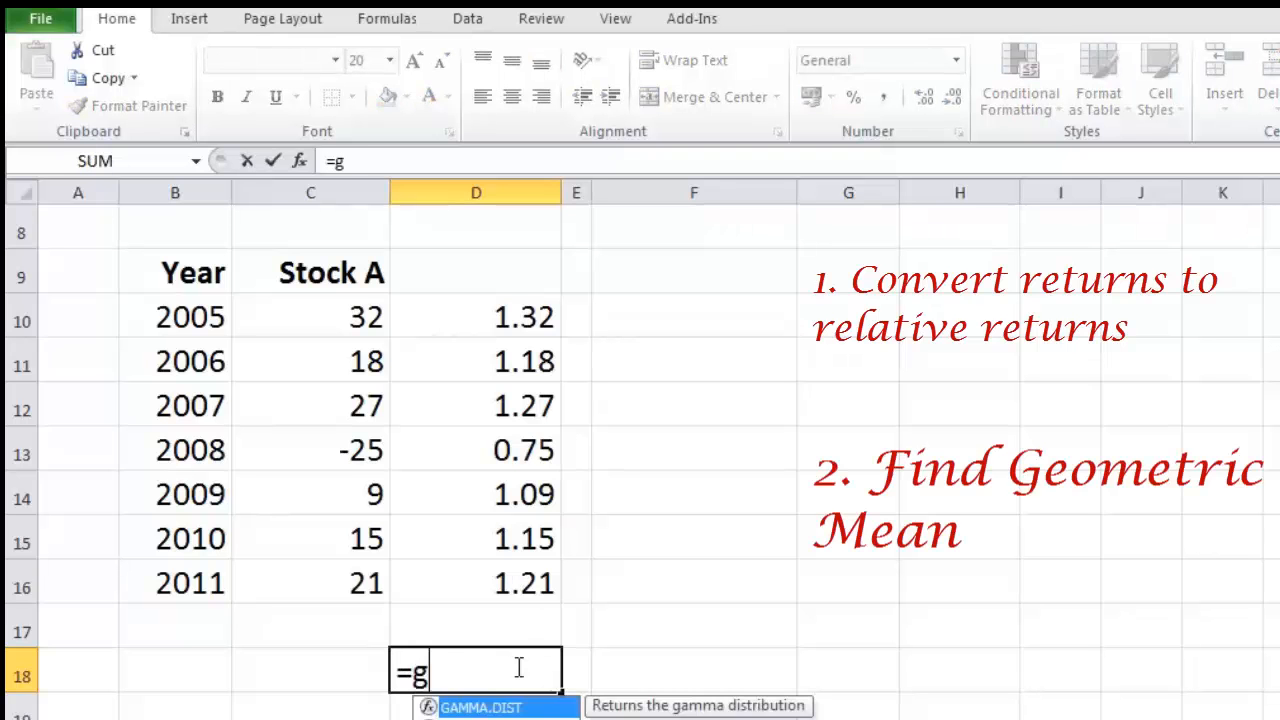
{"action": "type", "text": "eomean"}
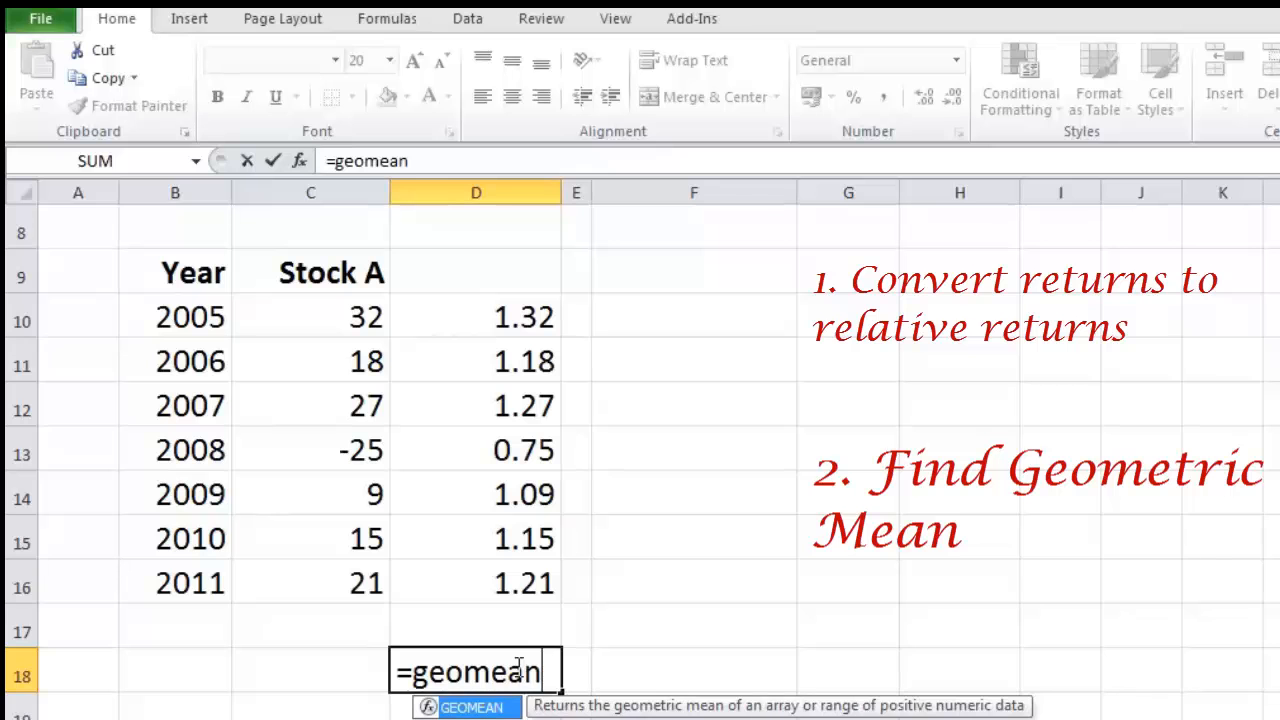
{"action": "type", "text": "("}
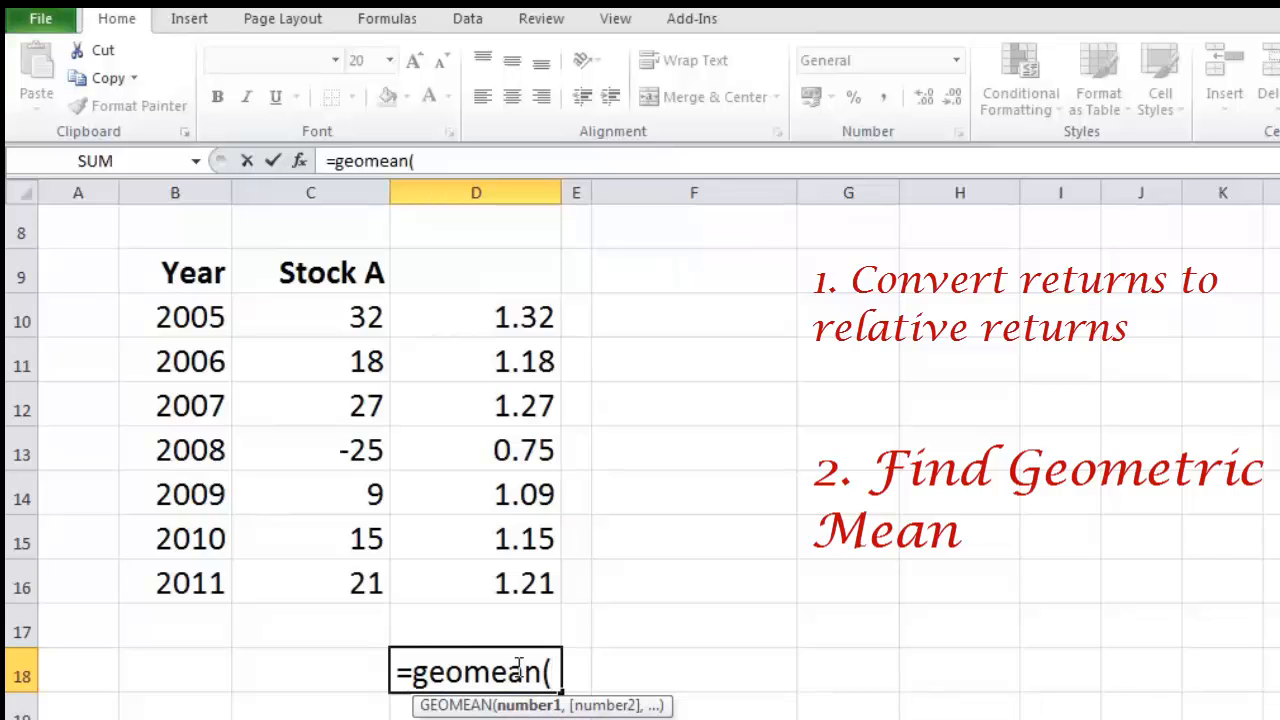
{"action": "mouse_move", "coordinate": [528, 310]}
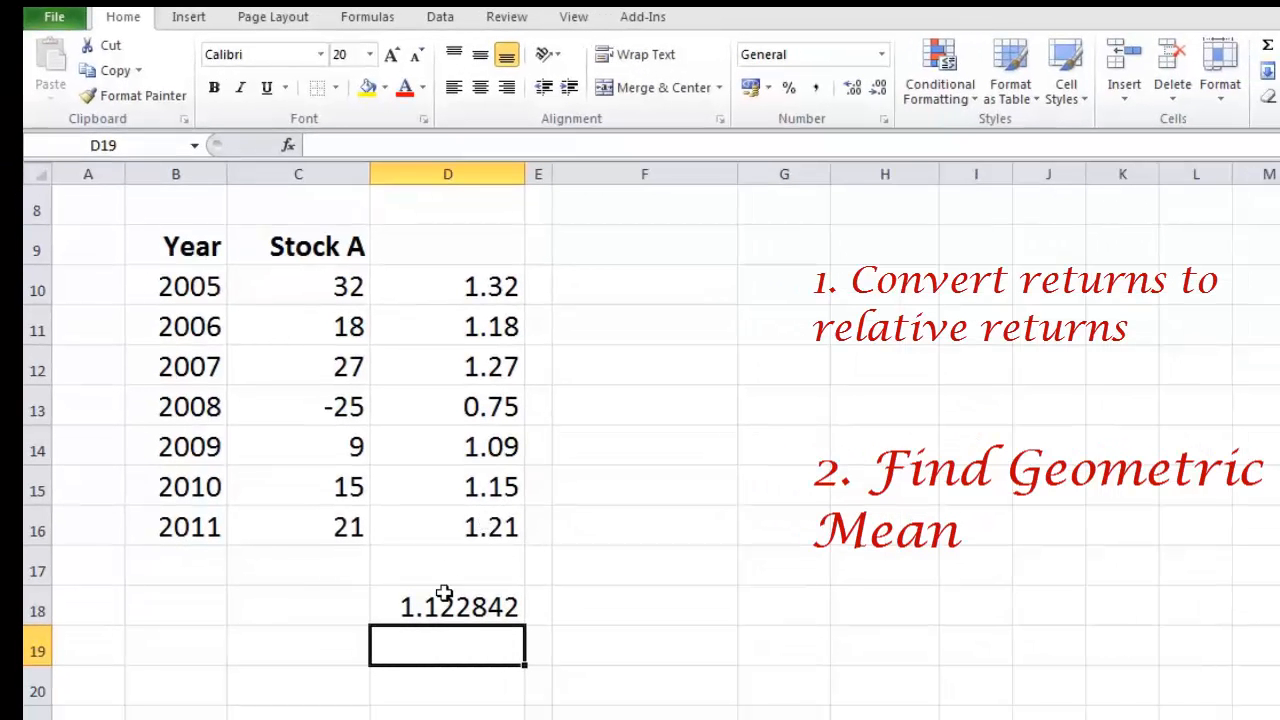
{"action": "mouse_move", "coordinate": [443, 600]}
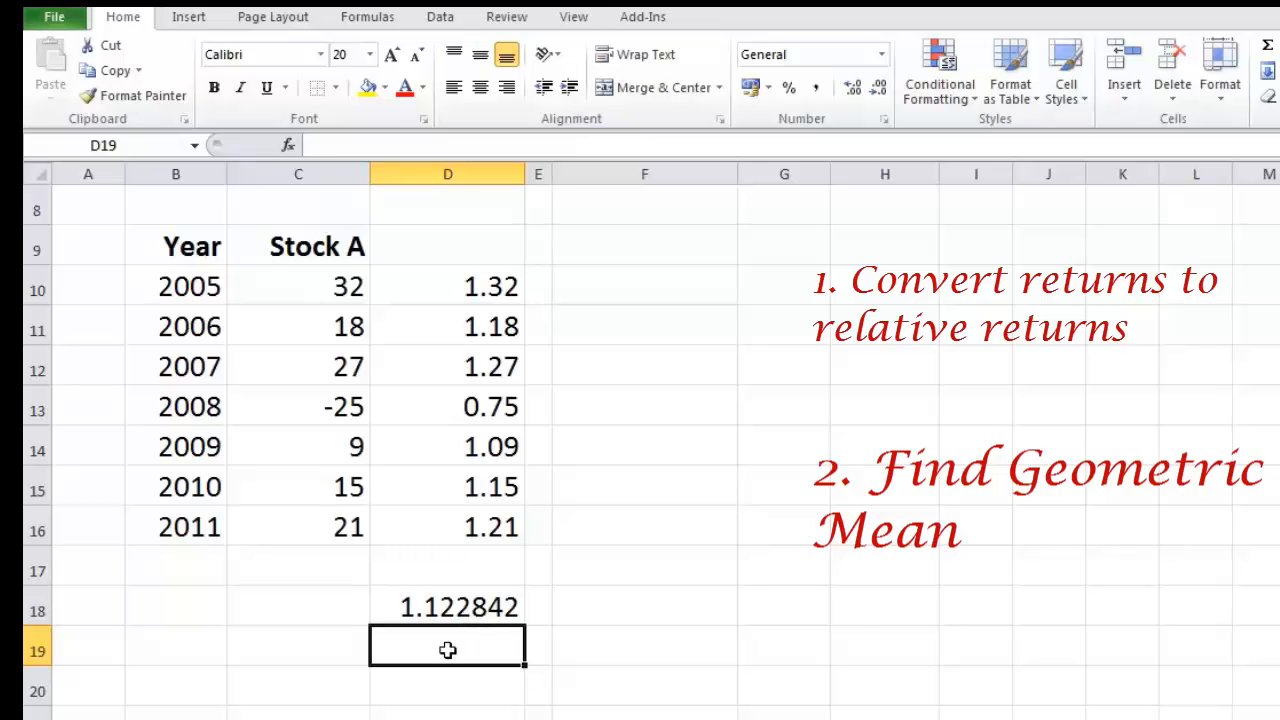
{"action": "type", "text": "=D18-"}
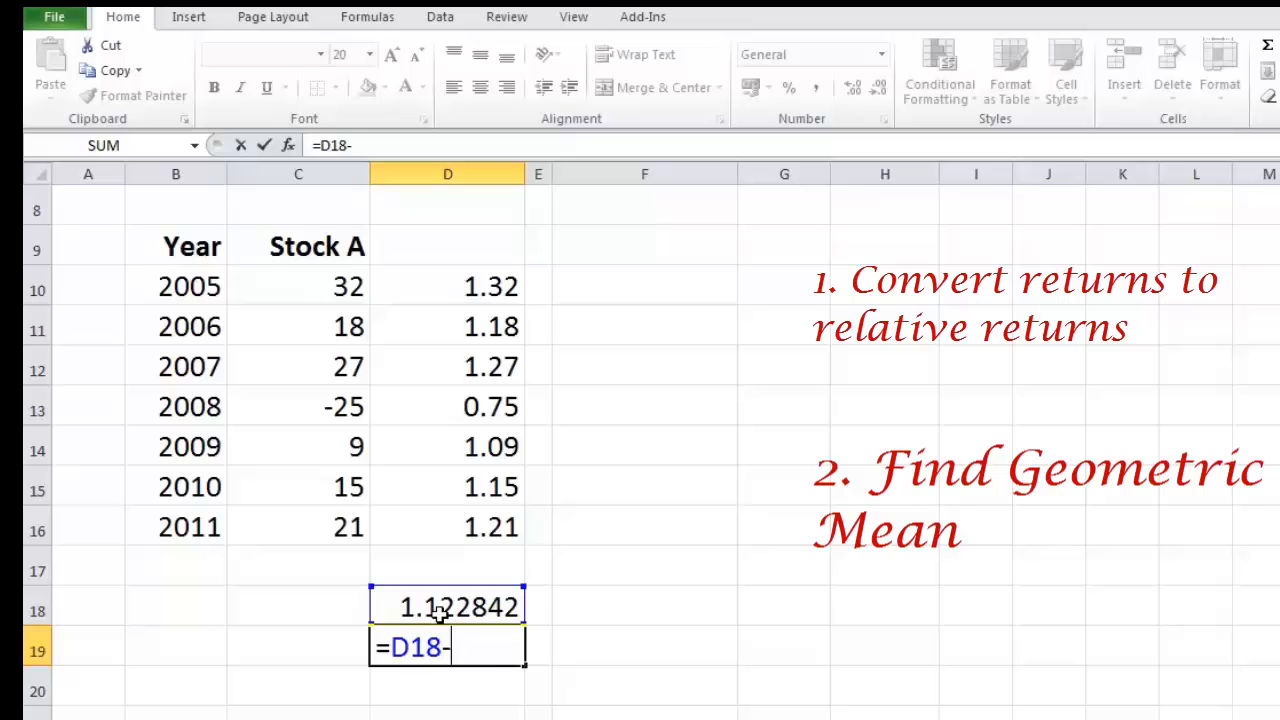
- Enter =D18-1 in D19 and format 0.122842 as a two-decimal percentage, 12.28%
{"action": "left_click", "coordinate": [447, 607]}
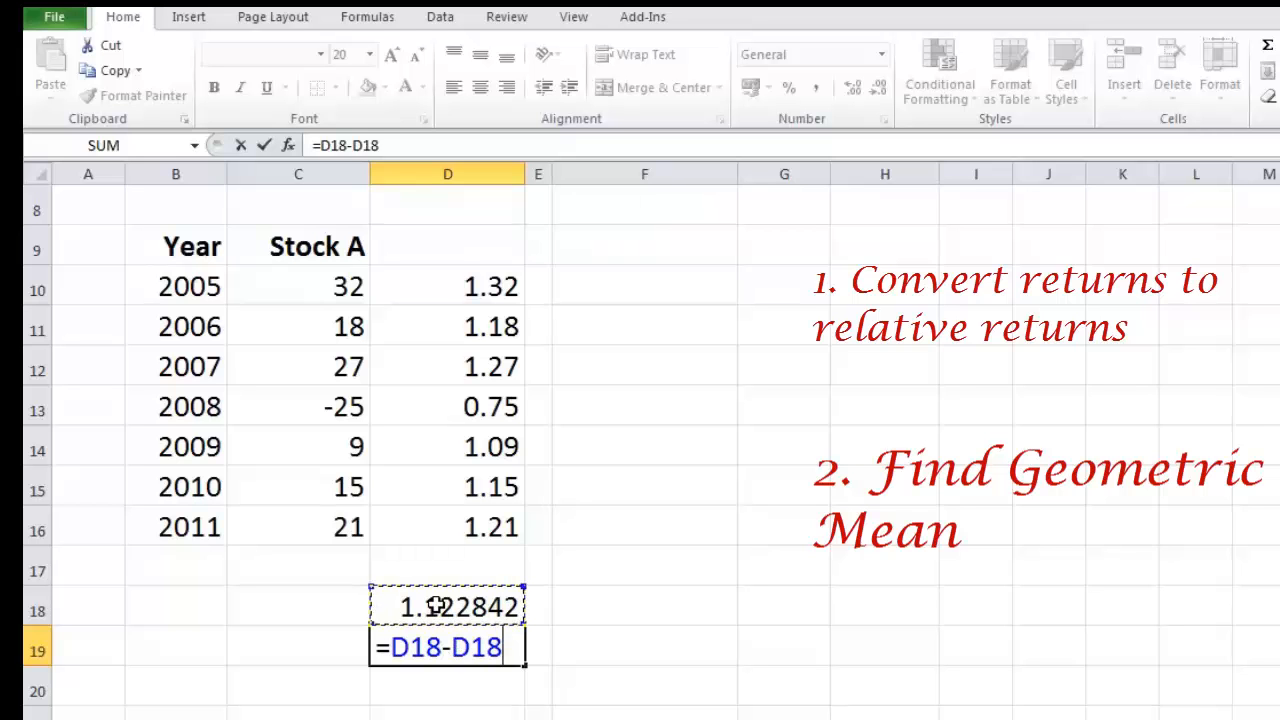
{"action": "key", "text": "Backspace"}
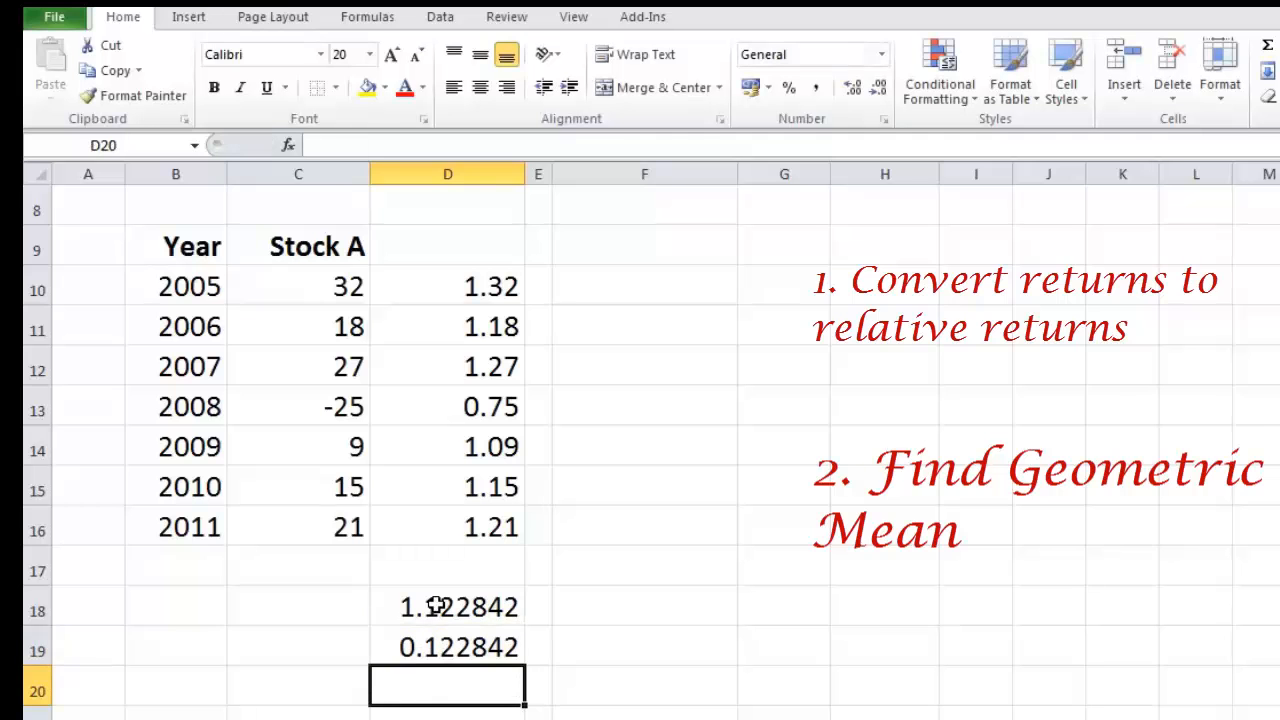
{"action": "left_click", "coordinate": [447, 647]}
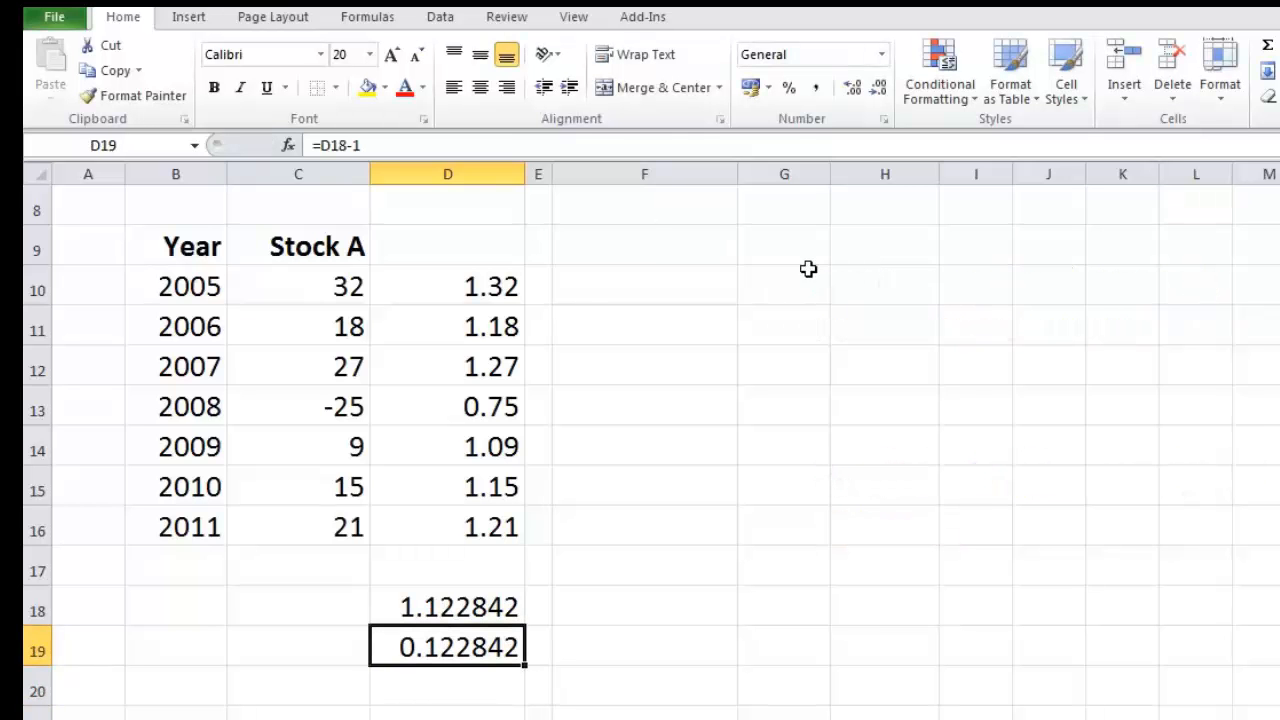
{"action": "left_click", "coordinate": [789, 88]}
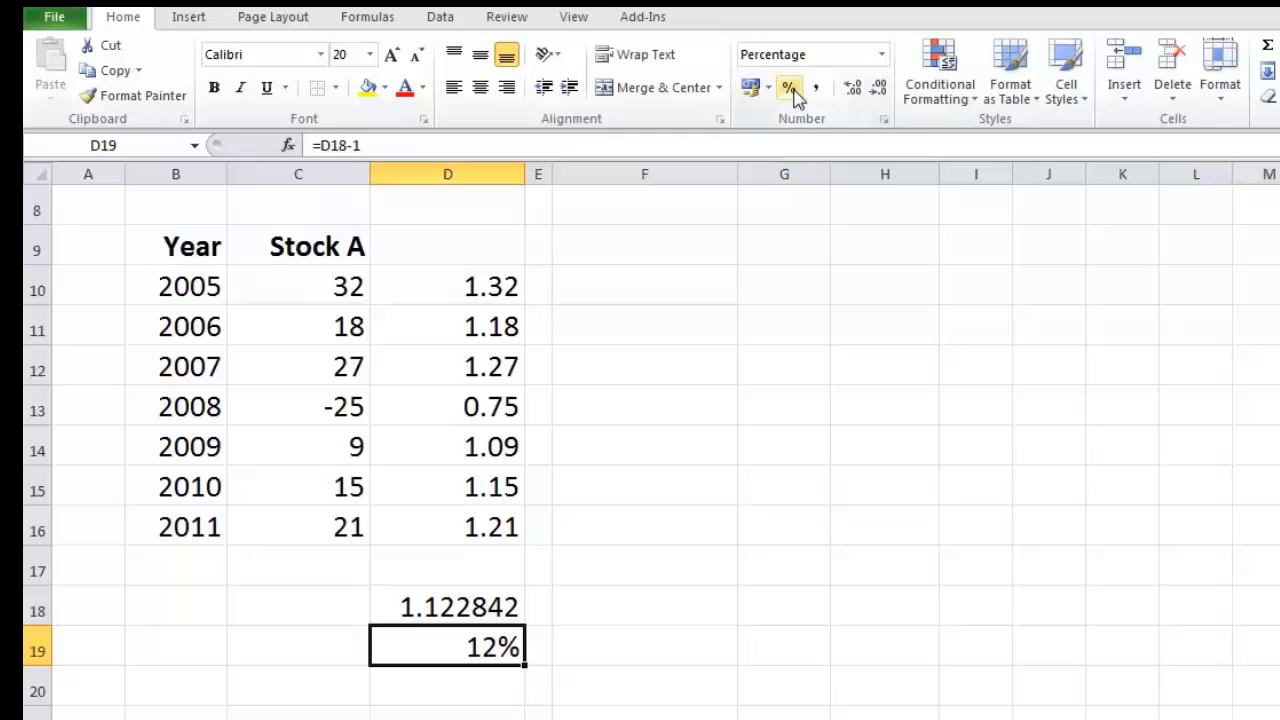
{"action": "left_click", "coordinate": [853, 88]}
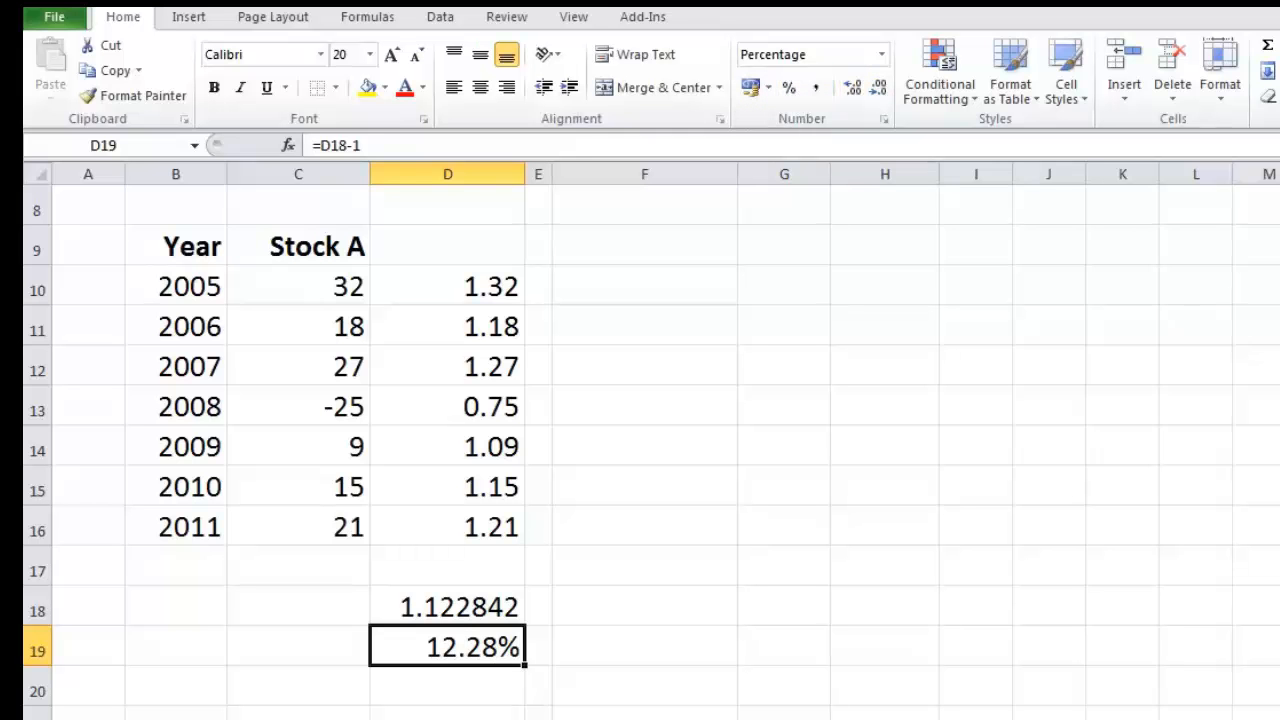
{"action": "mouse_move", "coordinate": [1065, 75]}
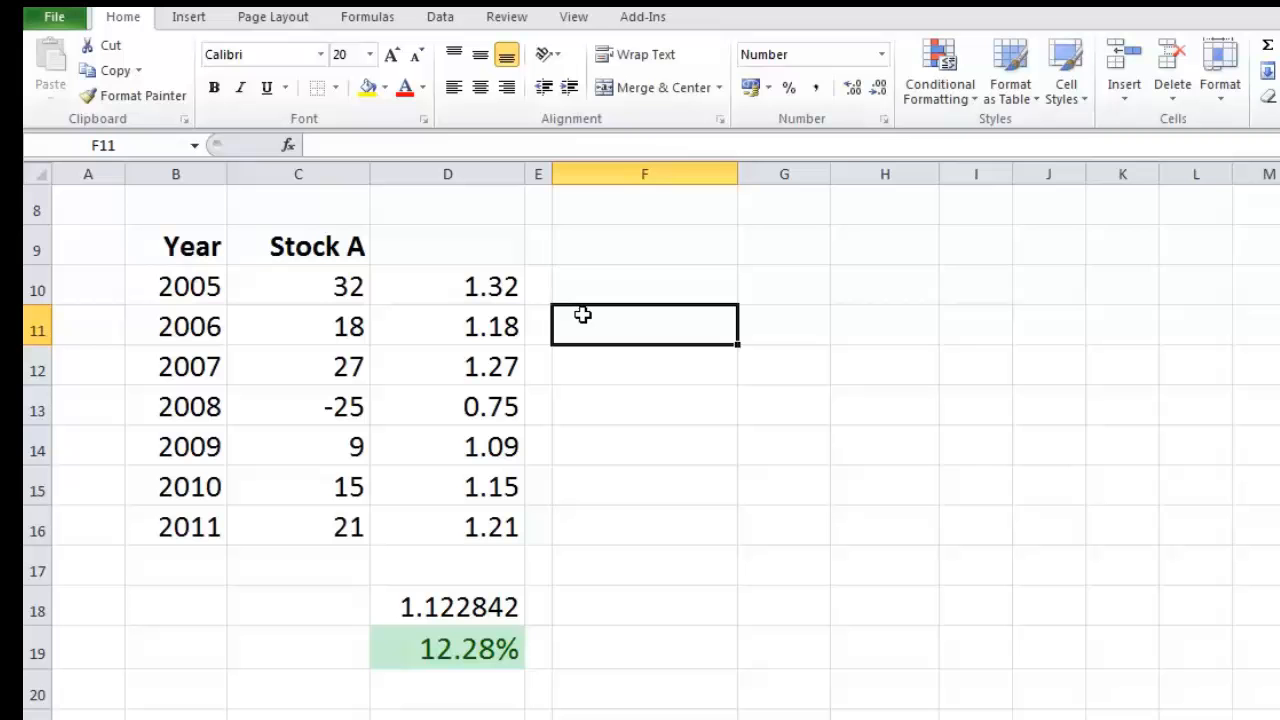
{"action": "mouse_move", "coordinate": [768, 502]}
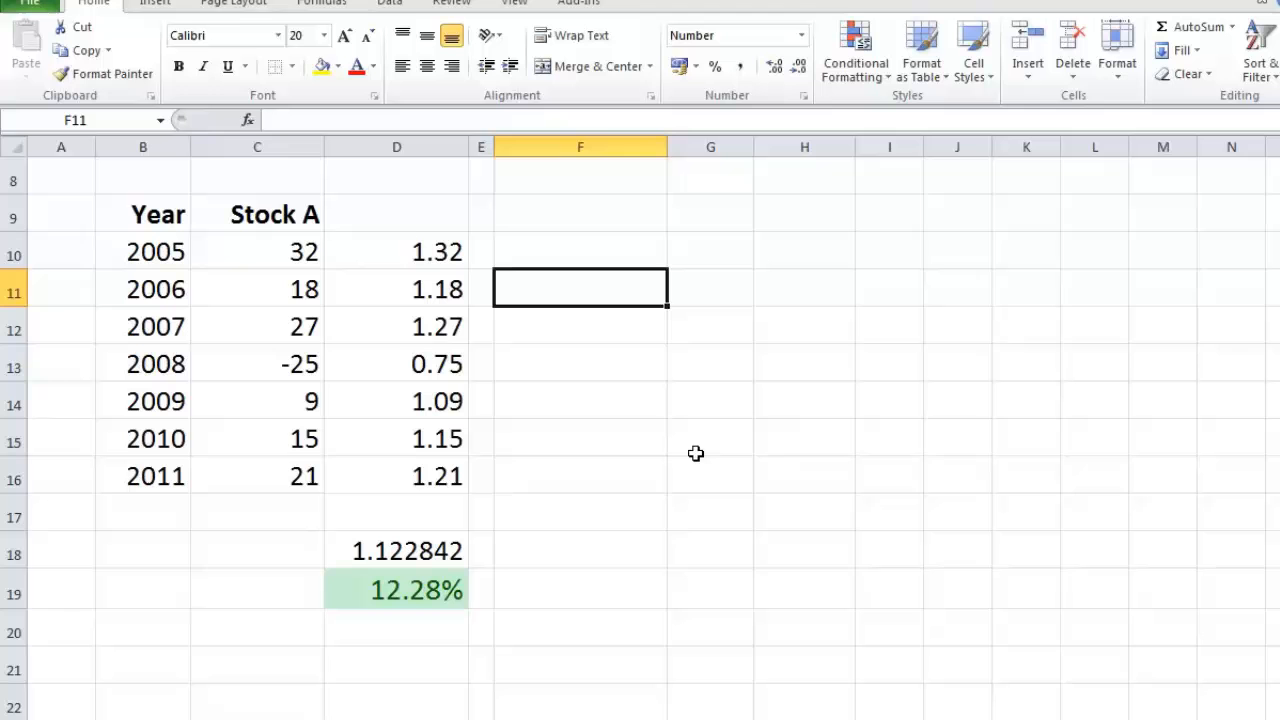
- Enter =STDEV(C10:C16) over the seven Stock A returns, giving 18.72991
{"action": "left_click", "coordinate": [580, 438]}
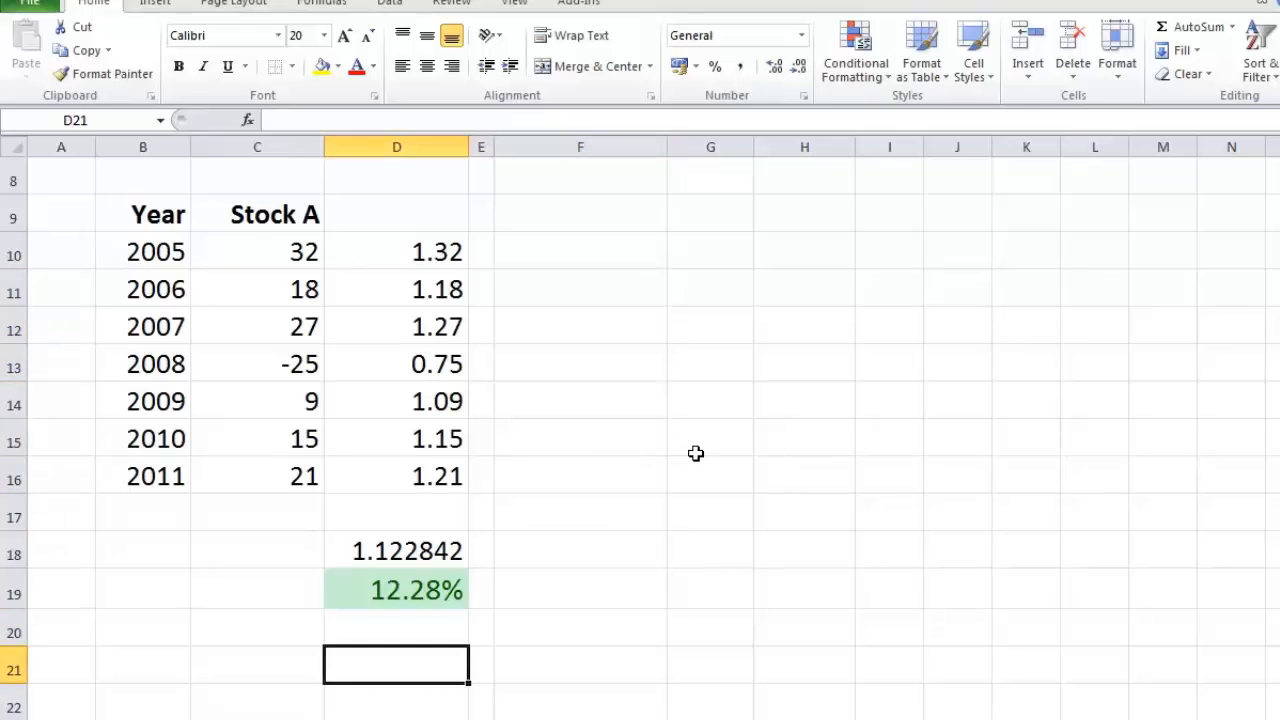
{"action": "type", "text": "="}
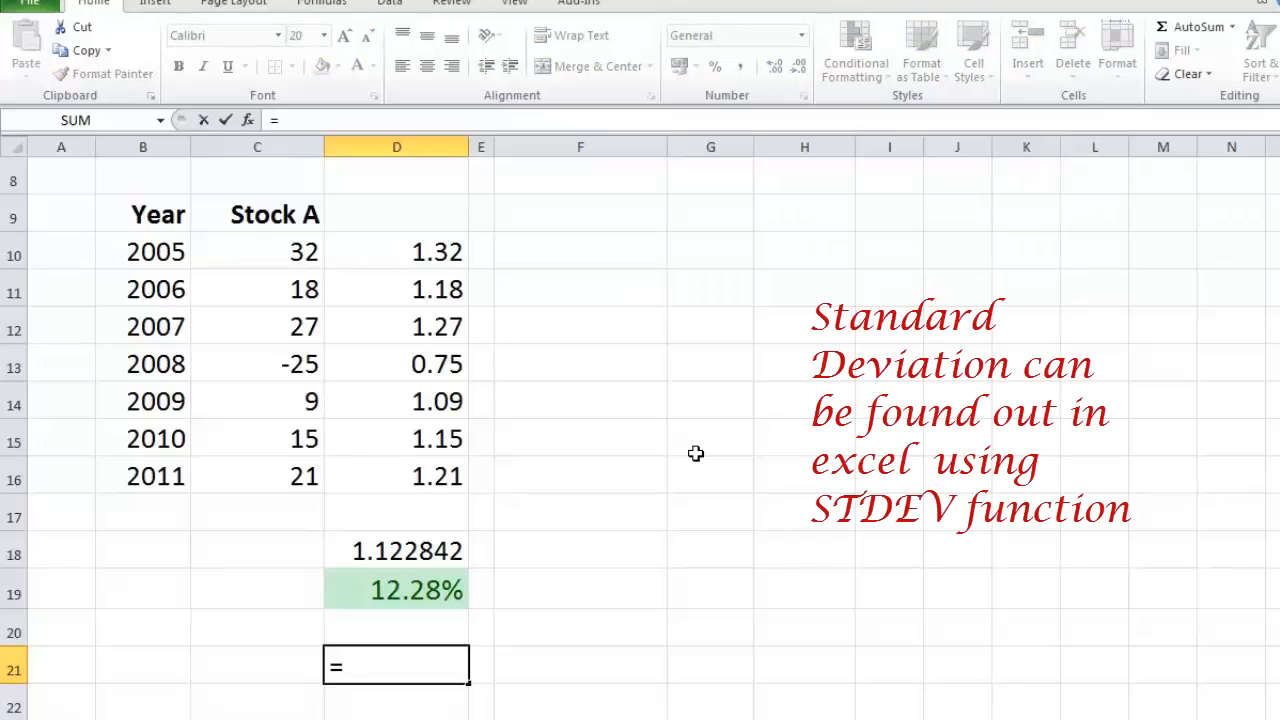
{"action": "type", "text": "std"}
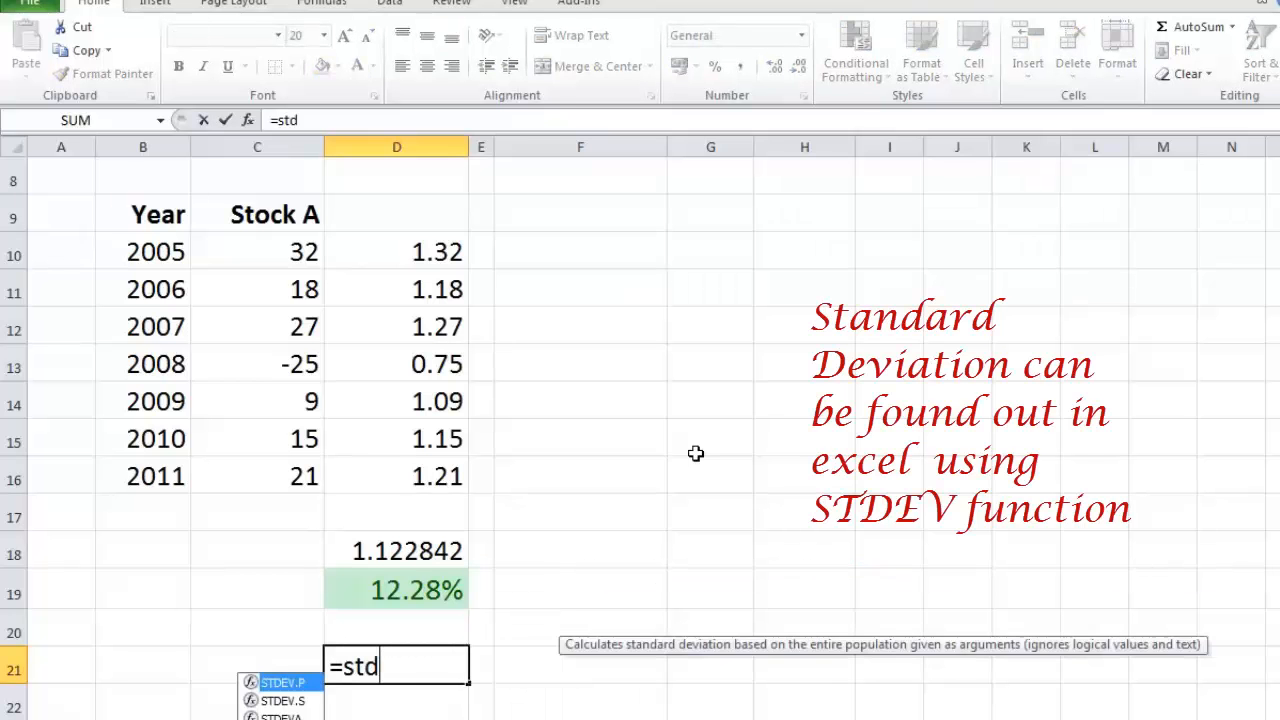
{"action": "type", "text": "ev"}
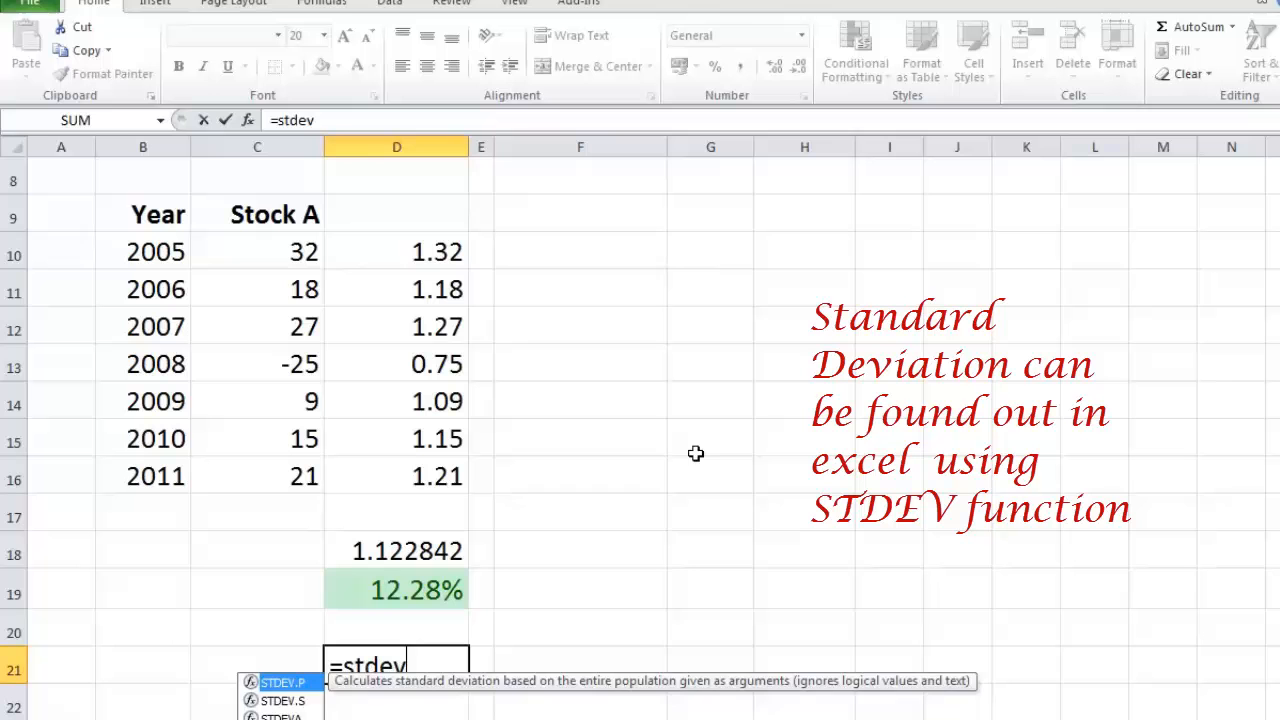
{"action": "type", "text": "("}
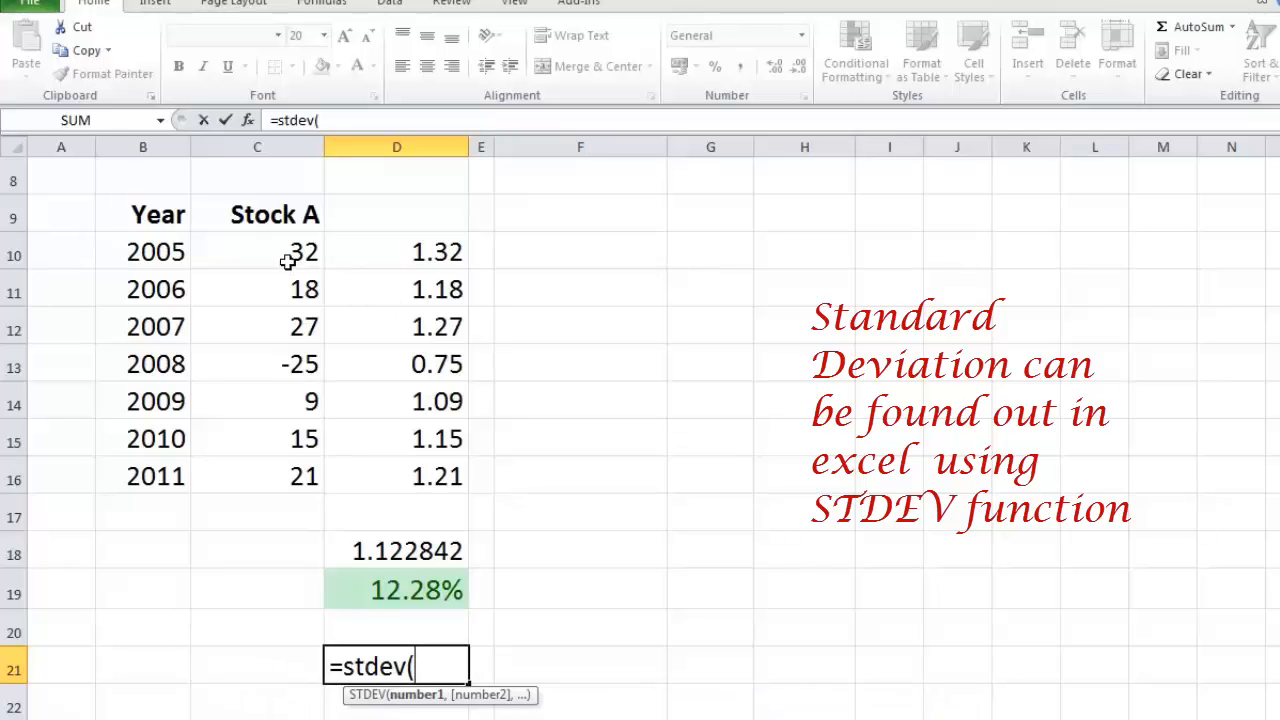
{"action": "left_click", "coordinate": [257, 251]}
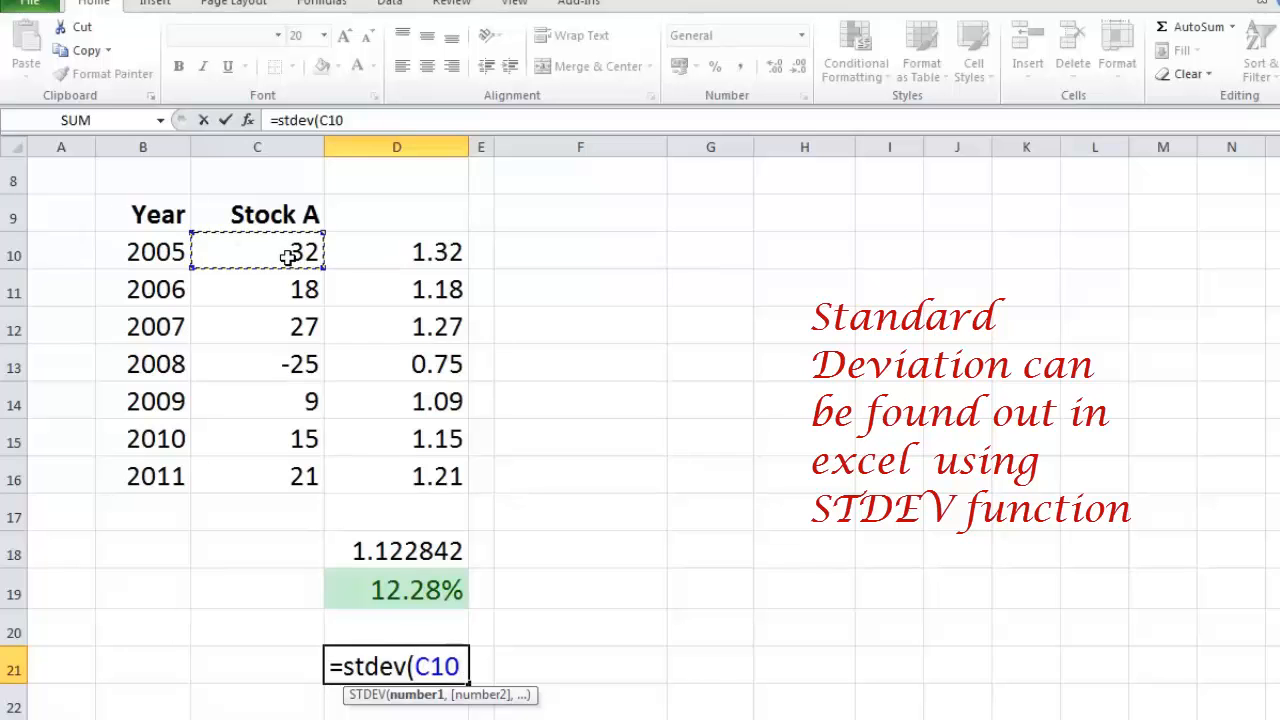
{"action": "left_click_drag", "start_coordinate": [287, 251], "coordinate": [287, 401]}
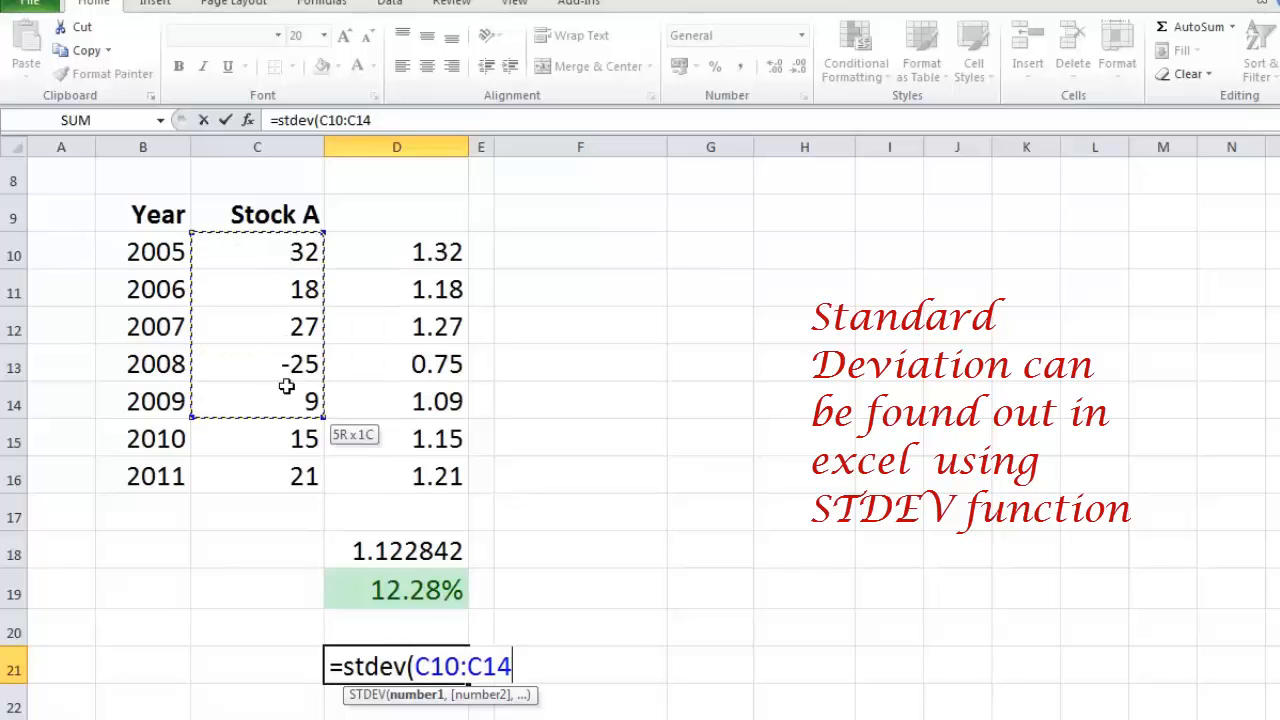
{"action": "left_click_drag", "start_coordinate": [285, 387], "coordinate": [285, 475]}
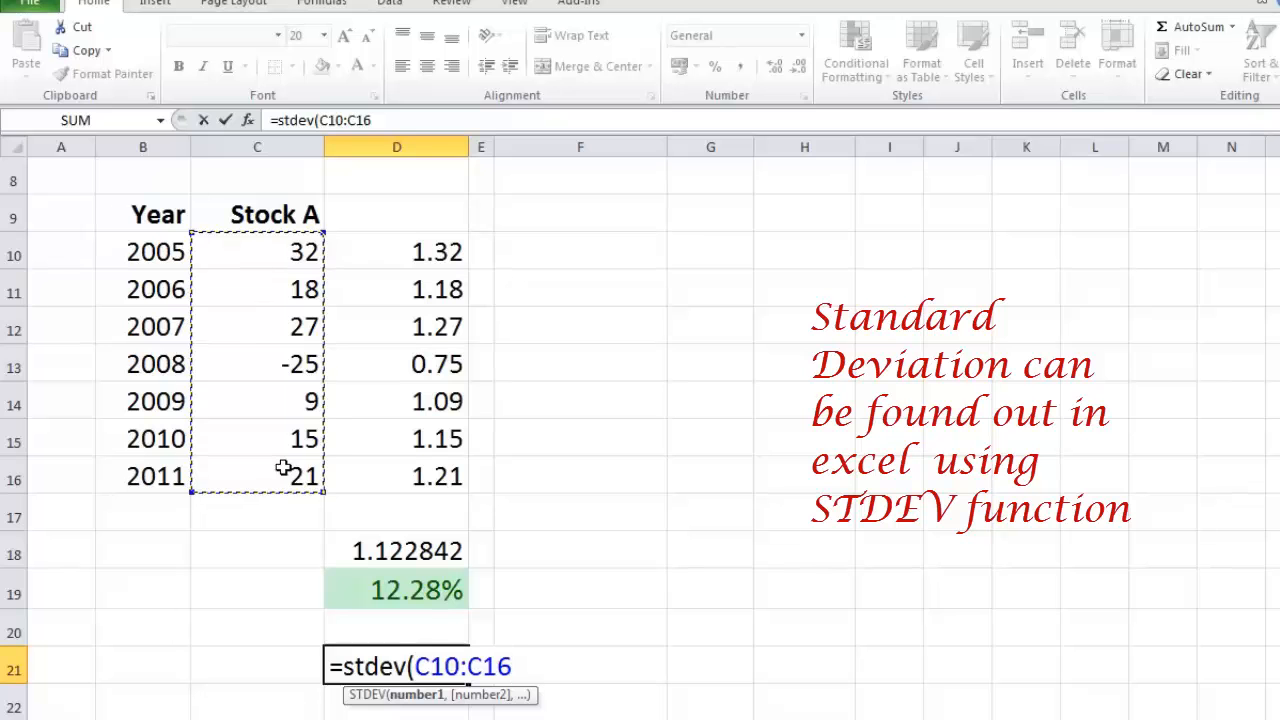
{"action": "type", "text": ")"}
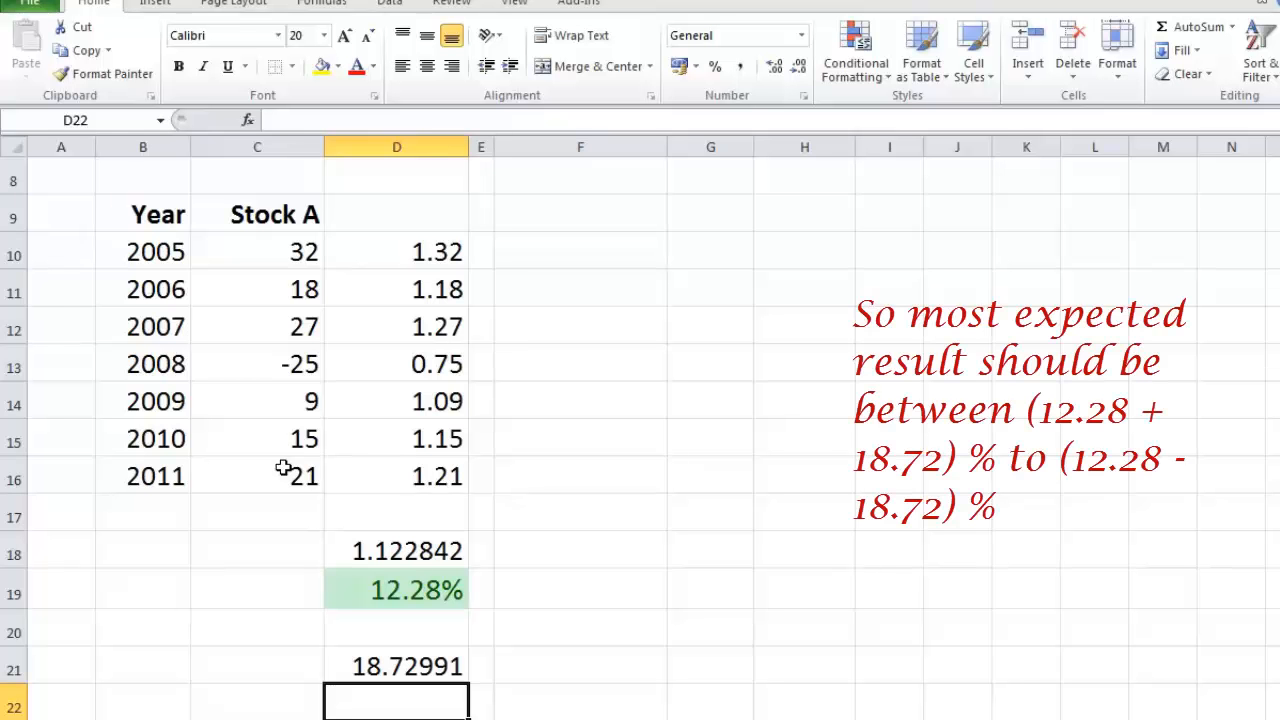
{"action": "mouse_move", "coordinate": [458, 581]}
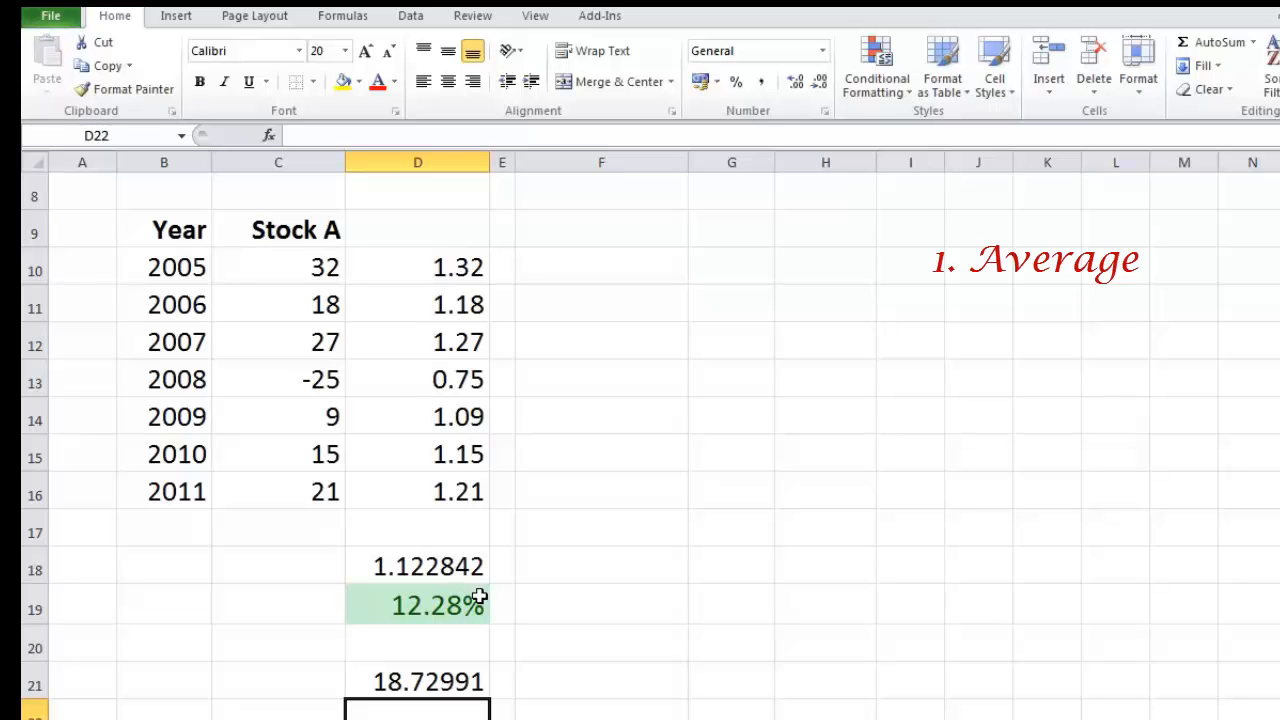
- Enter =AVERAGE(C10:C16) in C19, giving 13.85714
{"action": "left_click", "coordinate": [278, 710]}
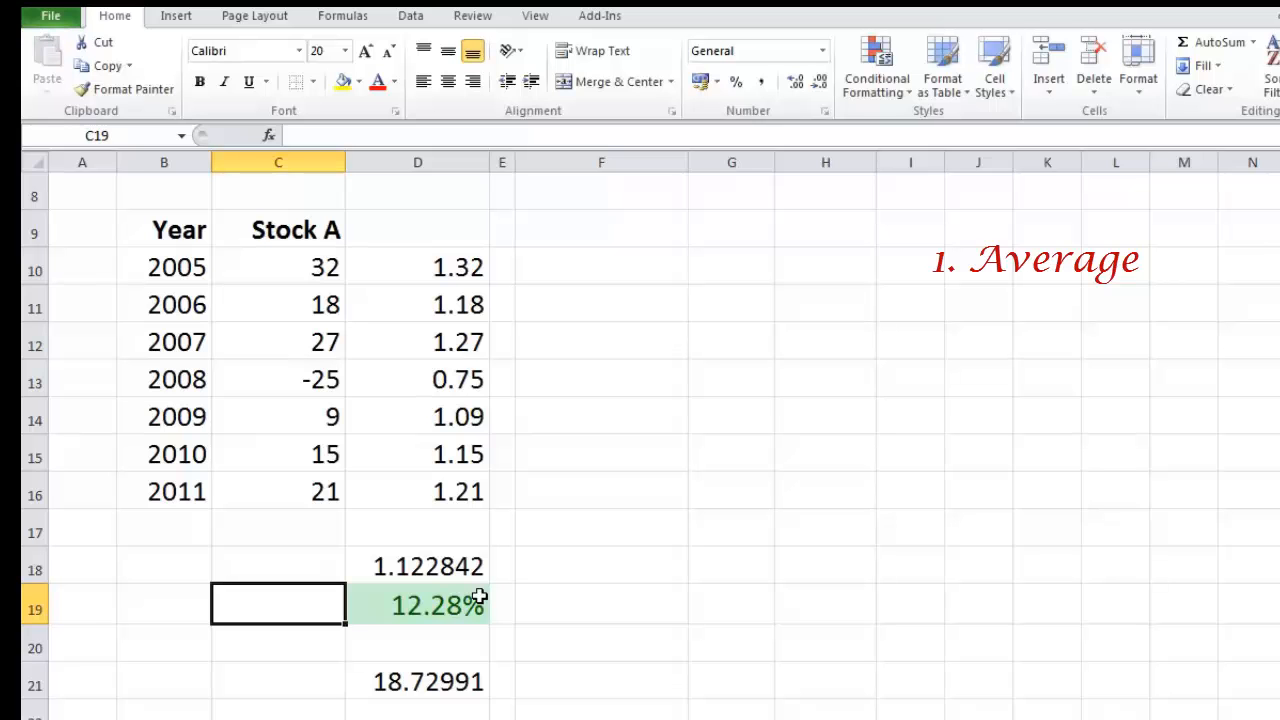
{"action": "type", "text": "="}
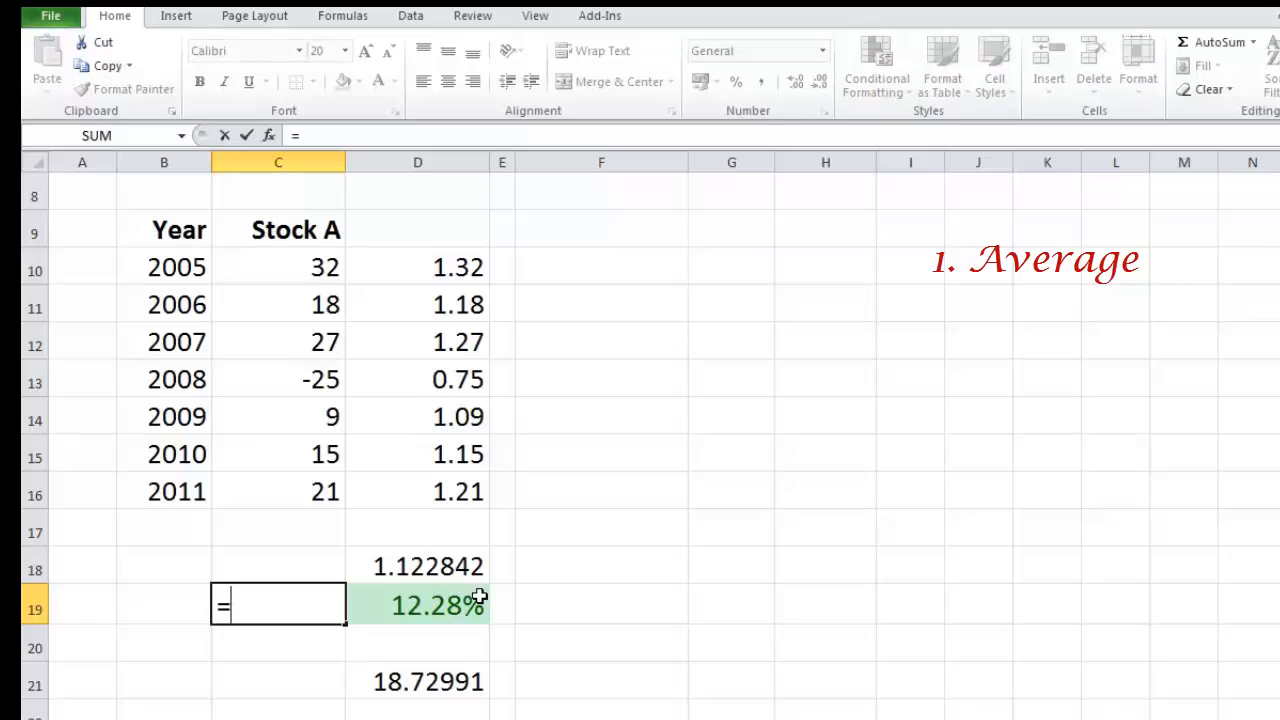
{"action": "type", "text": "ave"}
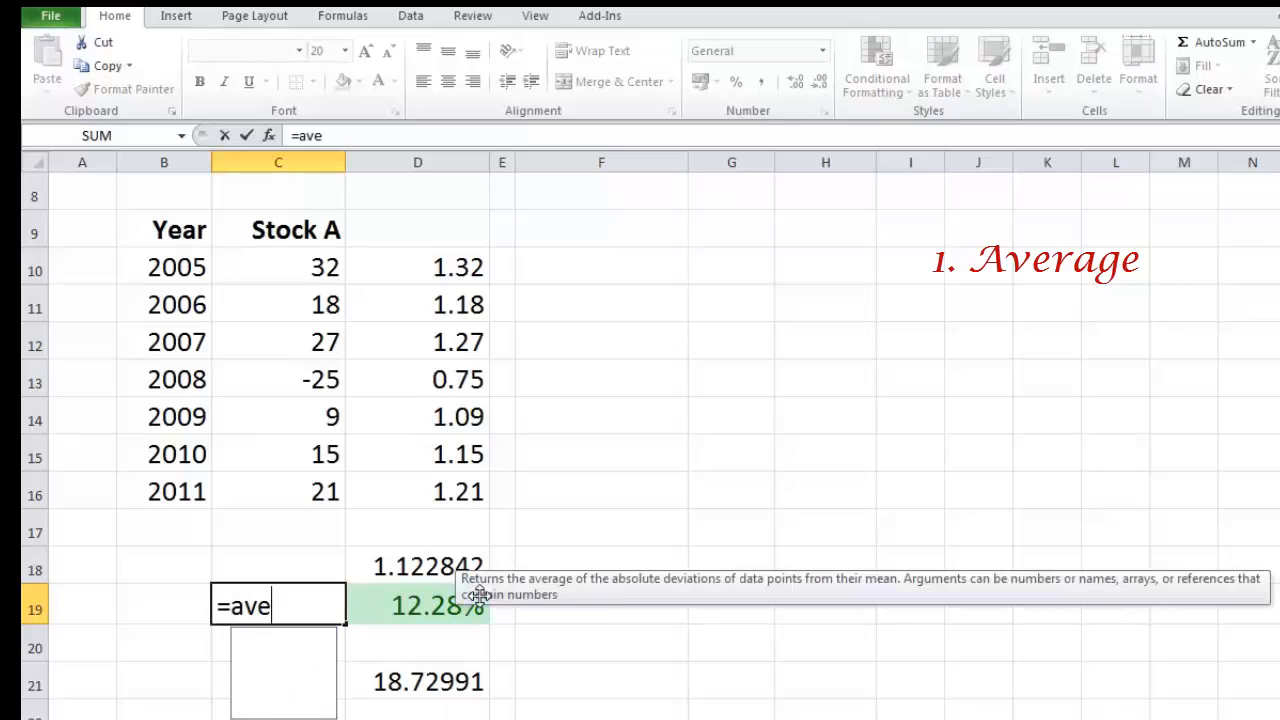
{"action": "type", "text": "rage"}
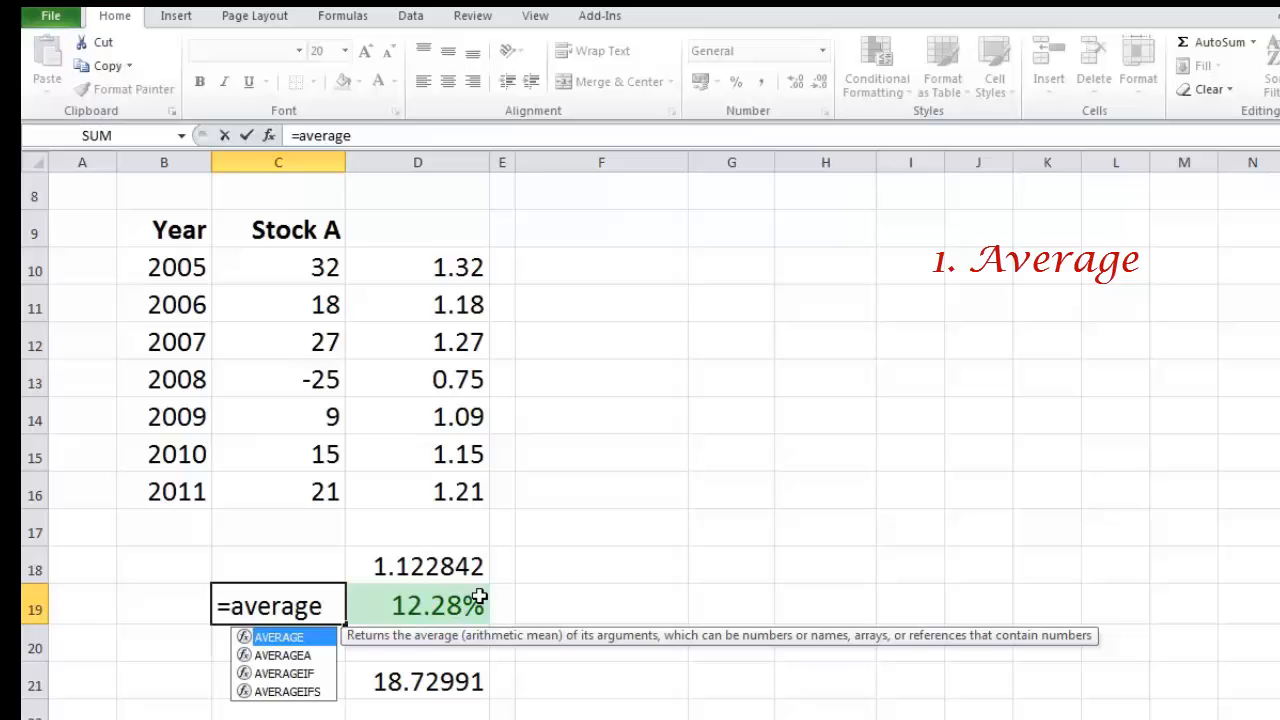
{"action": "type", "text": "("}
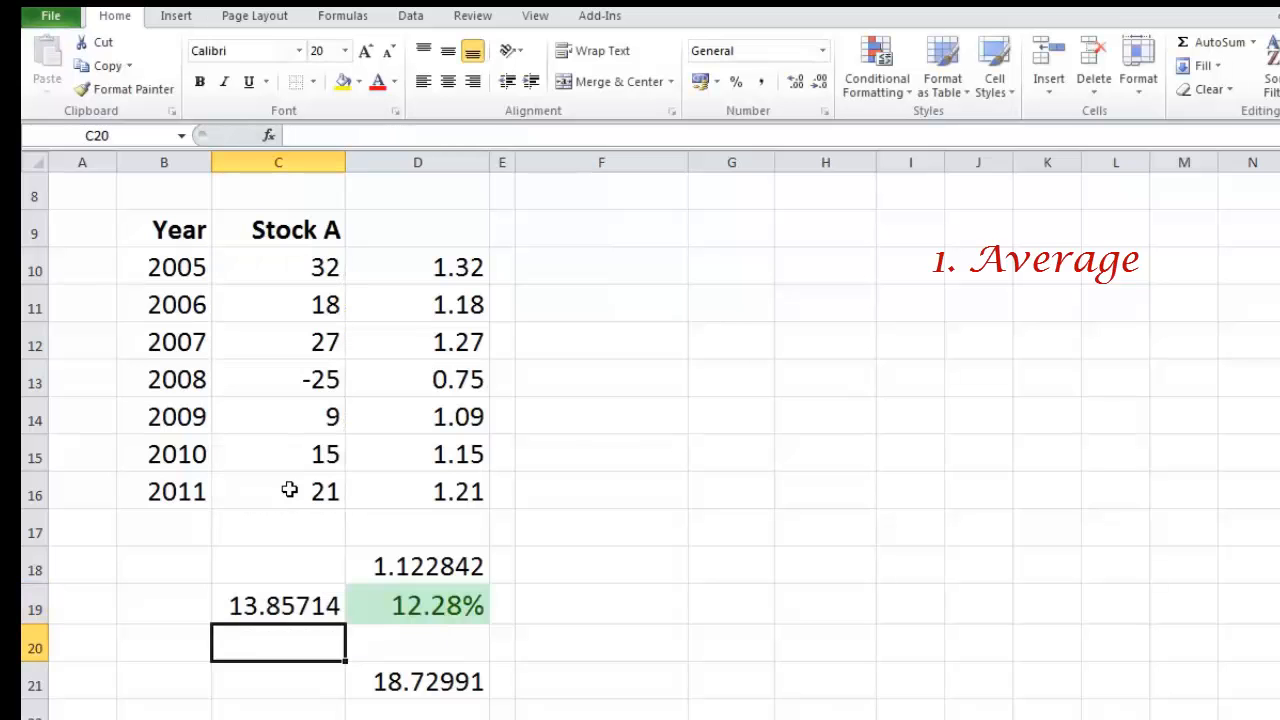
{"action": "mouse_move", "coordinate": [303, 571]}
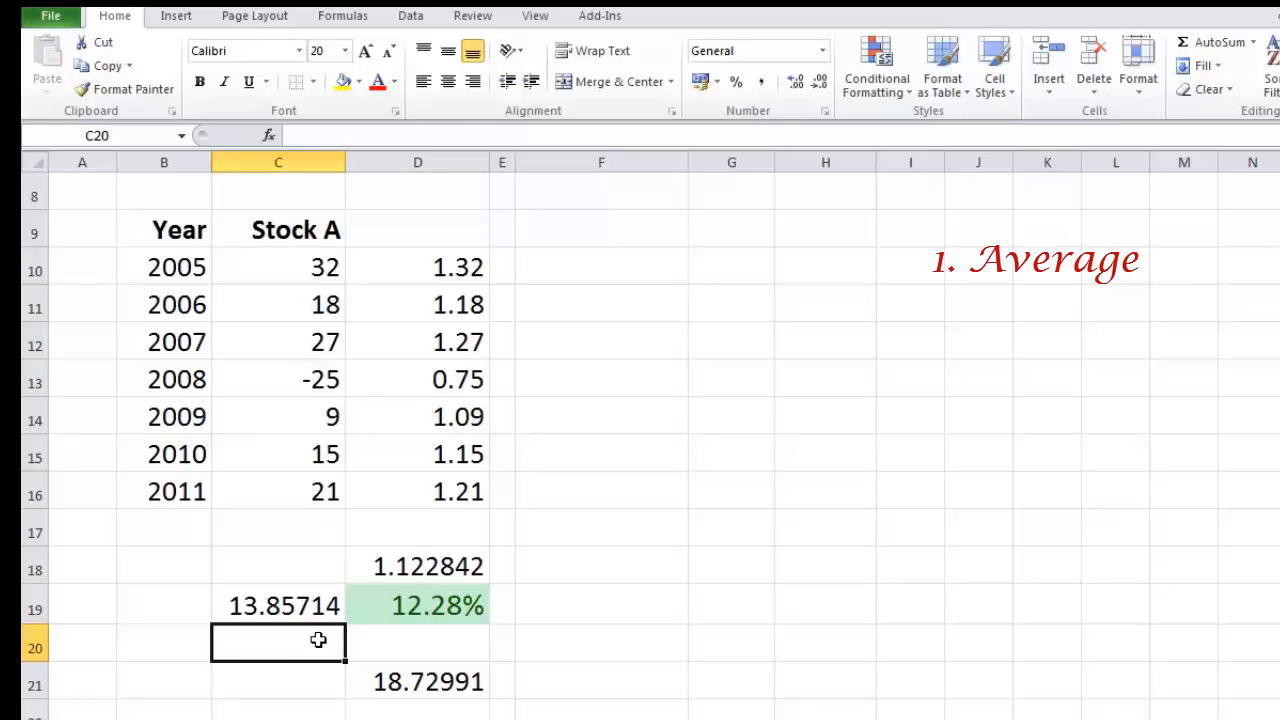
{"action": "mouse_move", "coordinate": [708, 262]}
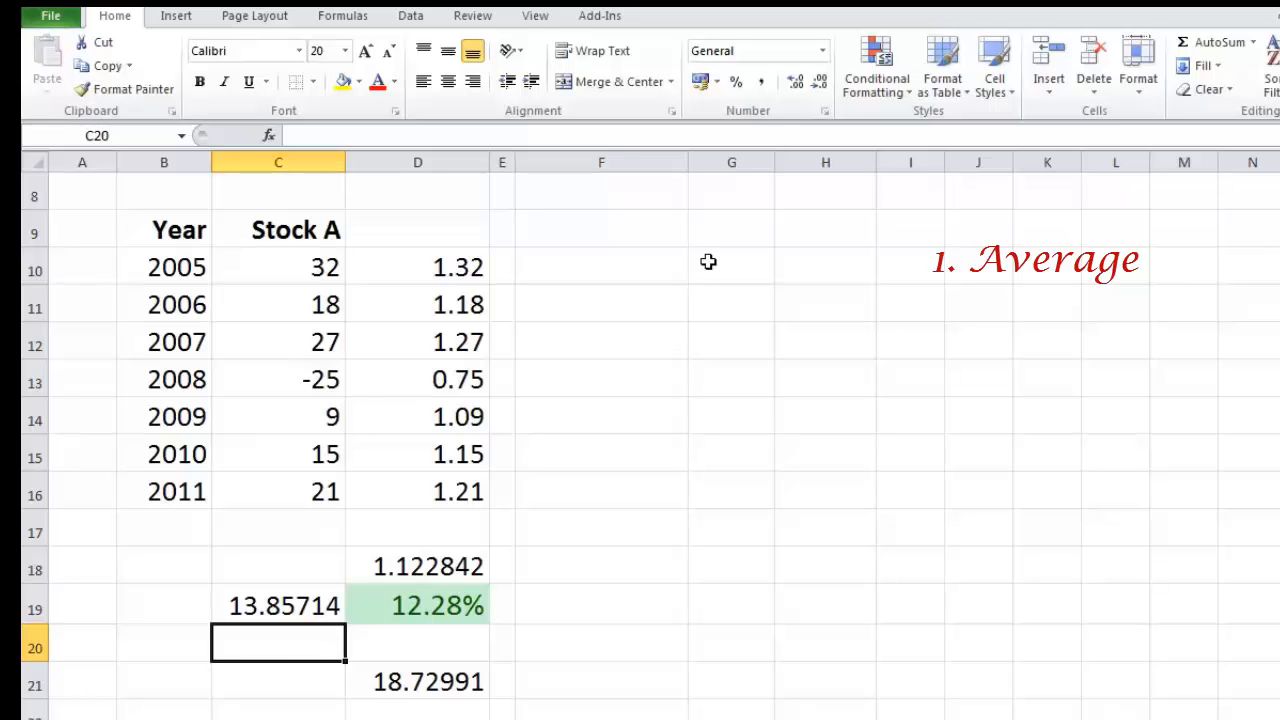
{"action": "left_click", "coordinate": [601, 229]}
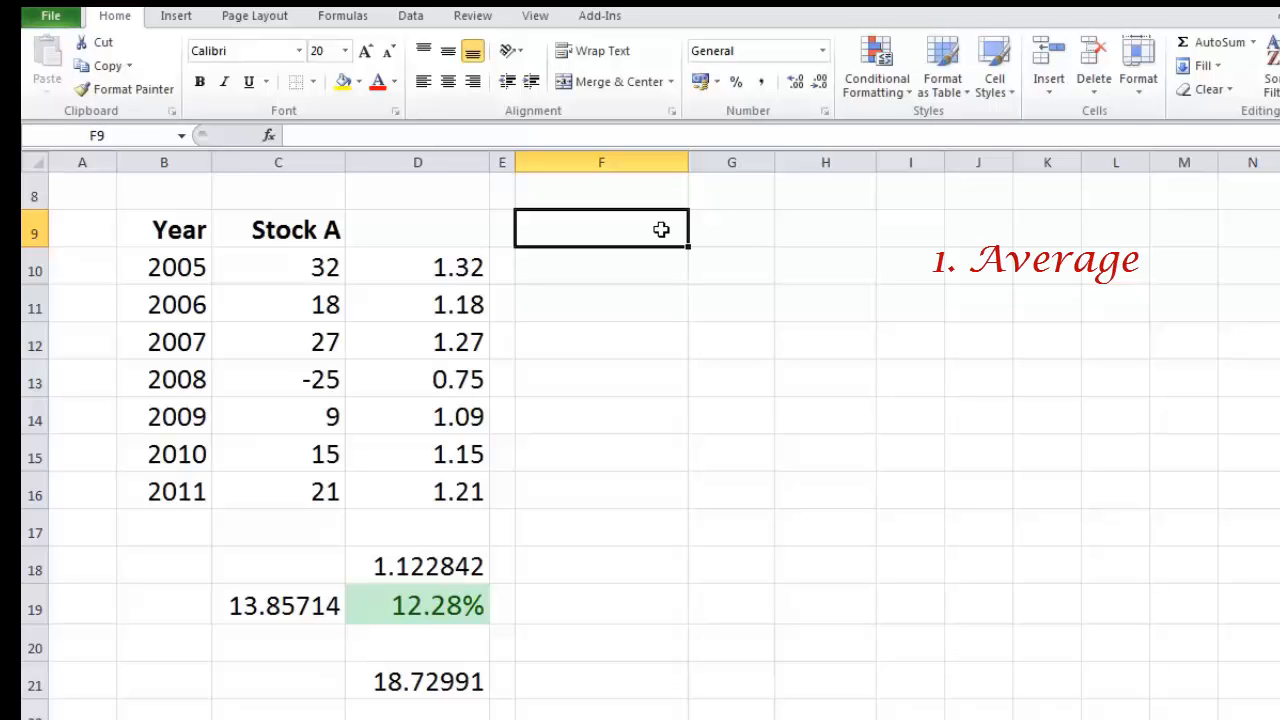
- Label F9 'd' and fill F10:F16 with =$C$19-C10, average minus each return
{"action": "type", "text": "d"}
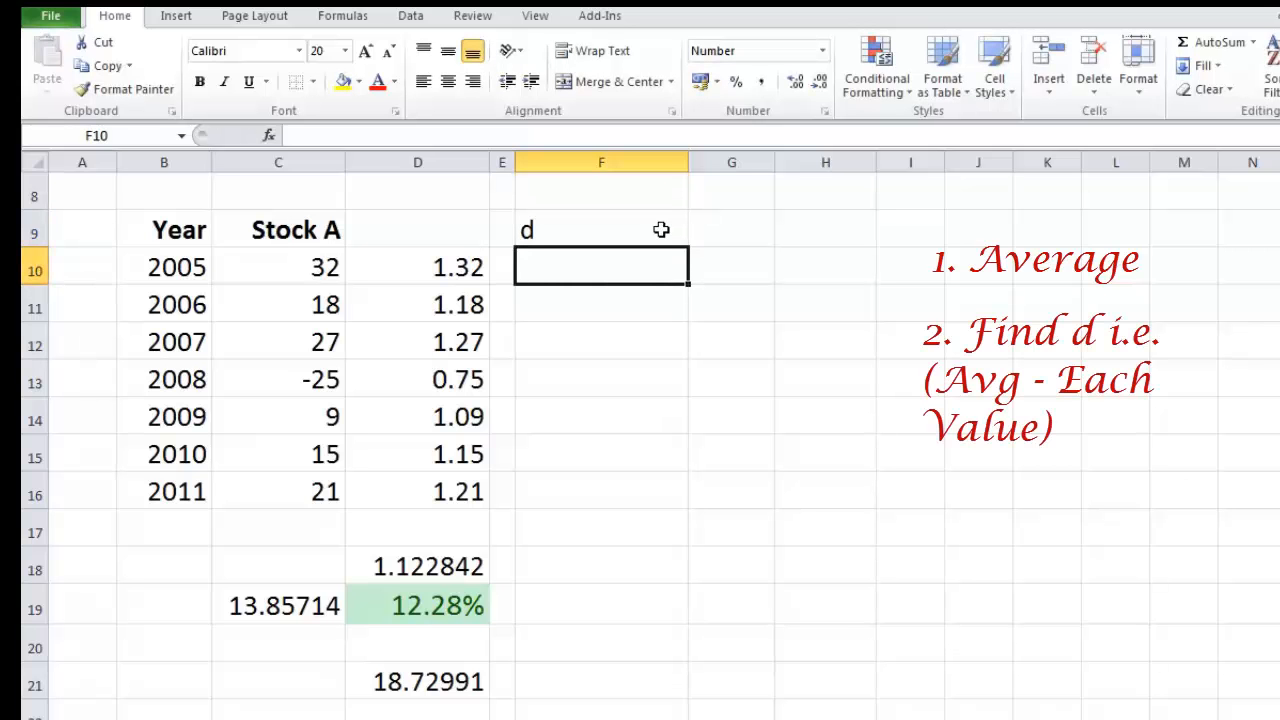
{"action": "type", "text": "="}
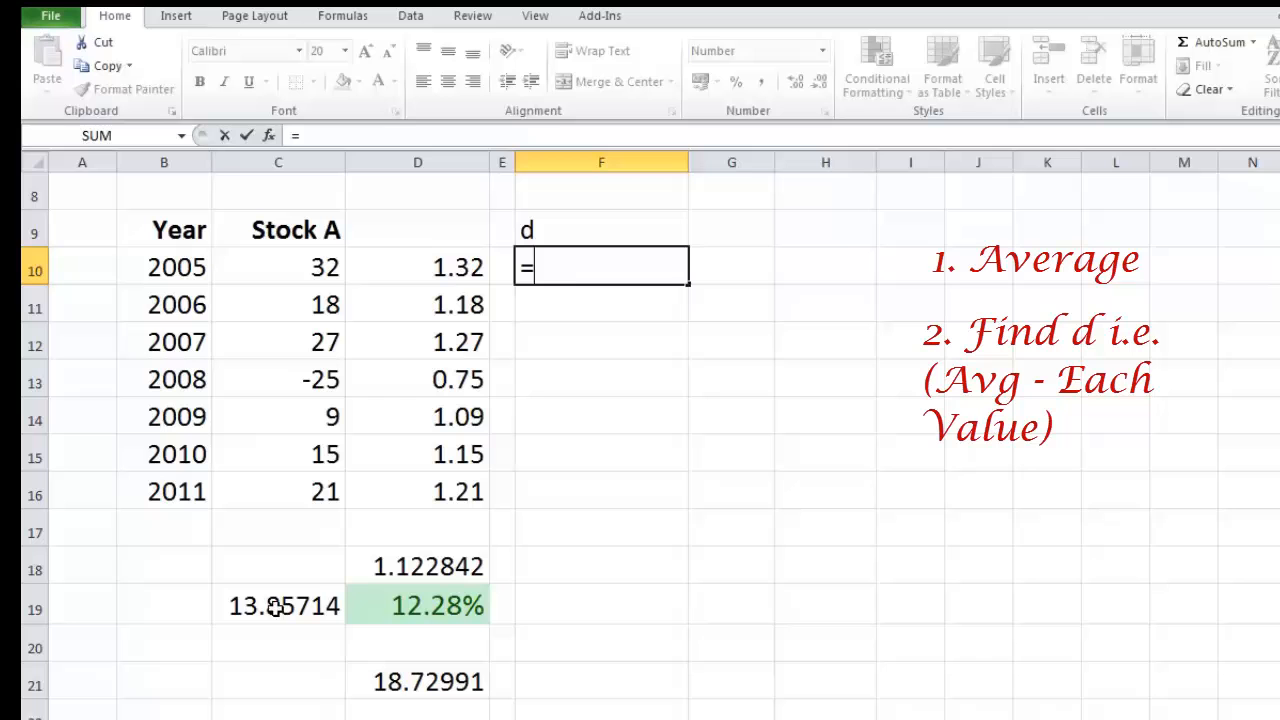
{"action": "left_click", "coordinate": [278, 605]}
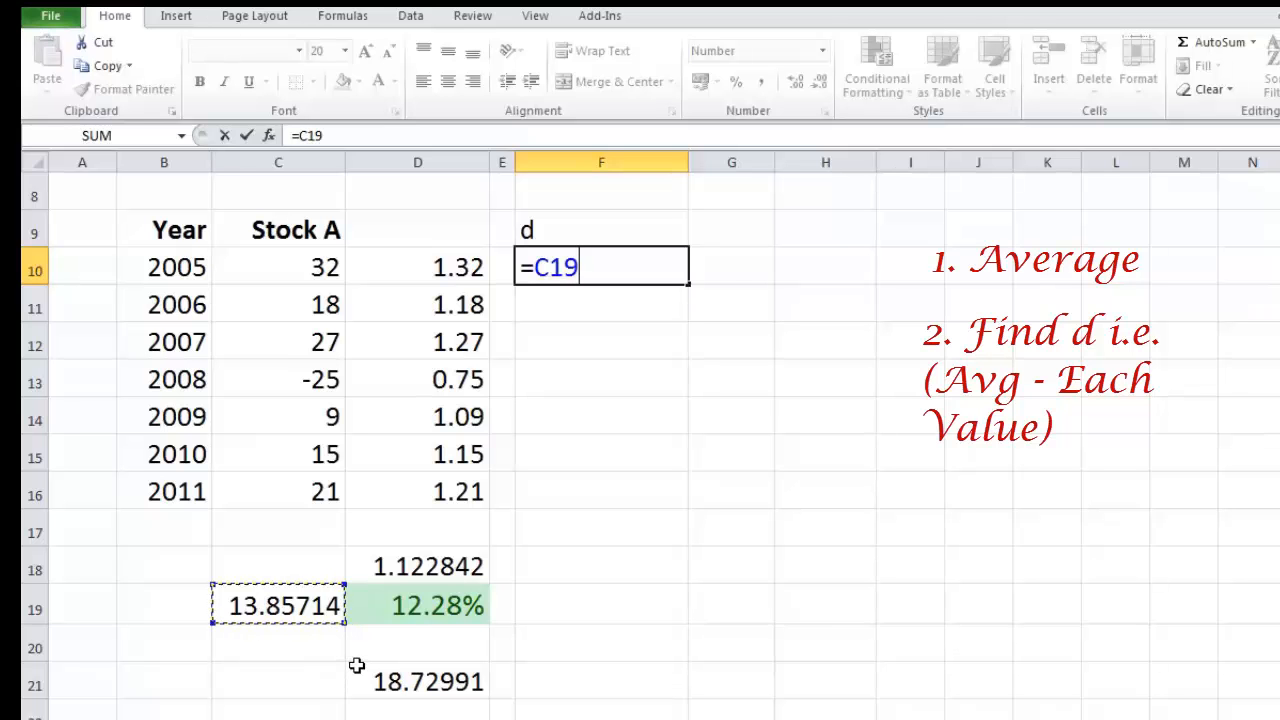
{"action": "key", "text": "f4"}
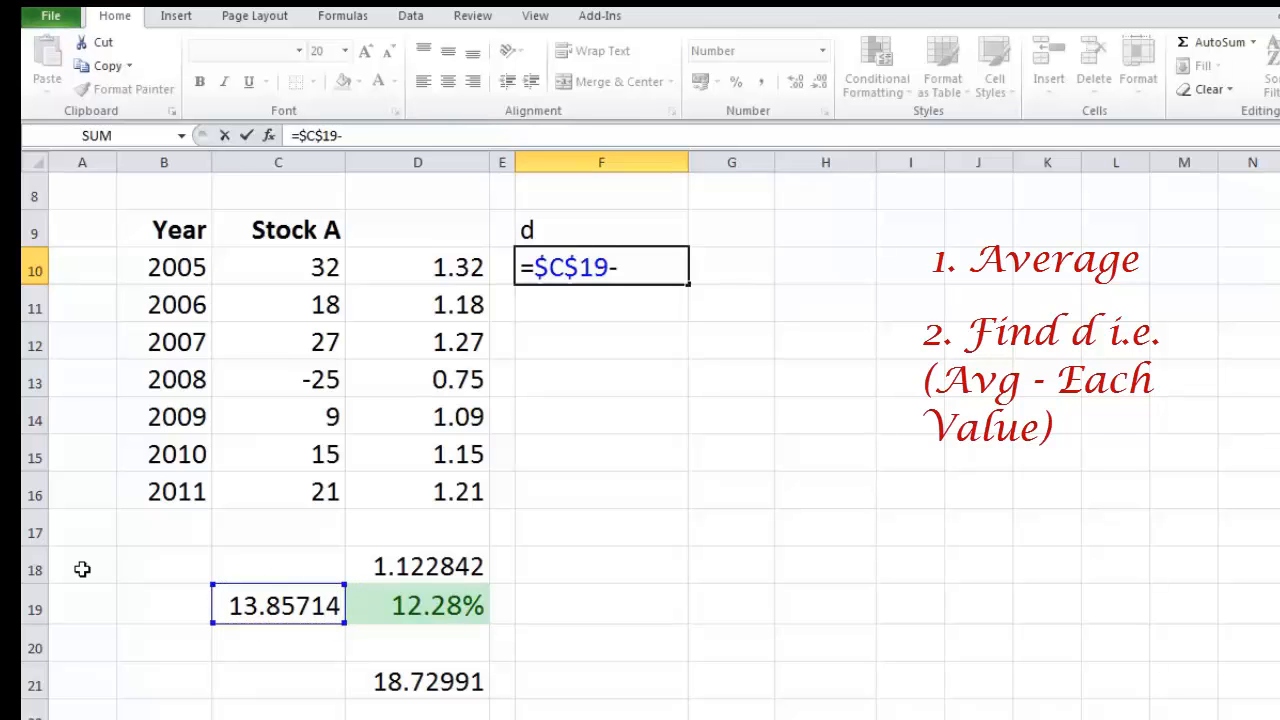
{"action": "left_click", "coordinate": [278, 267]}
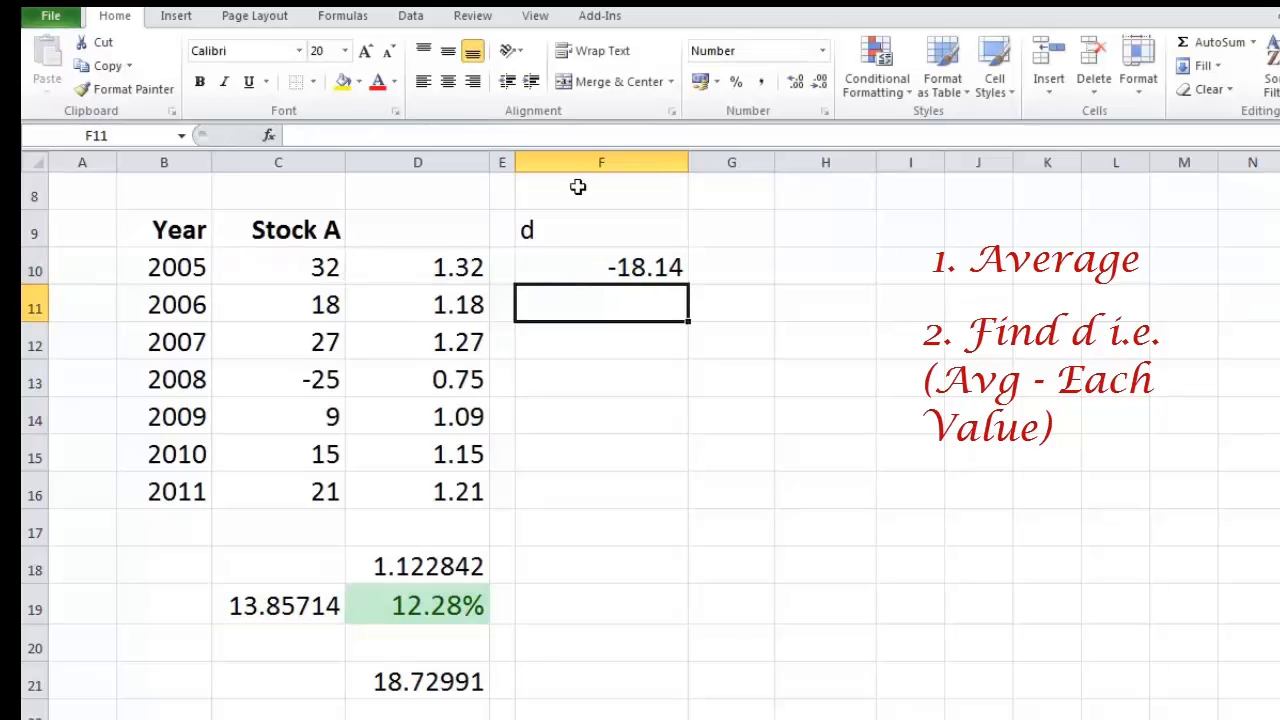
{"action": "left_click", "coordinate": [601, 267]}
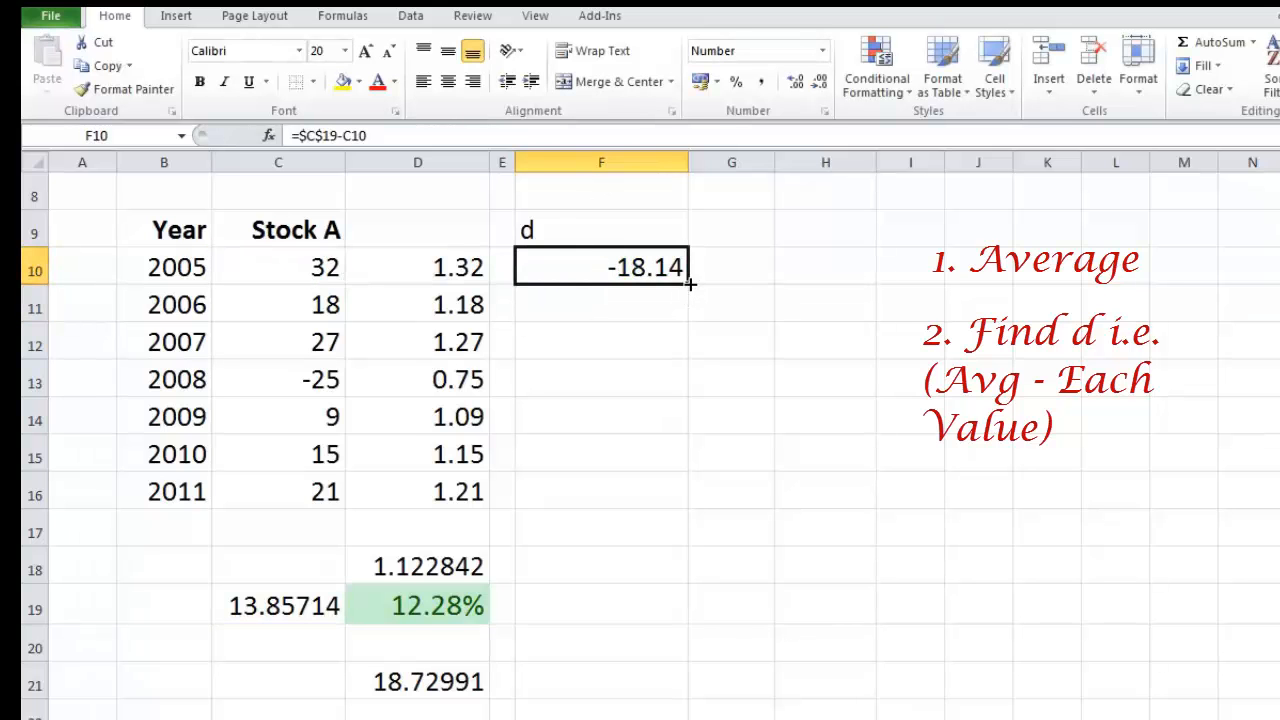
{"action": "left_click_drag", "start_coordinate": [688, 285], "coordinate": [685, 490]}
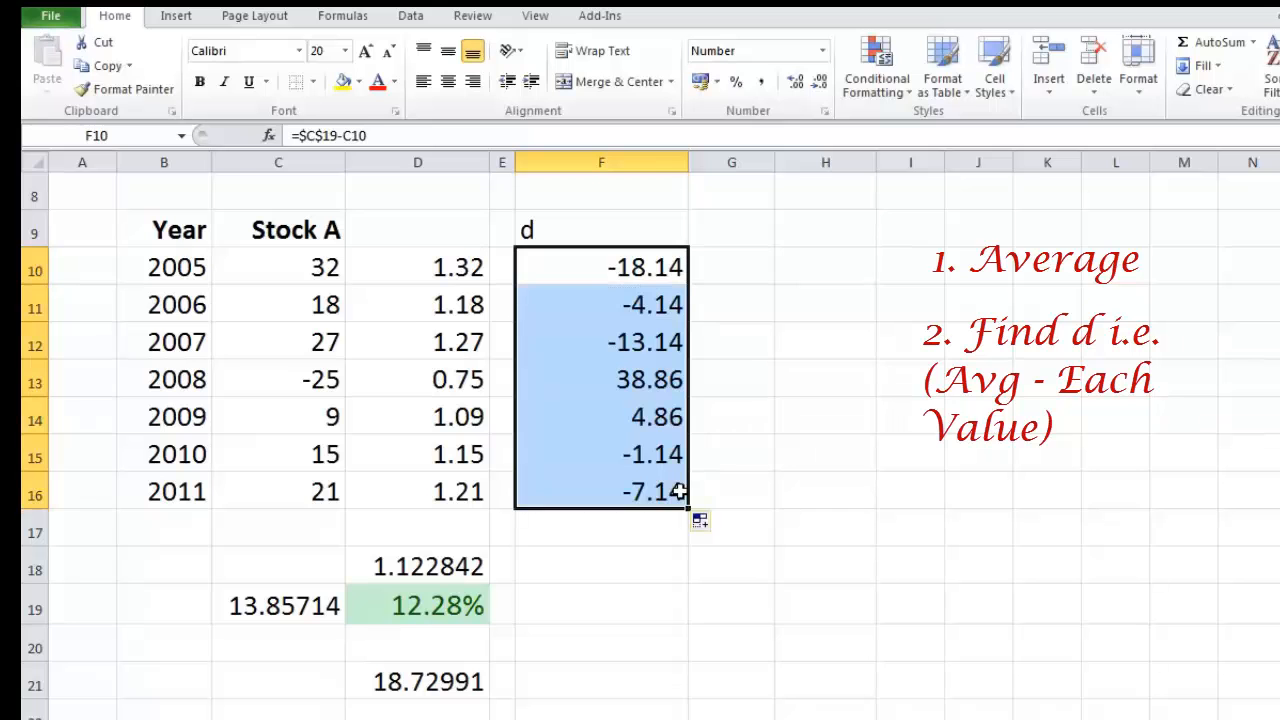
{"action": "left_click", "coordinate": [601, 379]}
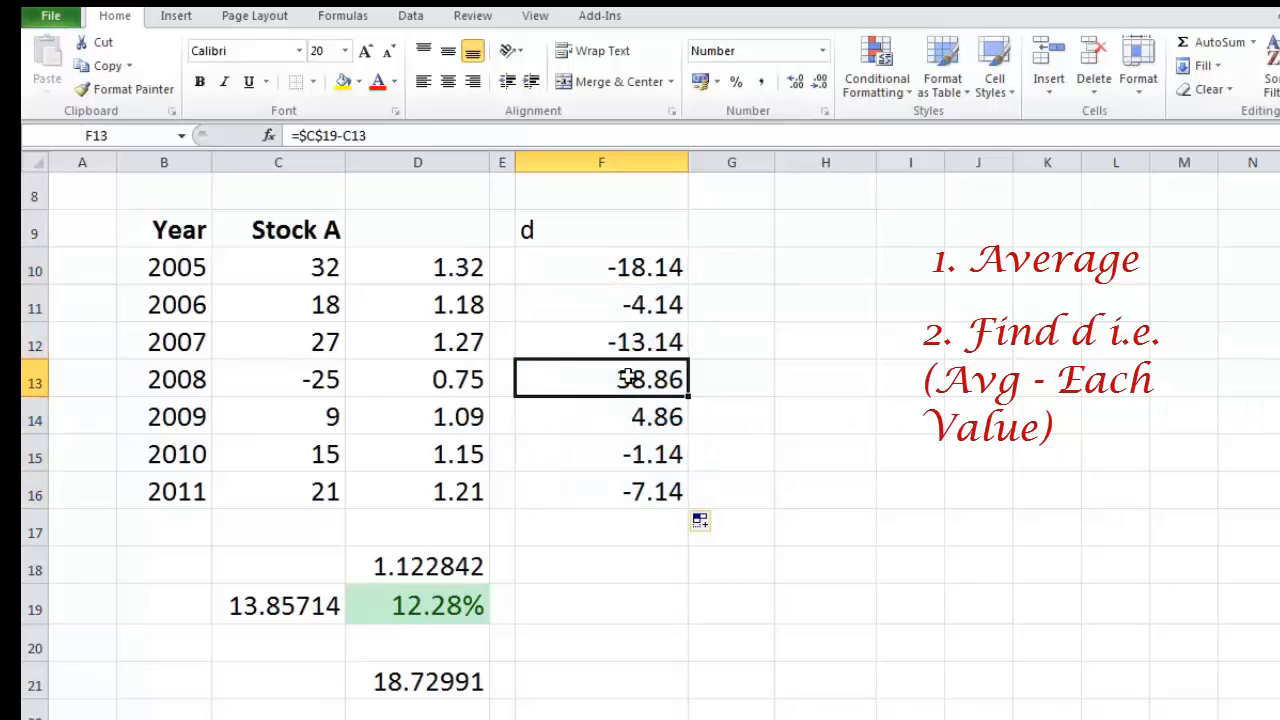
{"action": "double_click", "coordinate": [600, 378]}
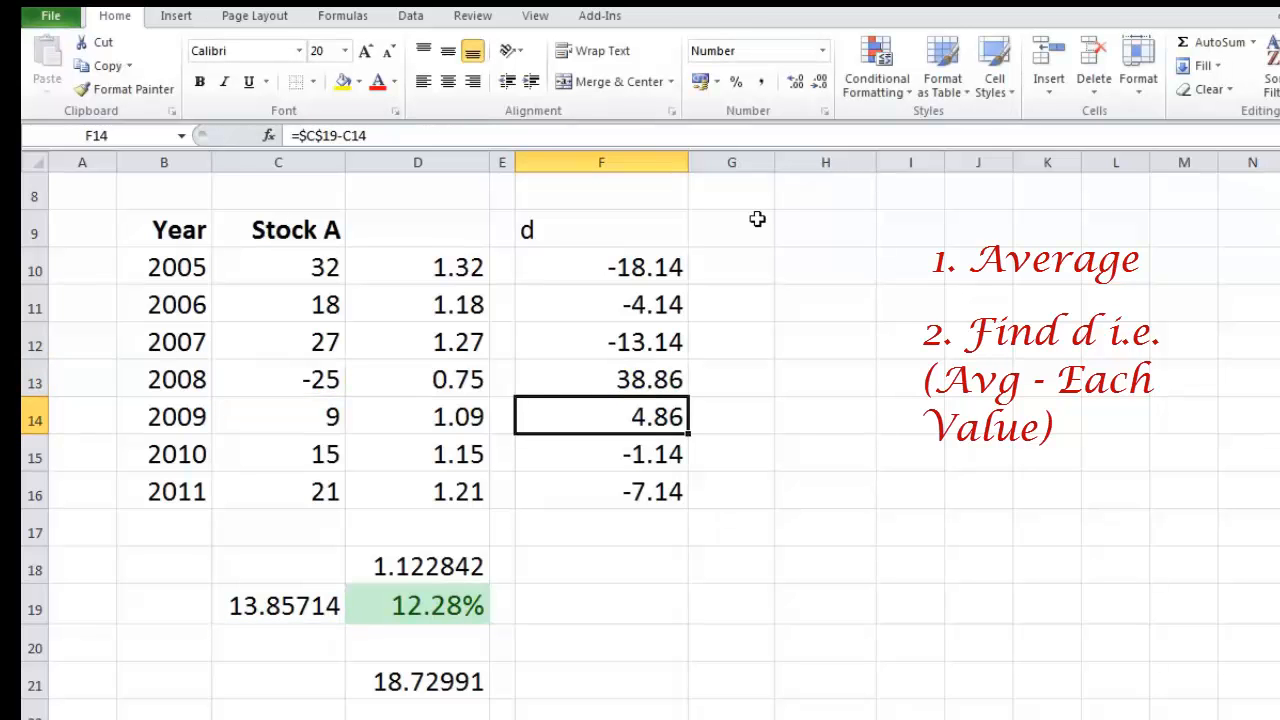
- Label G9 'd^2', enter =F10^2 showing 329.16 with two decimals, and narrow column G
{"action": "left_click", "coordinate": [731, 229]}
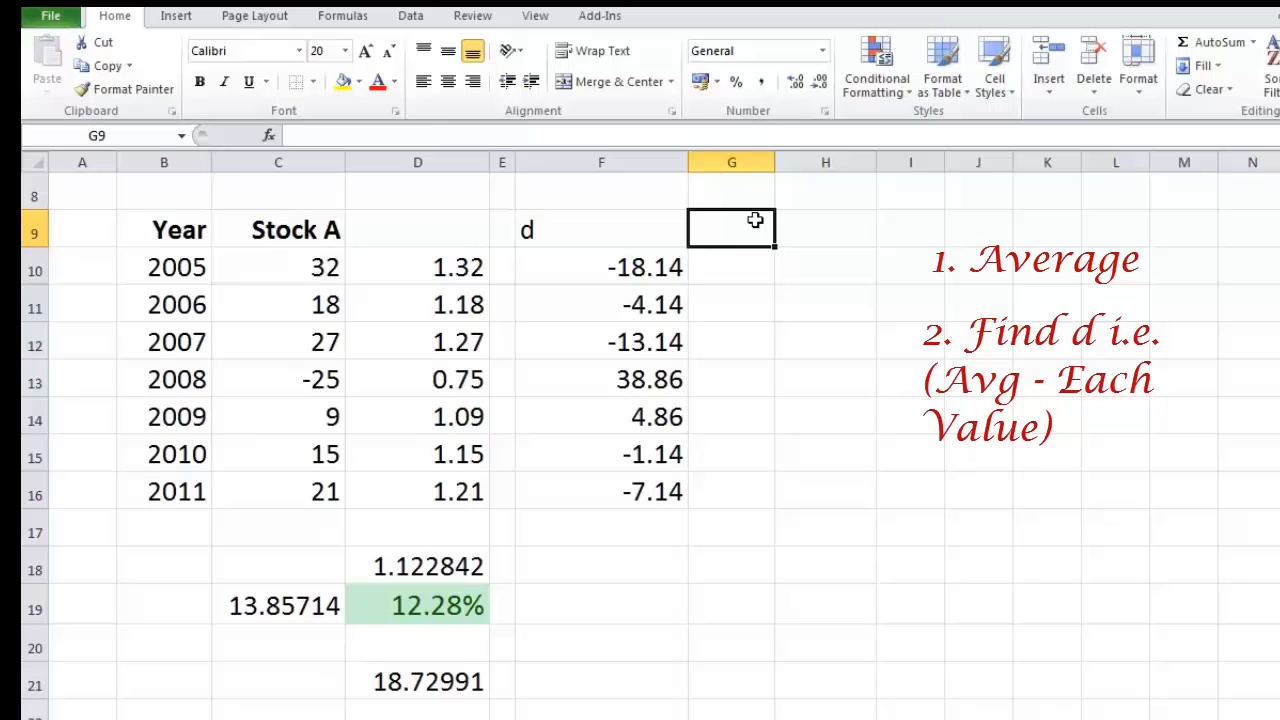
{"action": "type", "text": "d"}
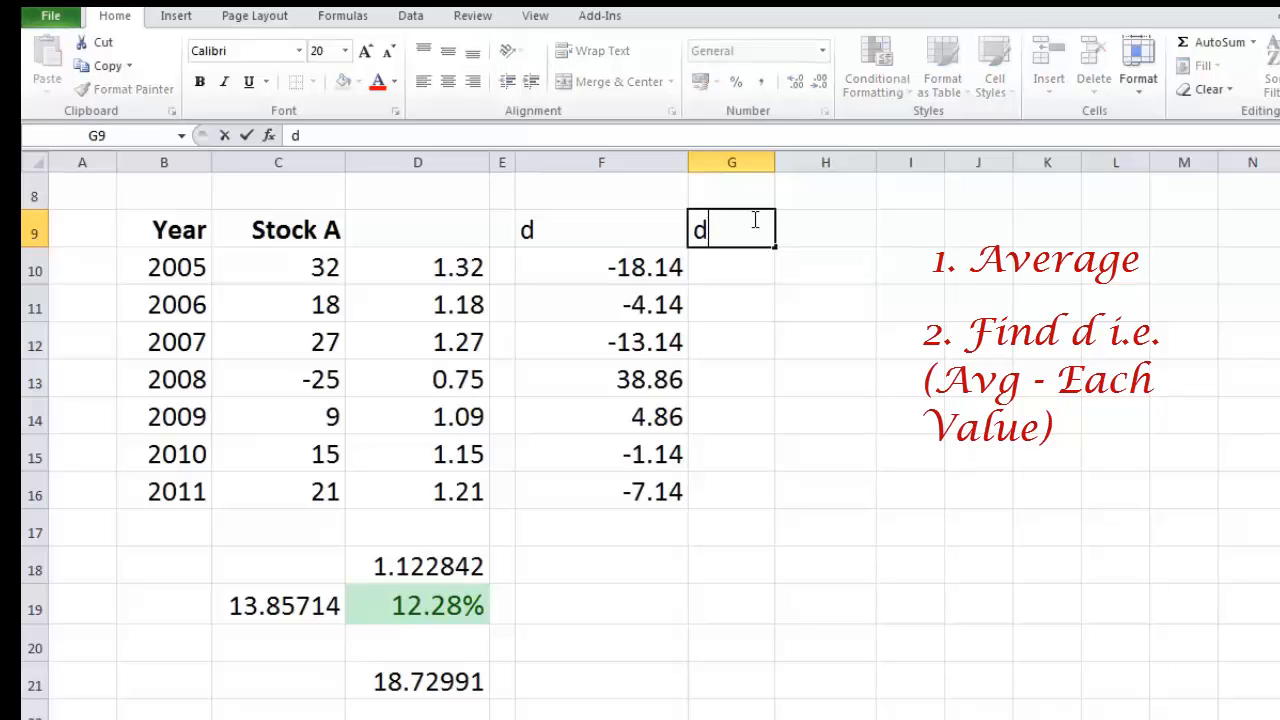
{"action": "type", "text": "^2"}
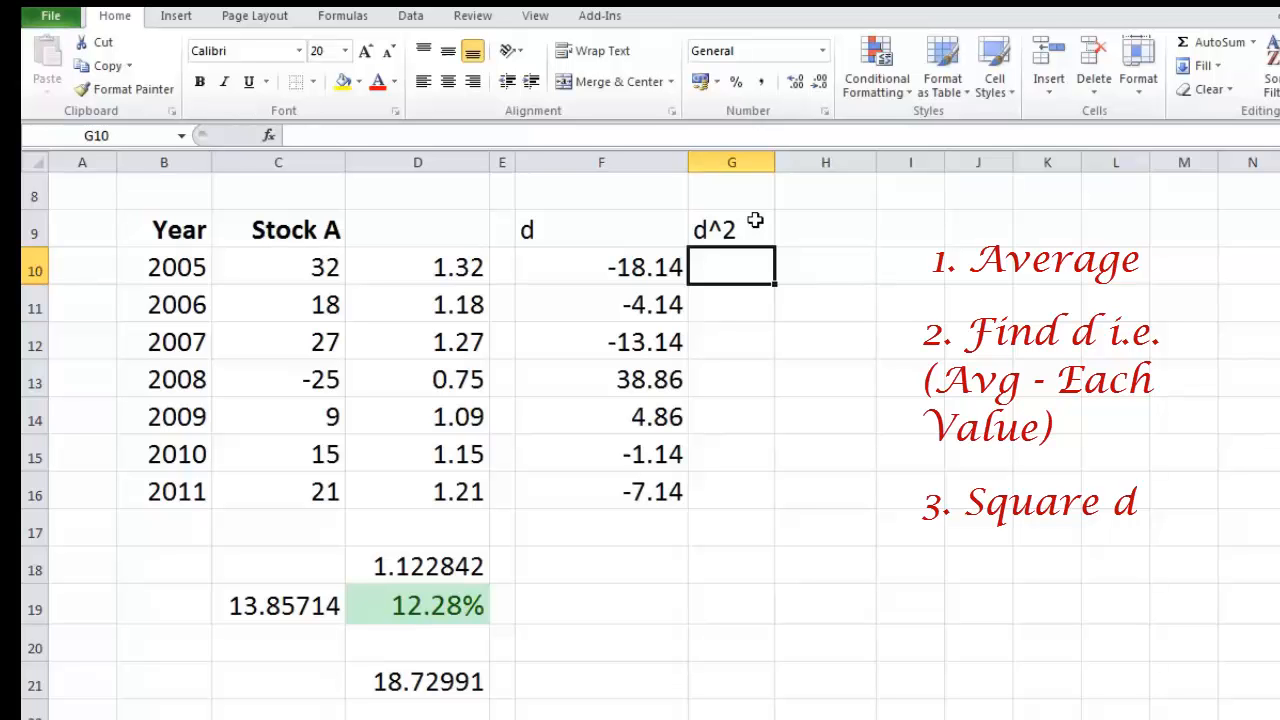
{"action": "type", "text": "=F10^2"}
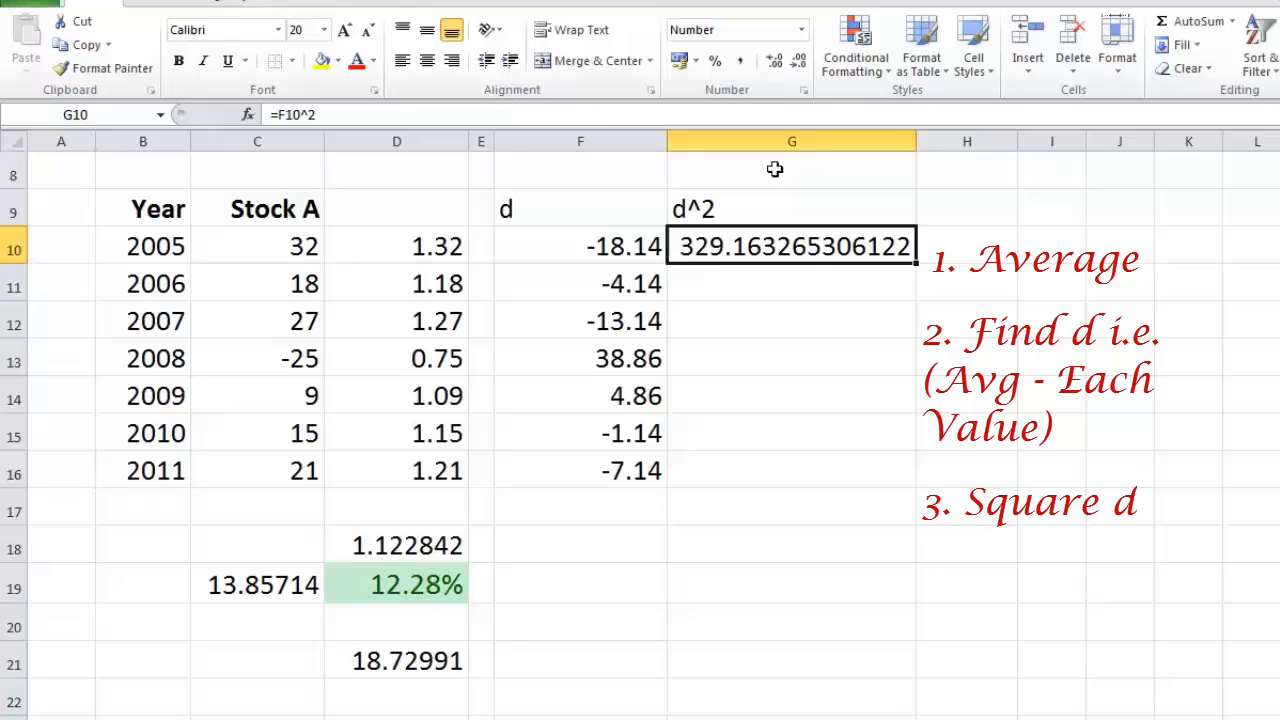
{"action": "mouse_move", "coordinate": [775, 62]}
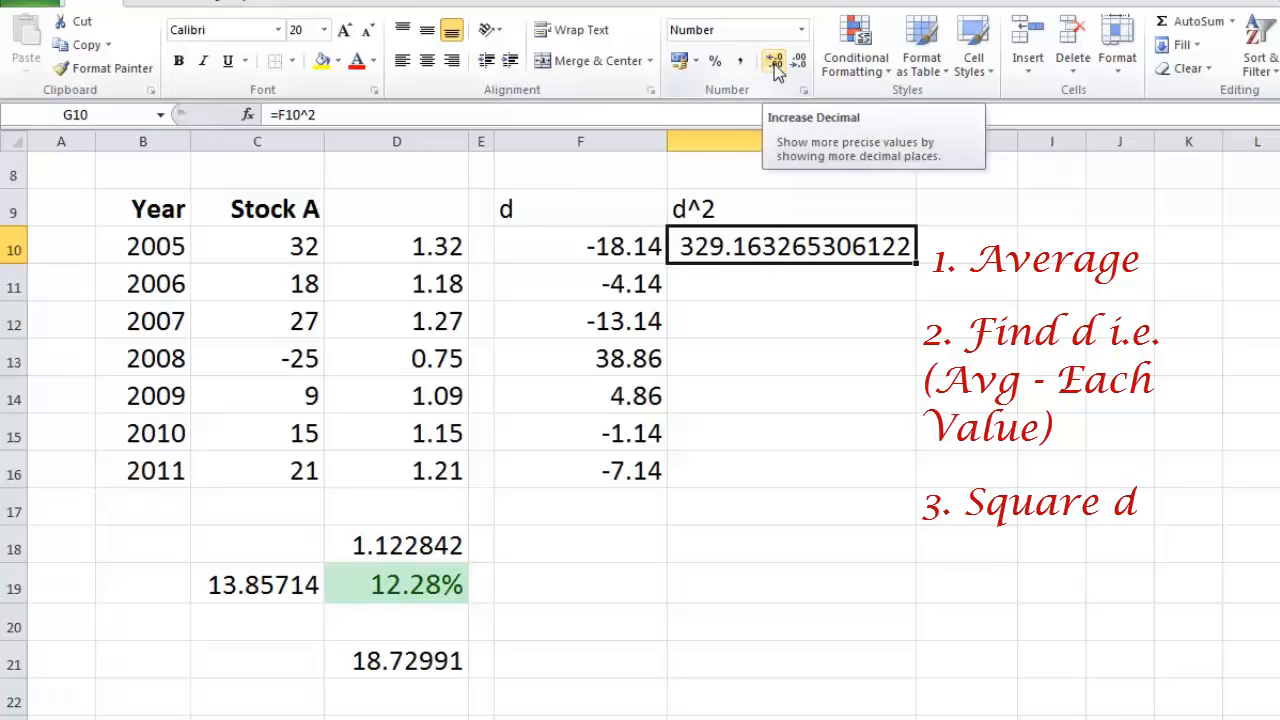
{"action": "left_click", "coordinate": [775, 62]}
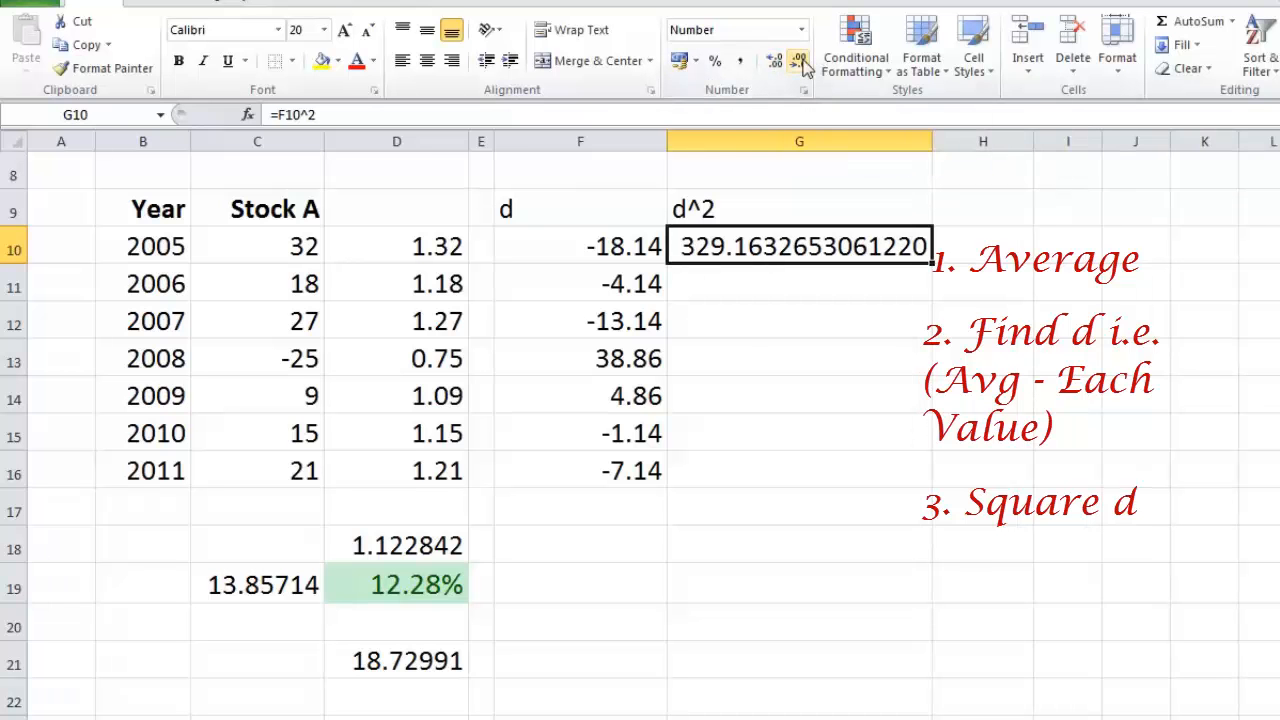
{"action": "left_click", "coordinate": [798, 62]}
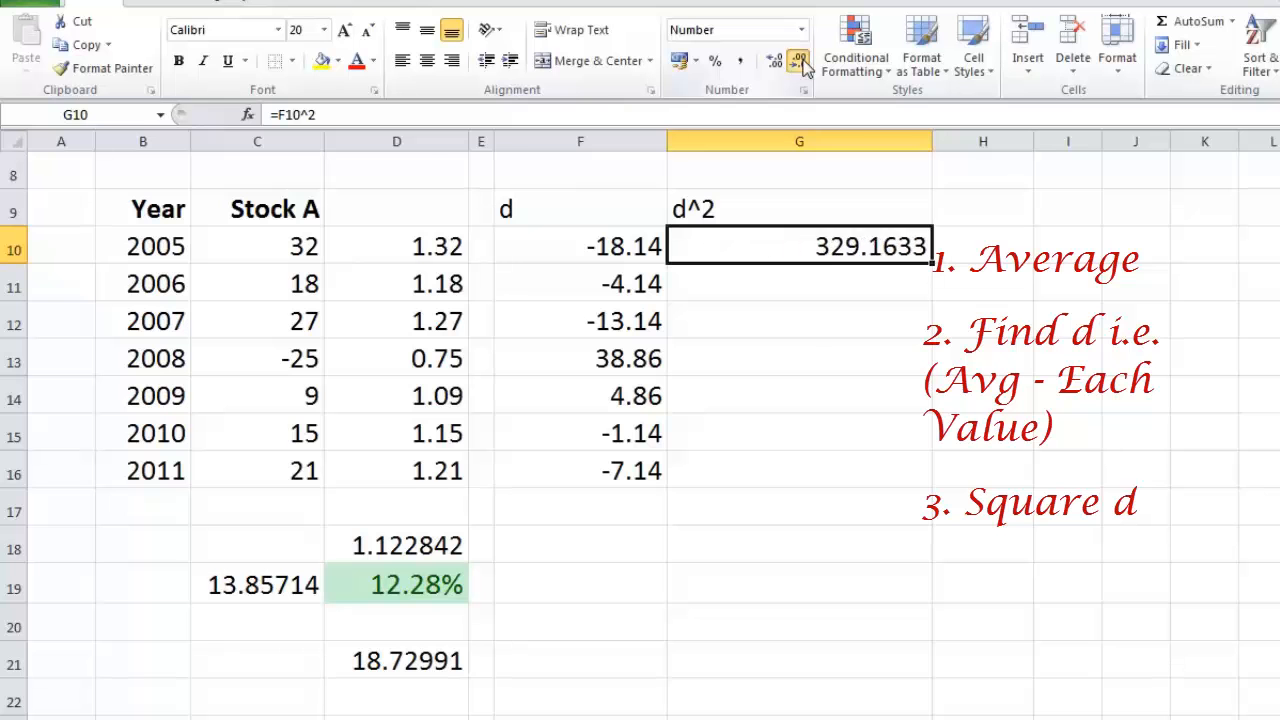
{"action": "left_click_drag", "start_coordinate": [932, 140], "coordinate": [910, 140]}
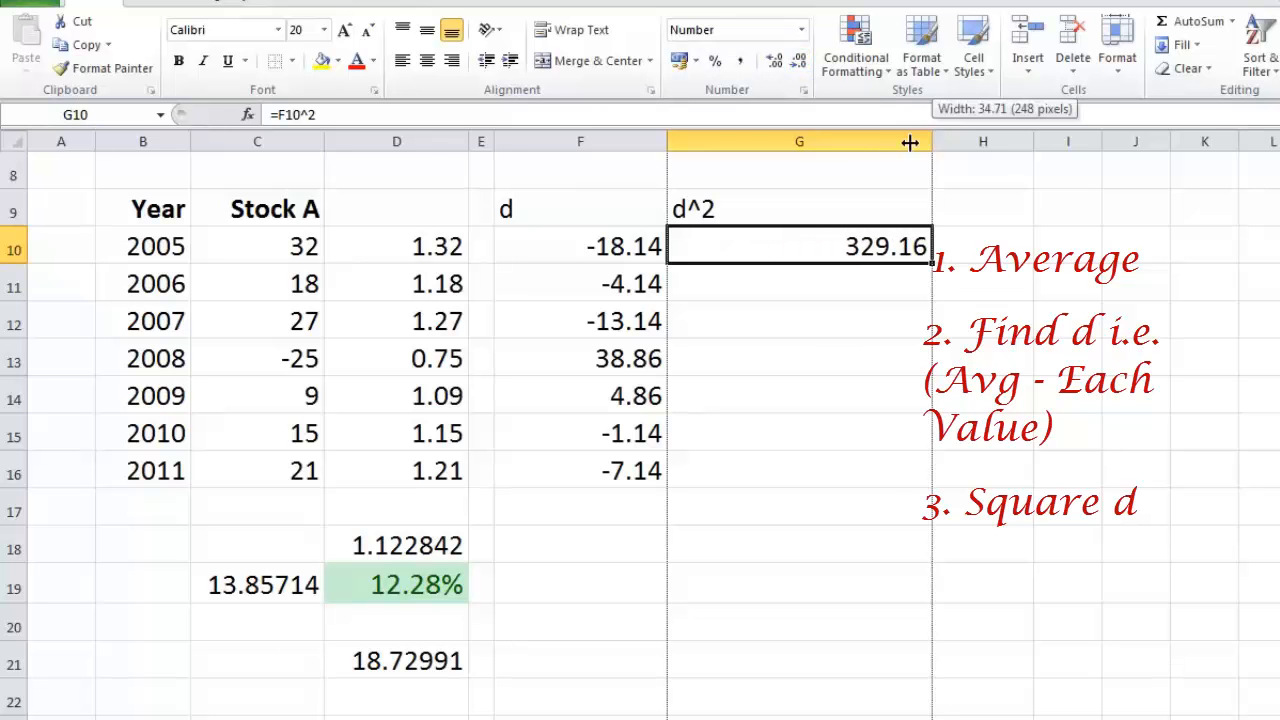
{"action": "left_click_drag", "start_coordinate": [910, 141], "coordinate": [785, 141]}
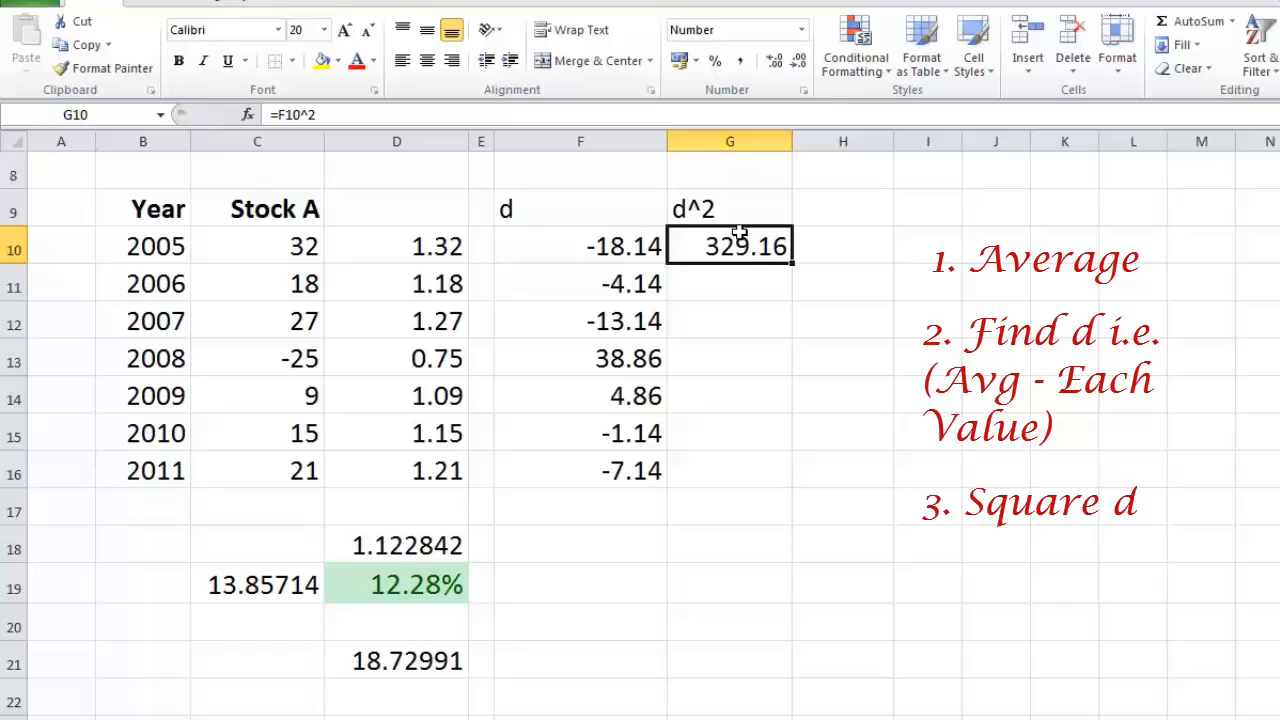
{"action": "mouse_move", "coordinate": [791, 270]}
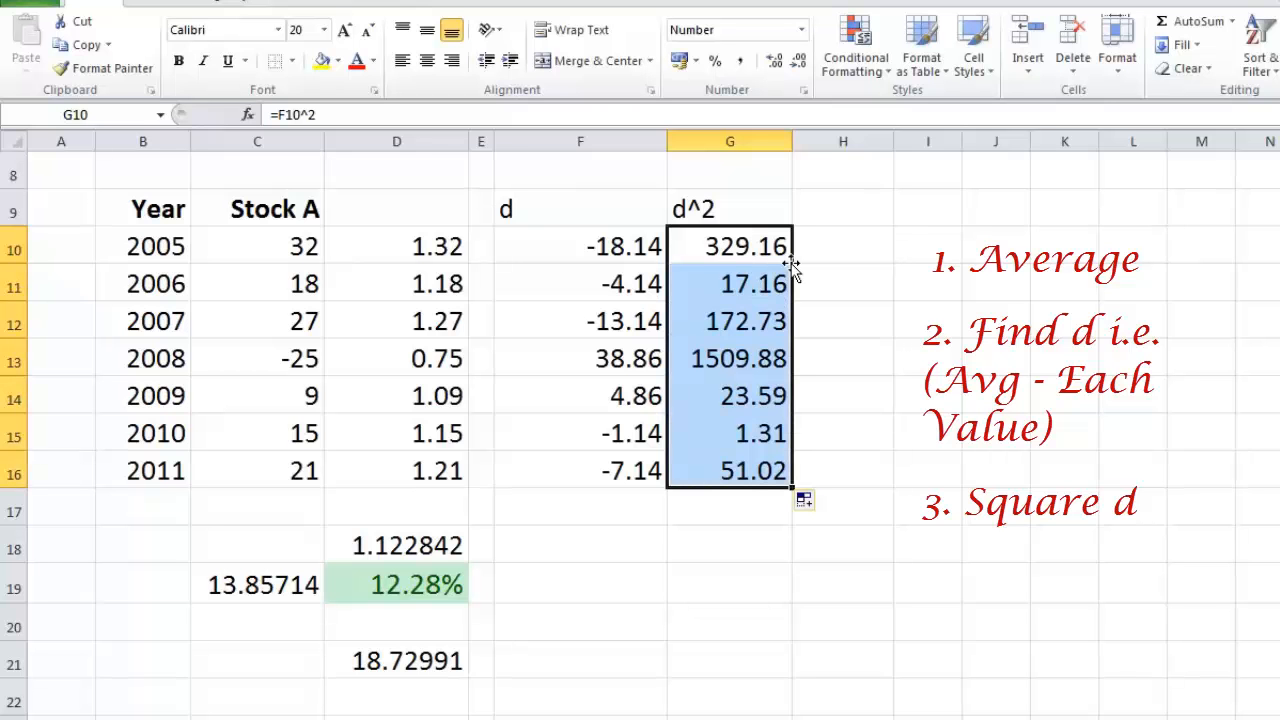
{"action": "mouse_move", "coordinate": [830, 299]}
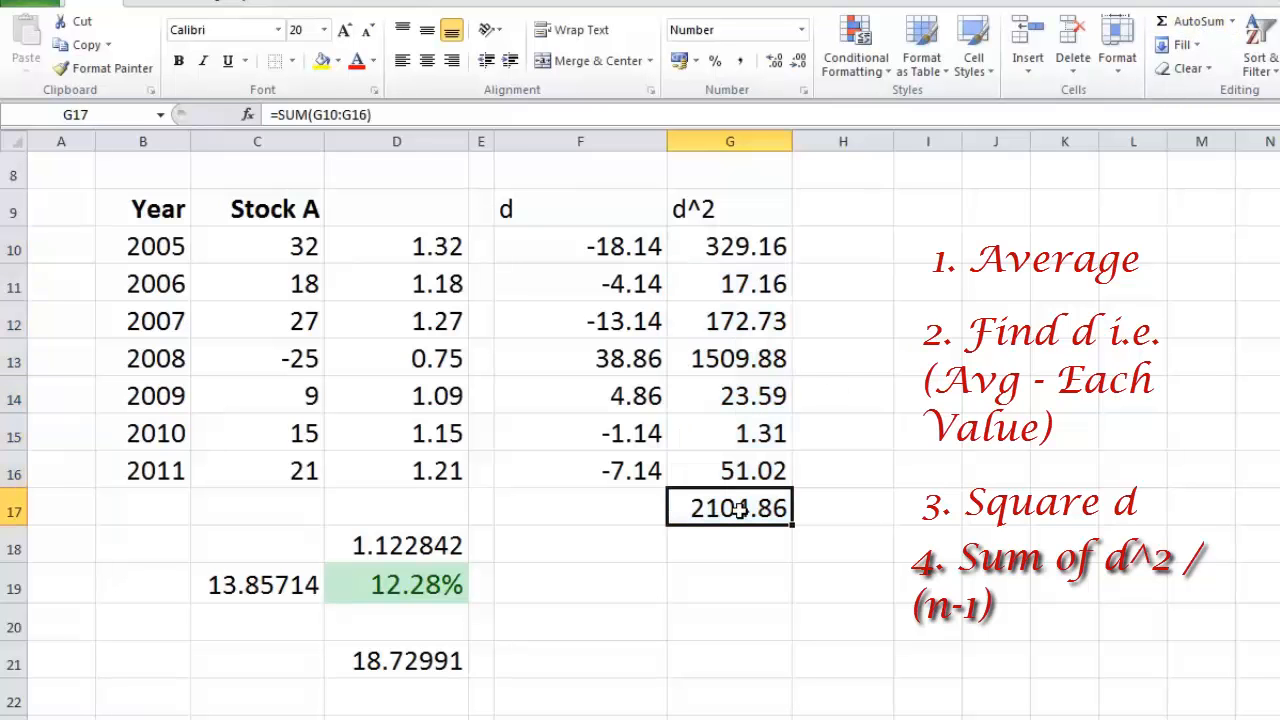
{"action": "mouse_move", "coordinate": [752, 589]}
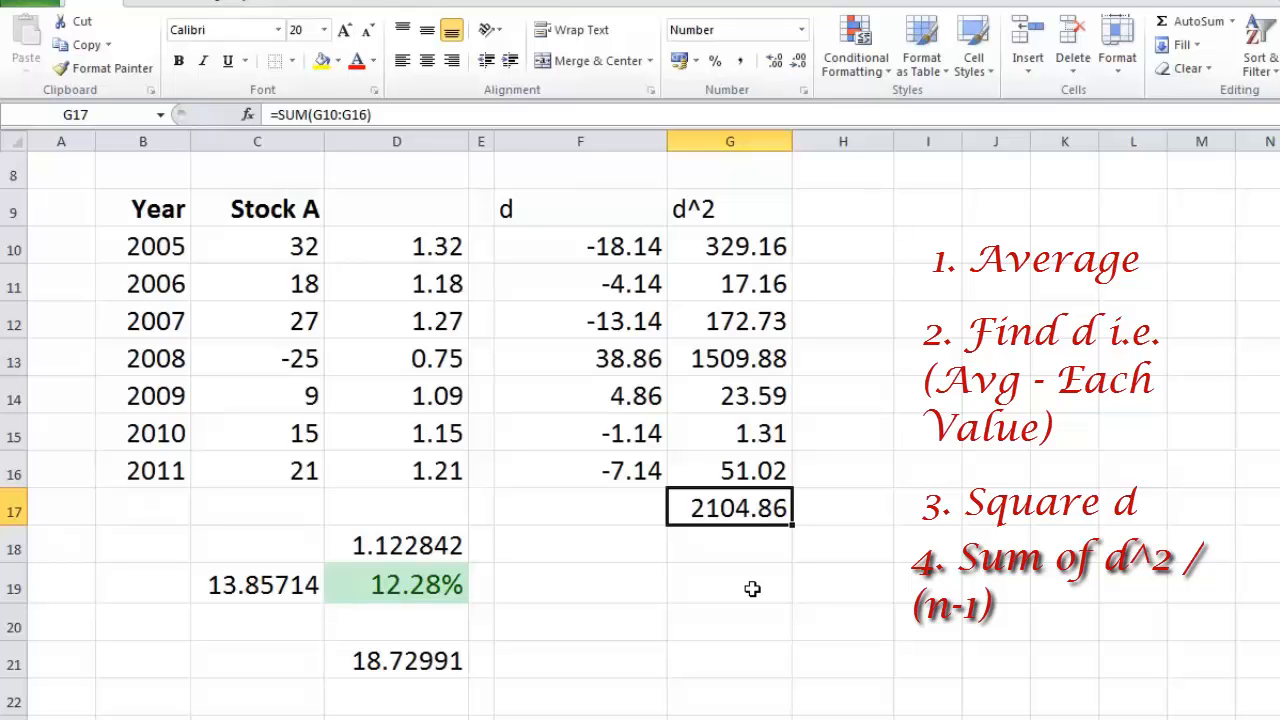
{"action": "left_click", "coordinate": [729, 585]}
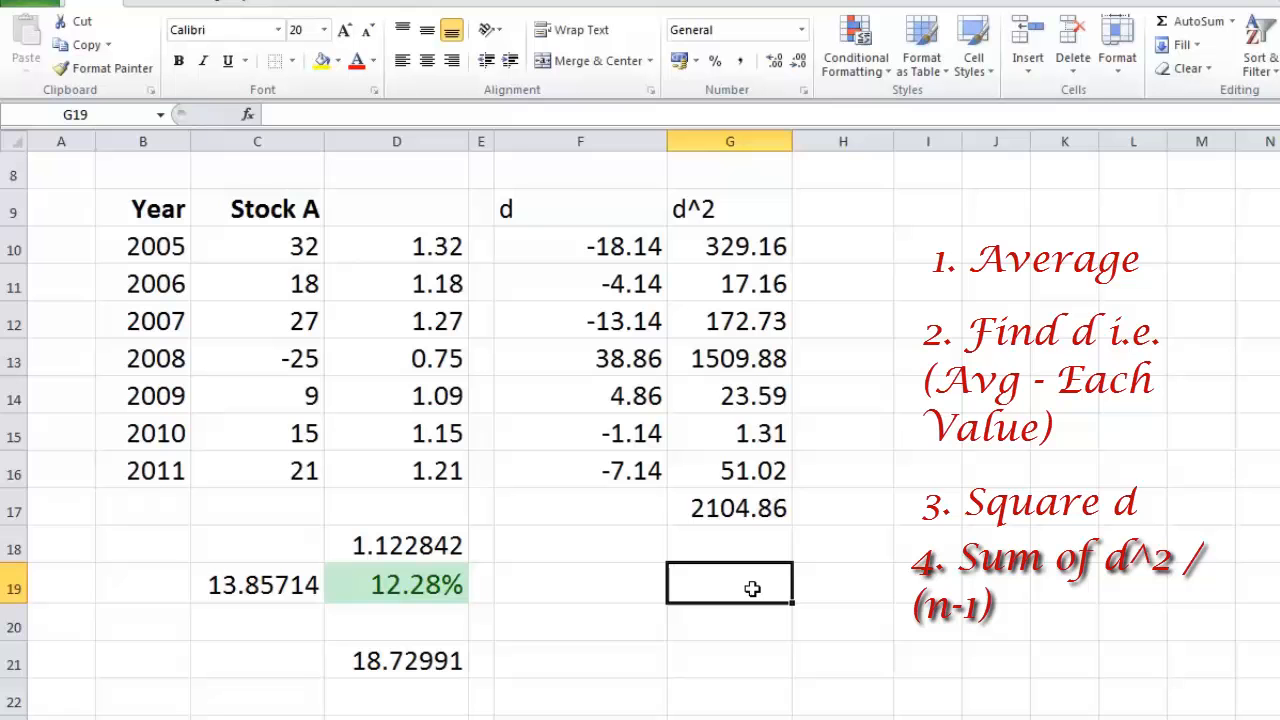
{"action": "mouse_move", "coordinate": [210, 165]}
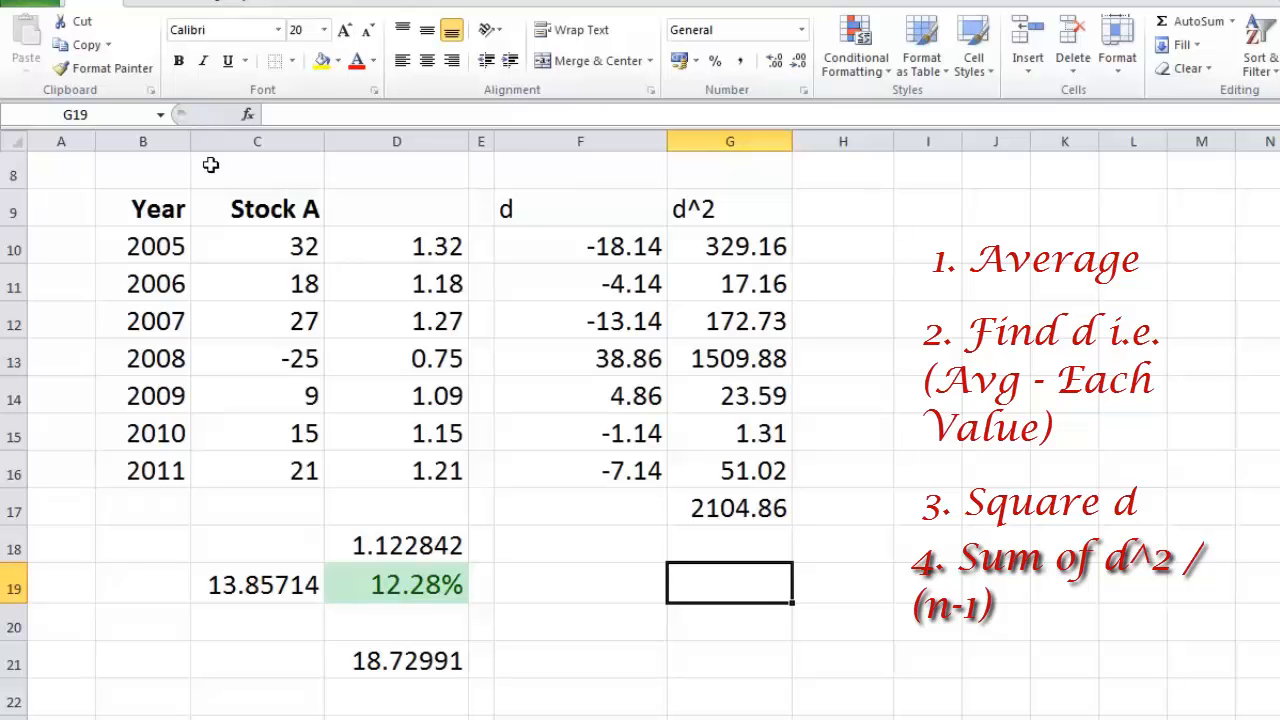
{"action": "mouse_move", "coordinate": [147, 488]}
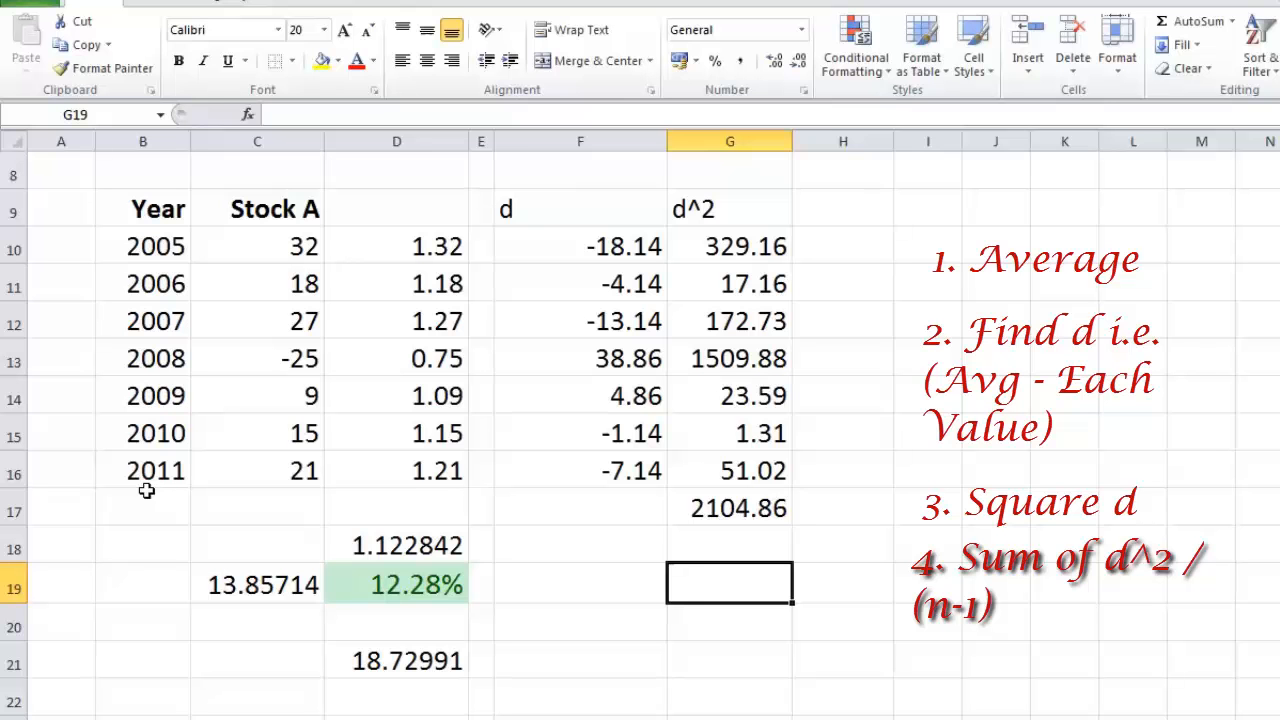
- Enter =G17/6 in G19 for a variance of 350.81, labelled Variance
{"action": "type", "text": "=G17"}
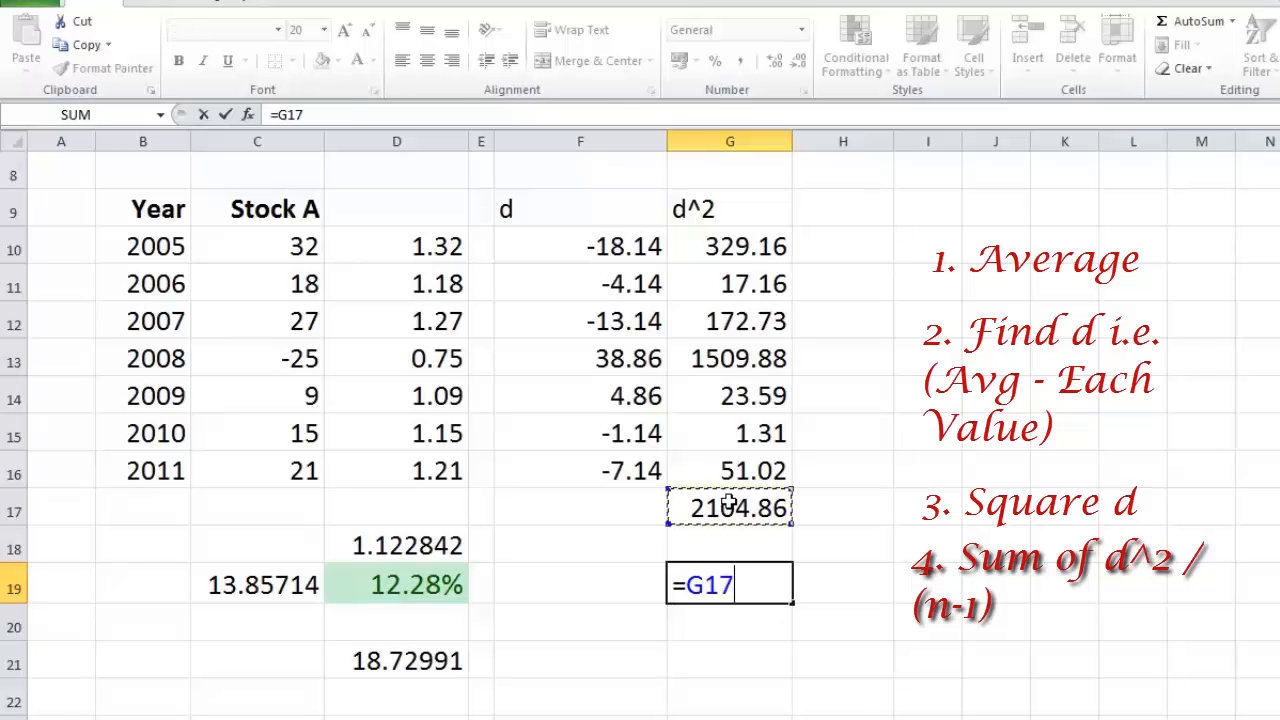
{"action": "type", "text": "/"}
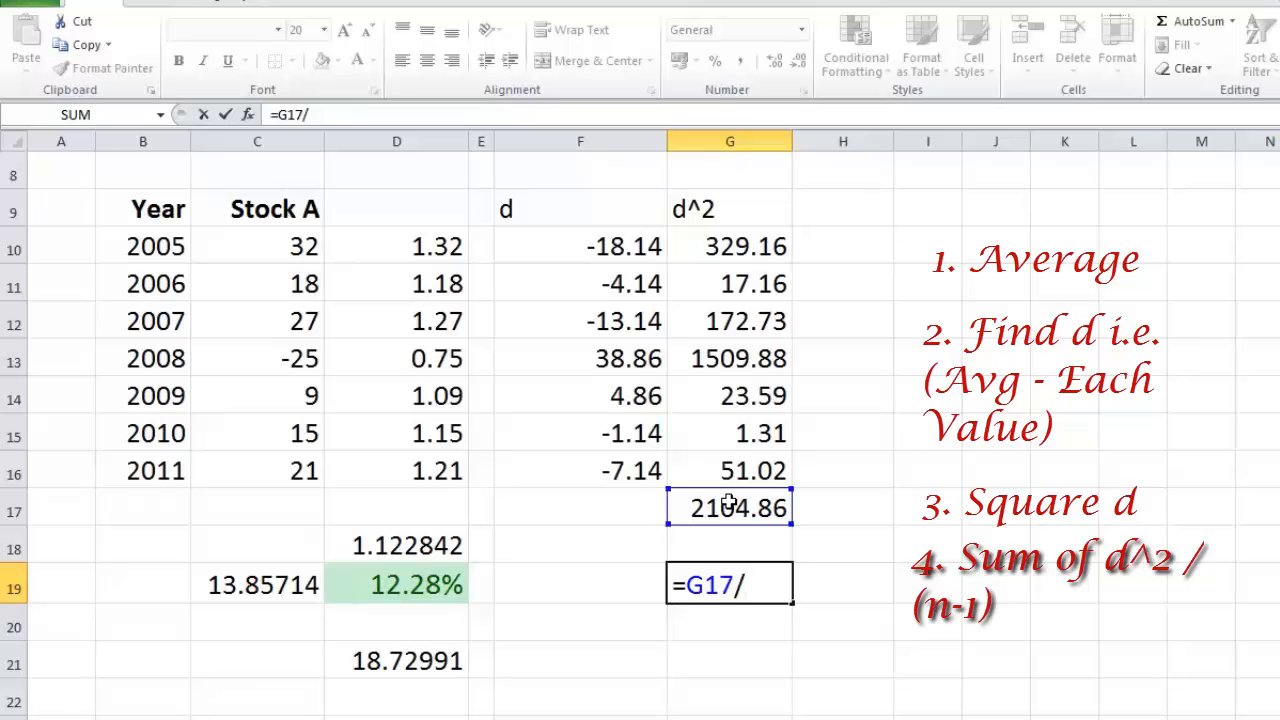
{"action": "type", "text": "6"}
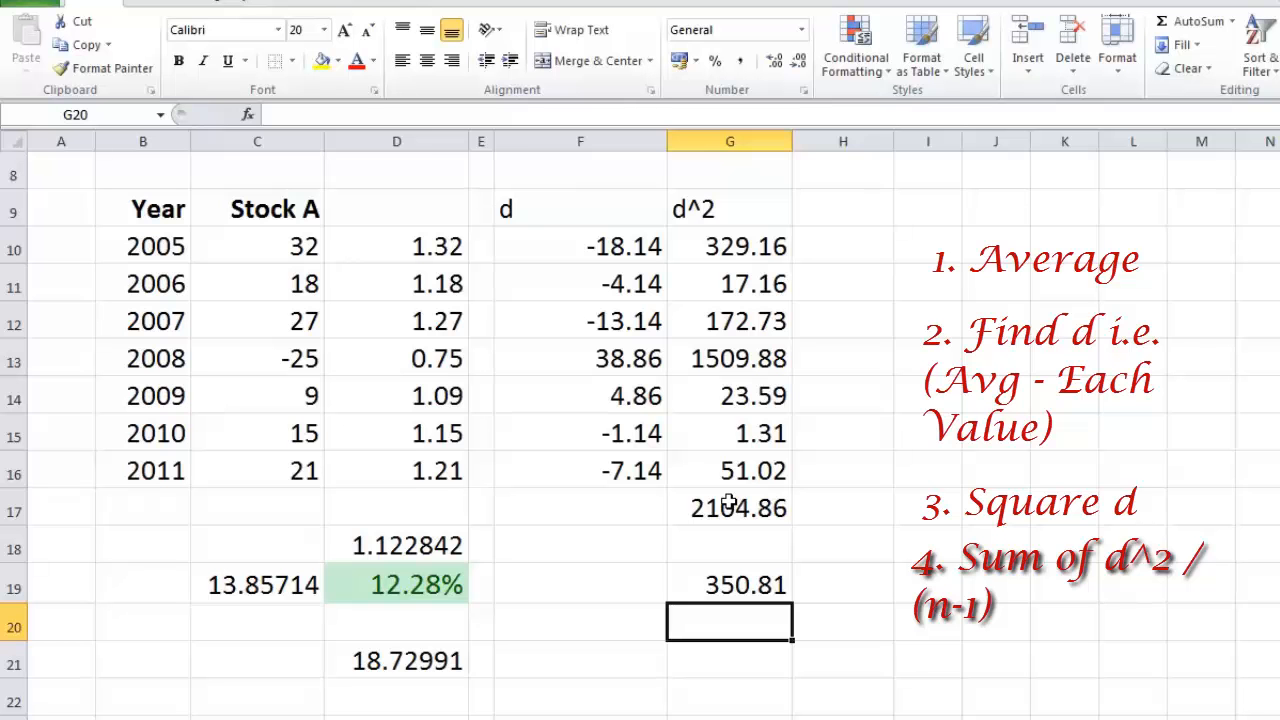
{"action": "mouse_move", "coordinate": [765, 552]}
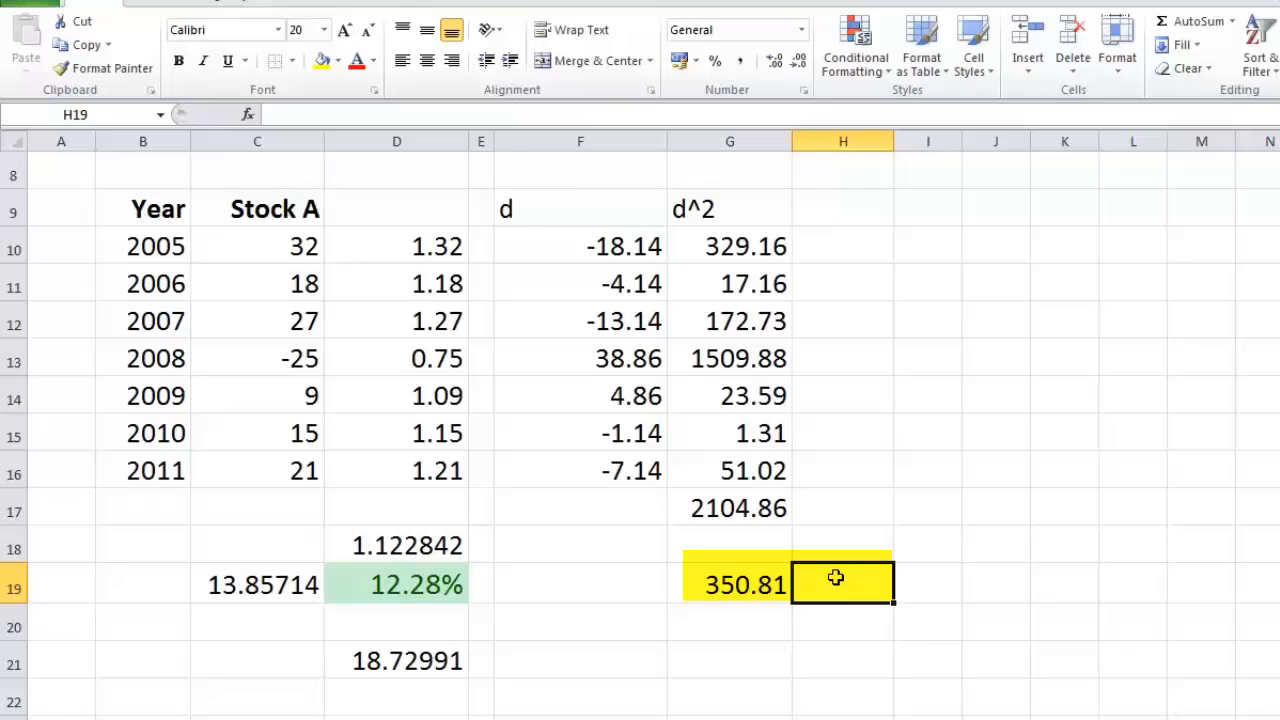
{"action": "type", "text": "Variance"}
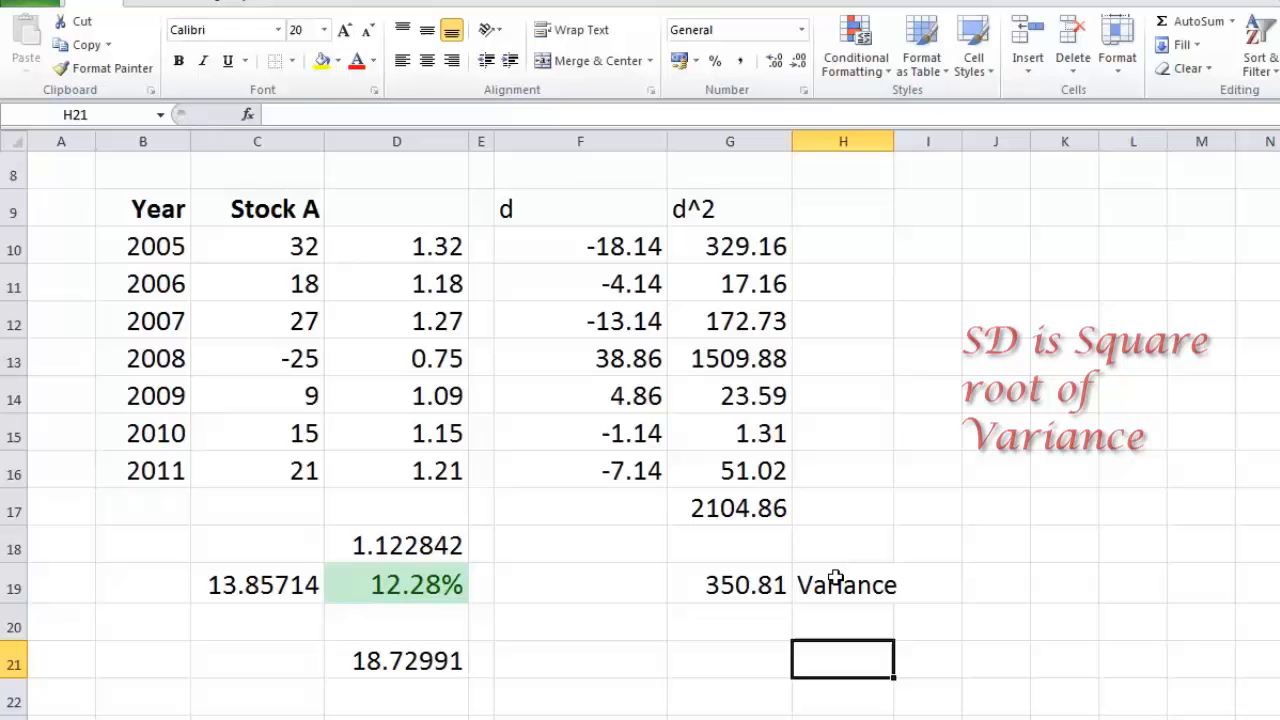
- Enter =G19^(1/2) in G21, giving a standard deviation of 18.7299
{"action": "left_click", "coordinate": [729, 659]}
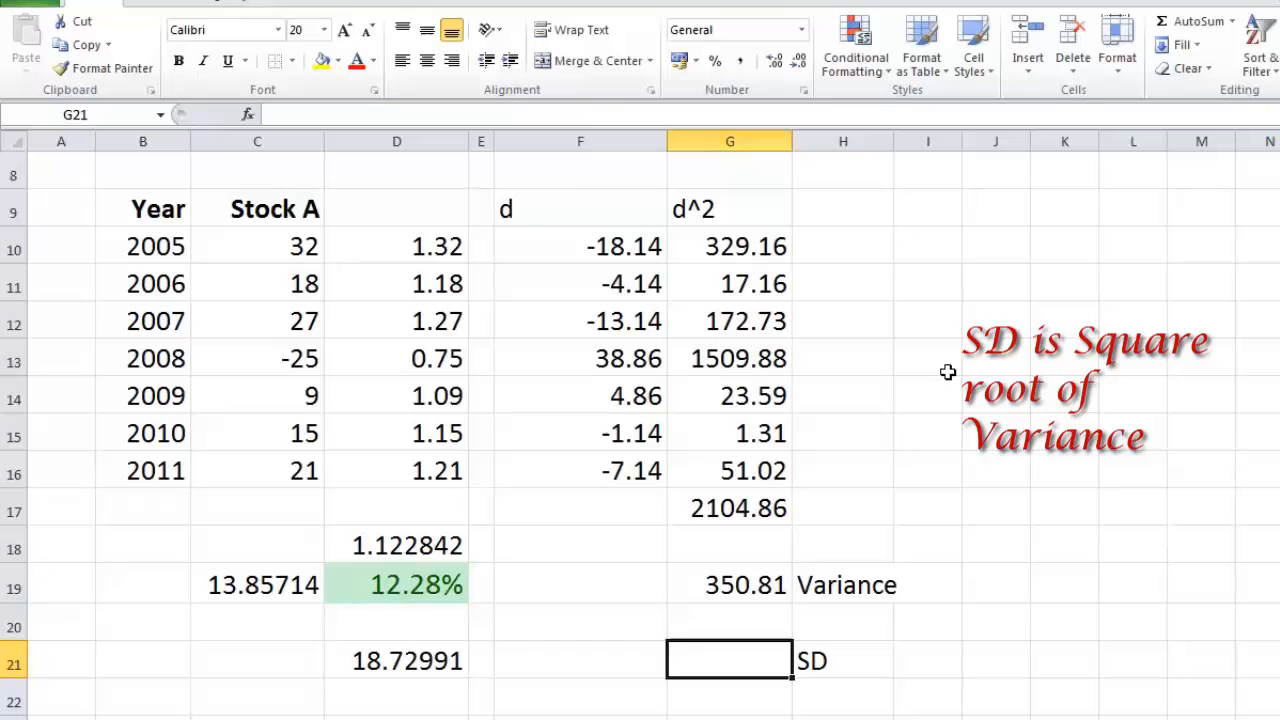
{"action": "type", "text": "="}
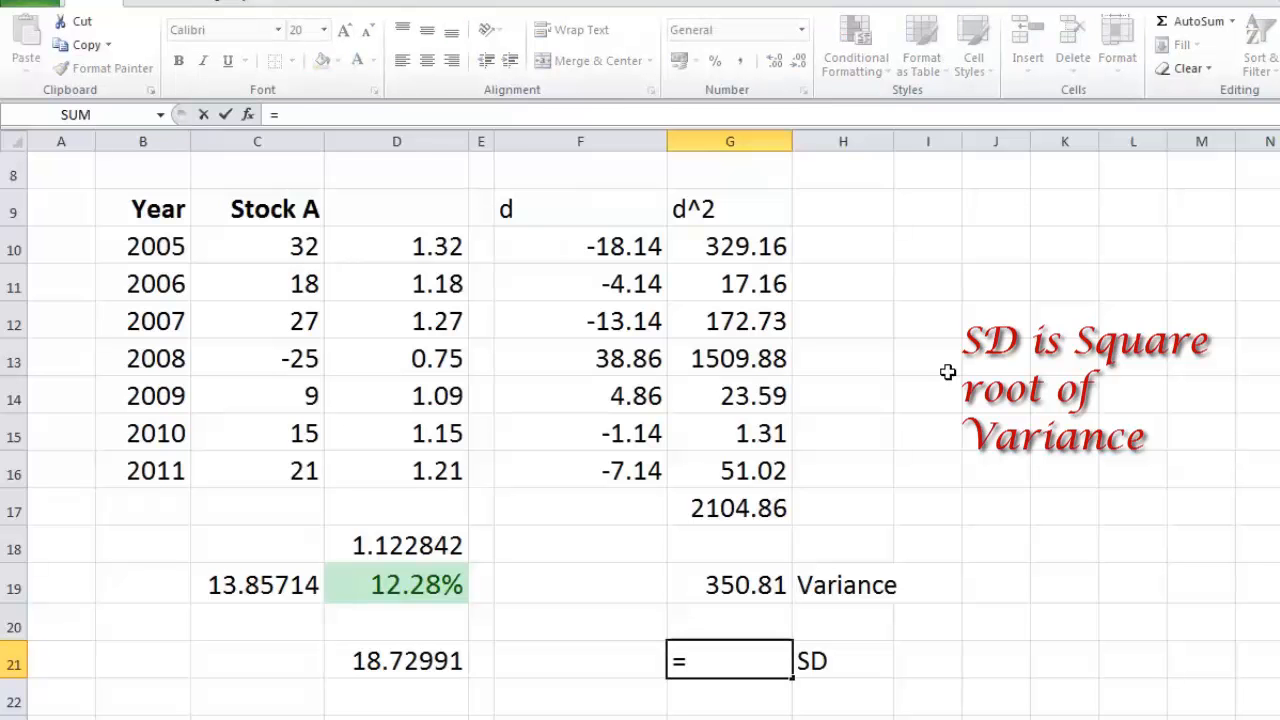
{"action": "left_click", "coordinate": [729, 584]}
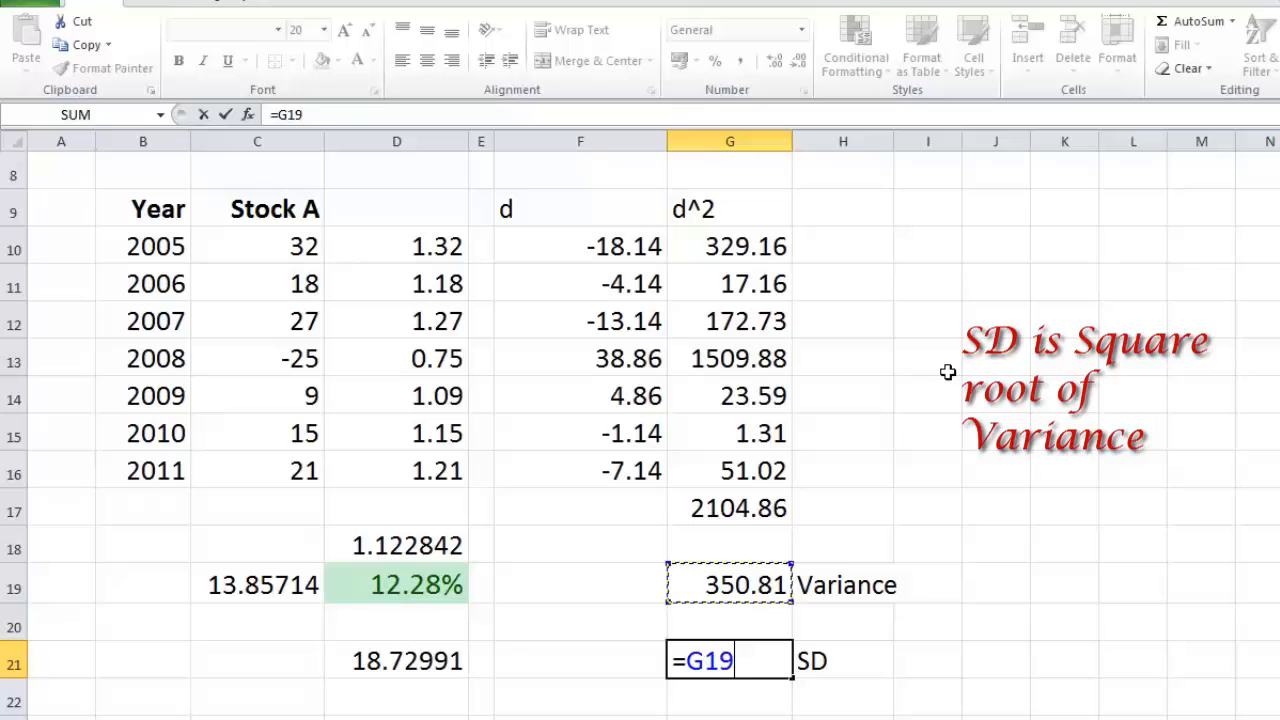
{"action": "type", "text": "^"}
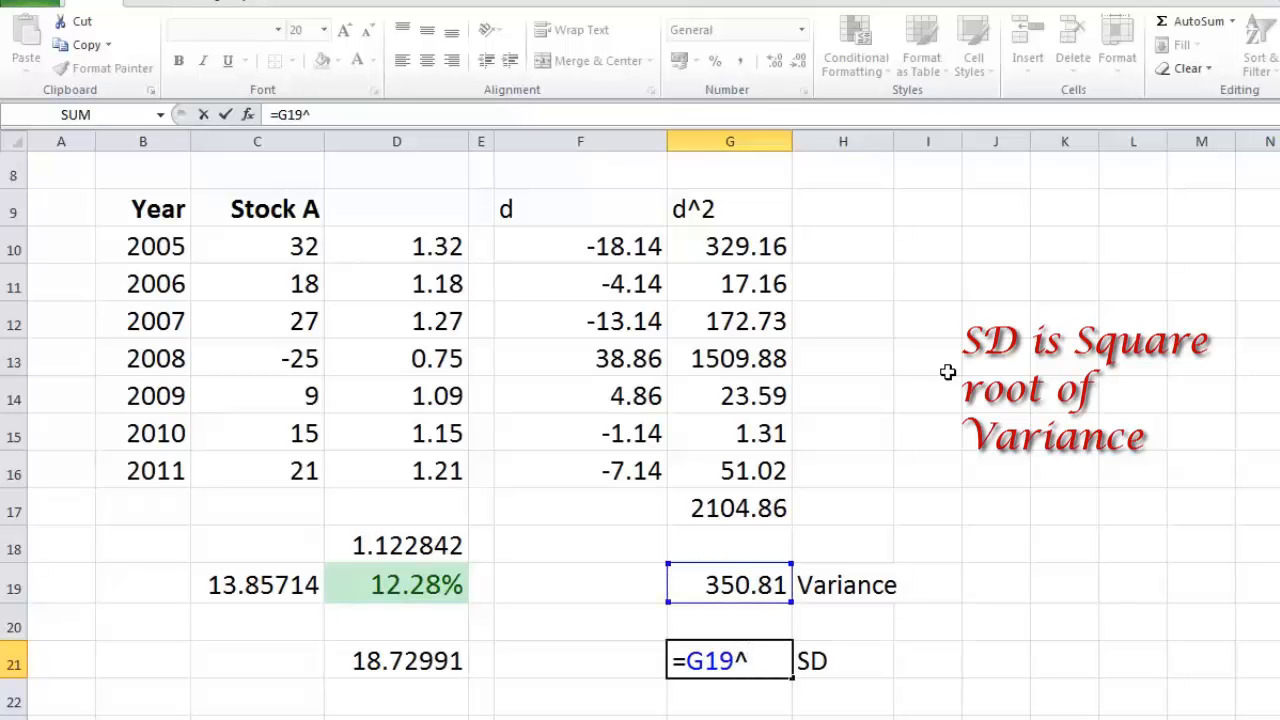
{"action": "type", "text": "("}
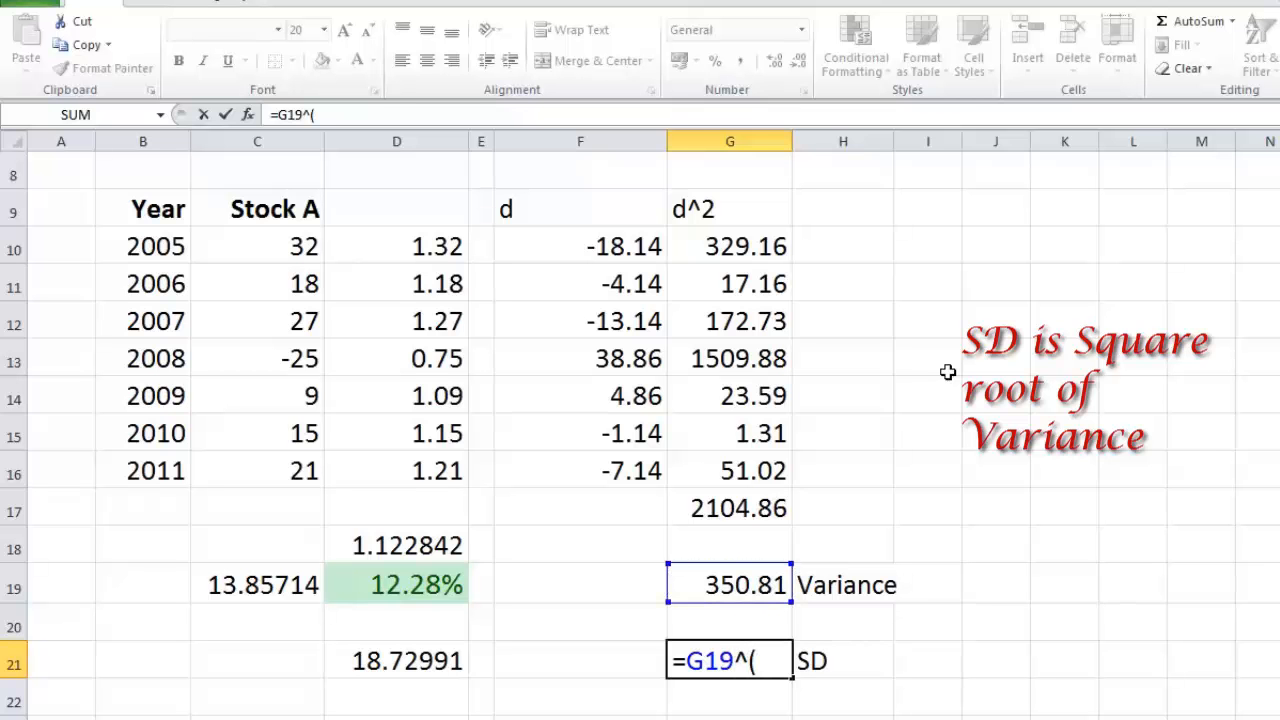
{"action": "type", "text": "1/2"}
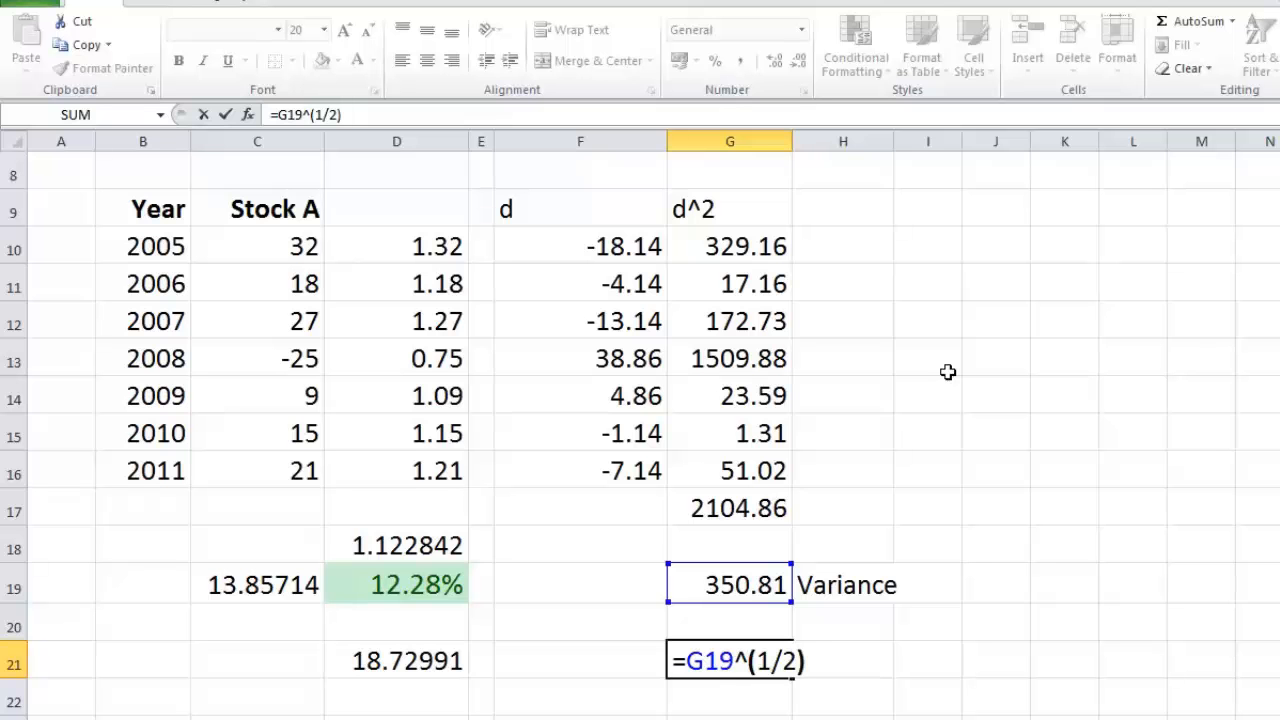
{"action": "key", "text": "enter"}
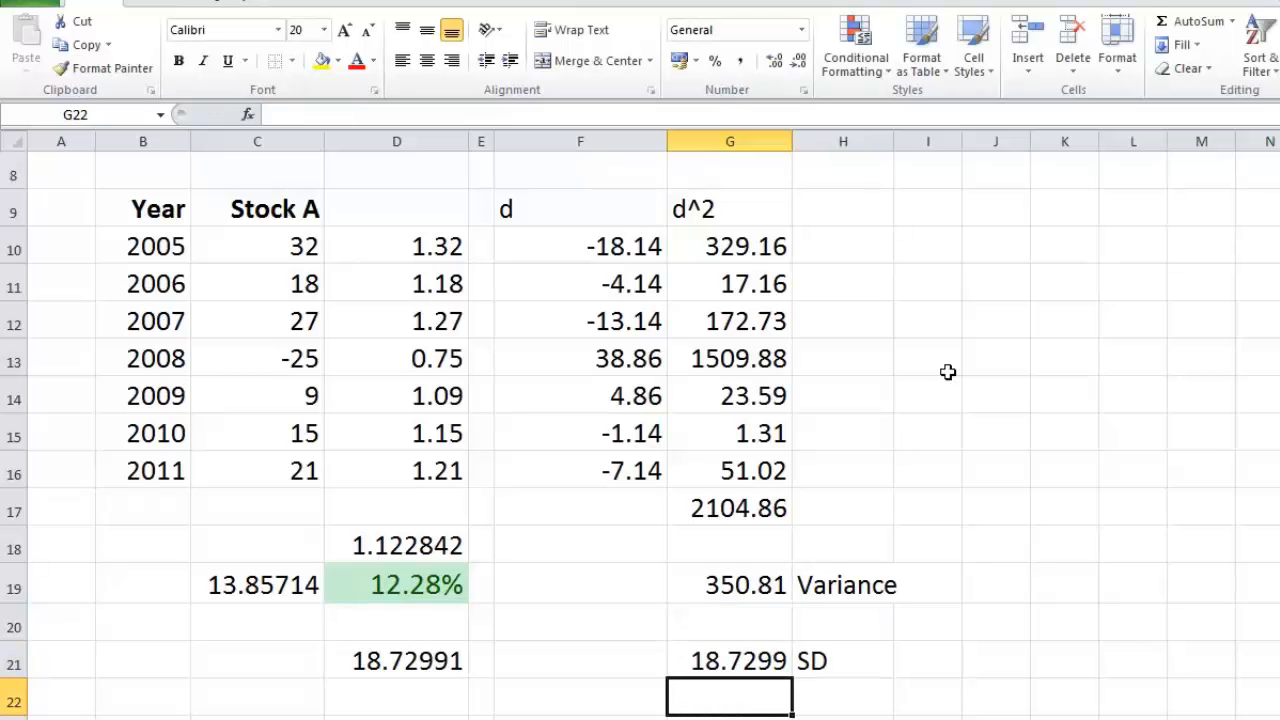